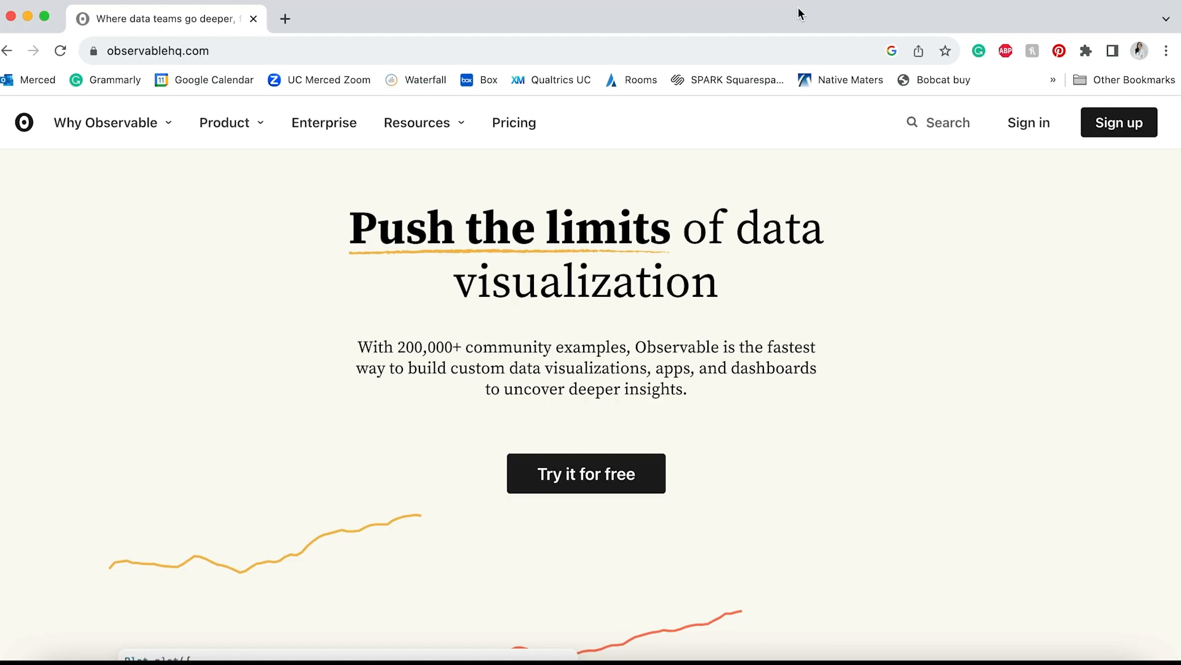
Sign in to Observable using the GitHub account
scroll(down, 3)
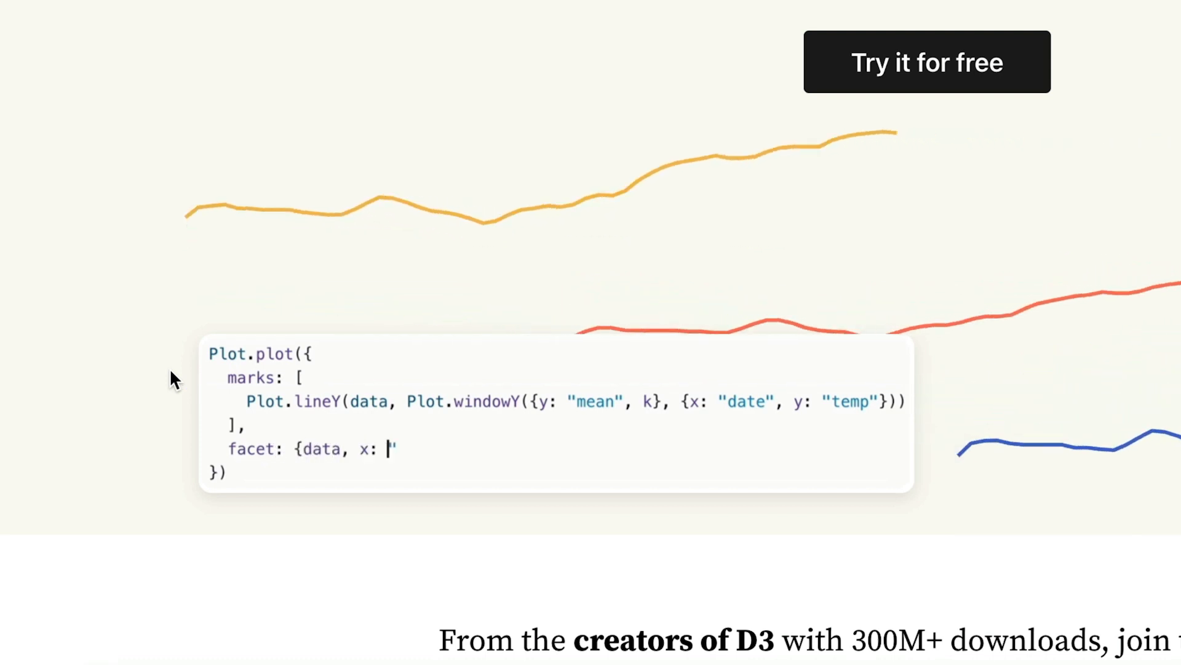
text(location"})
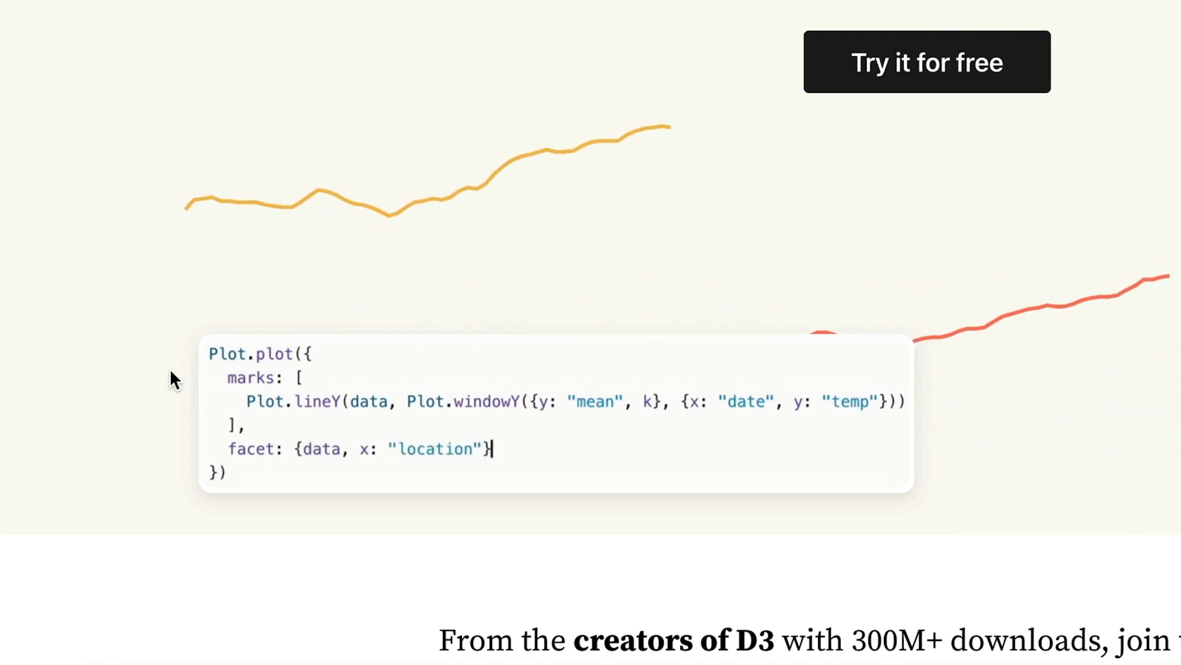
double_click(466, 401)
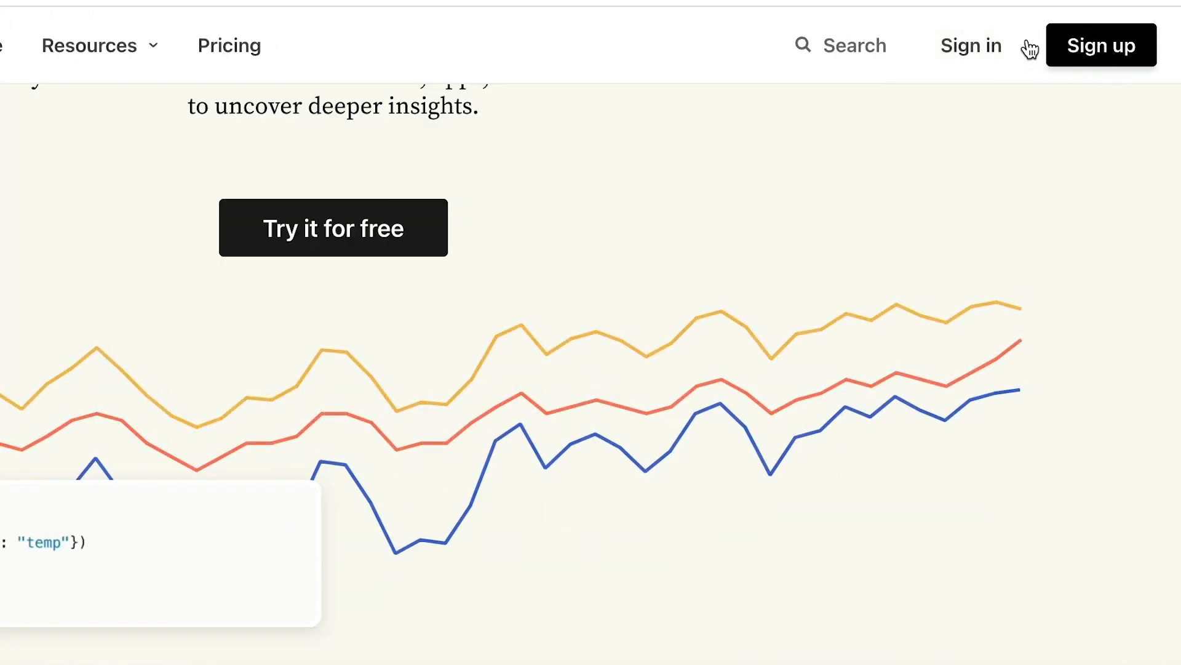
click(970, 45)
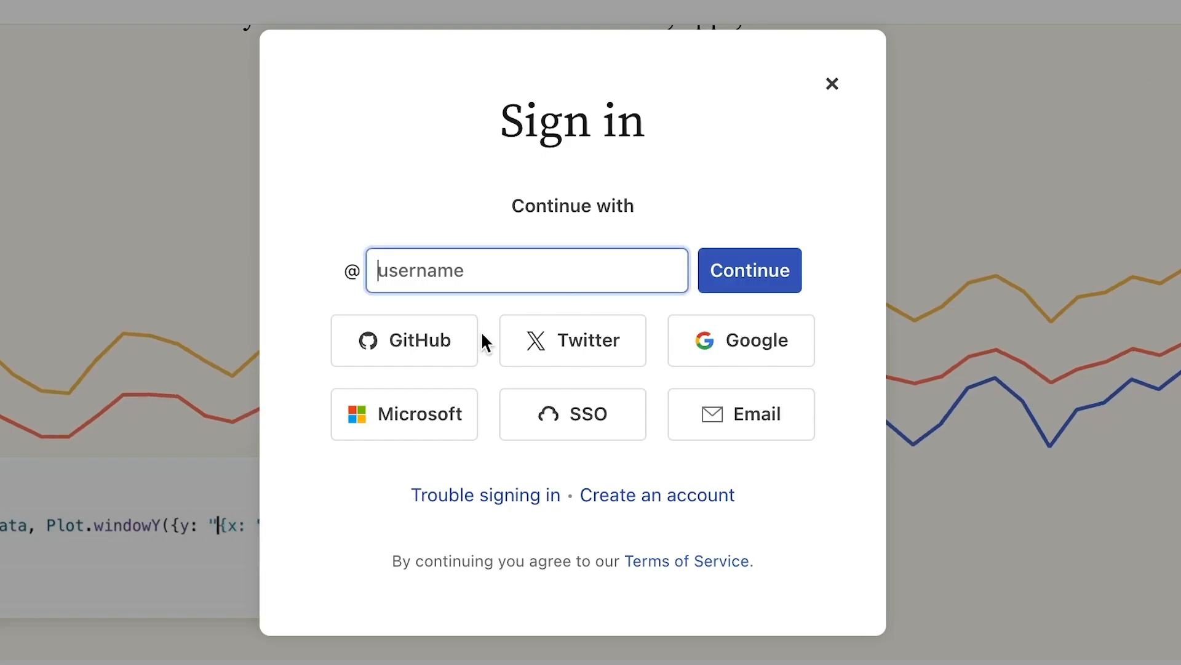
click(832, 83)
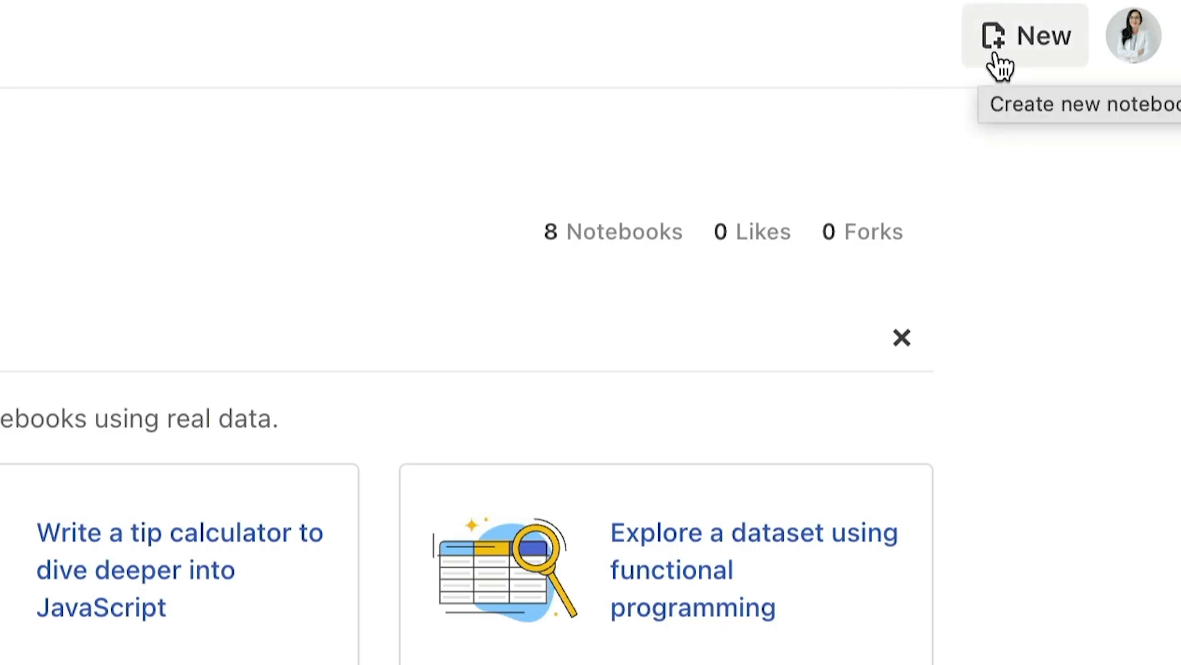
Create a blank-template notebook in VisCourse with visibility set to Only you
click(1024, 35)
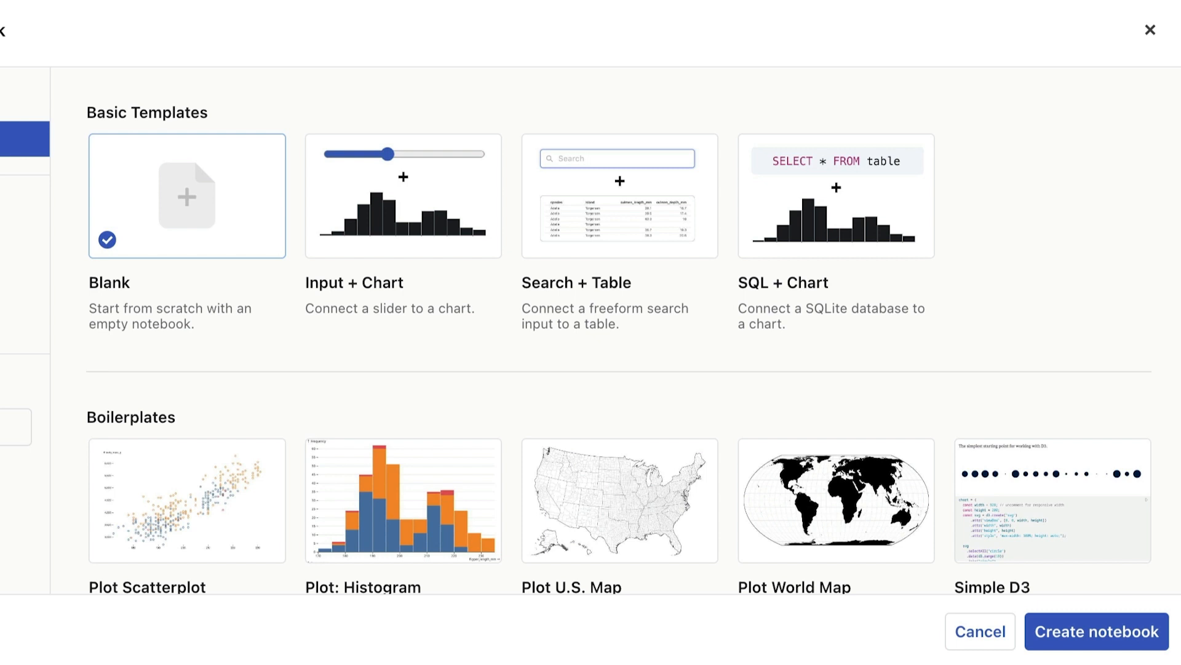
mouse_move(205, 242)
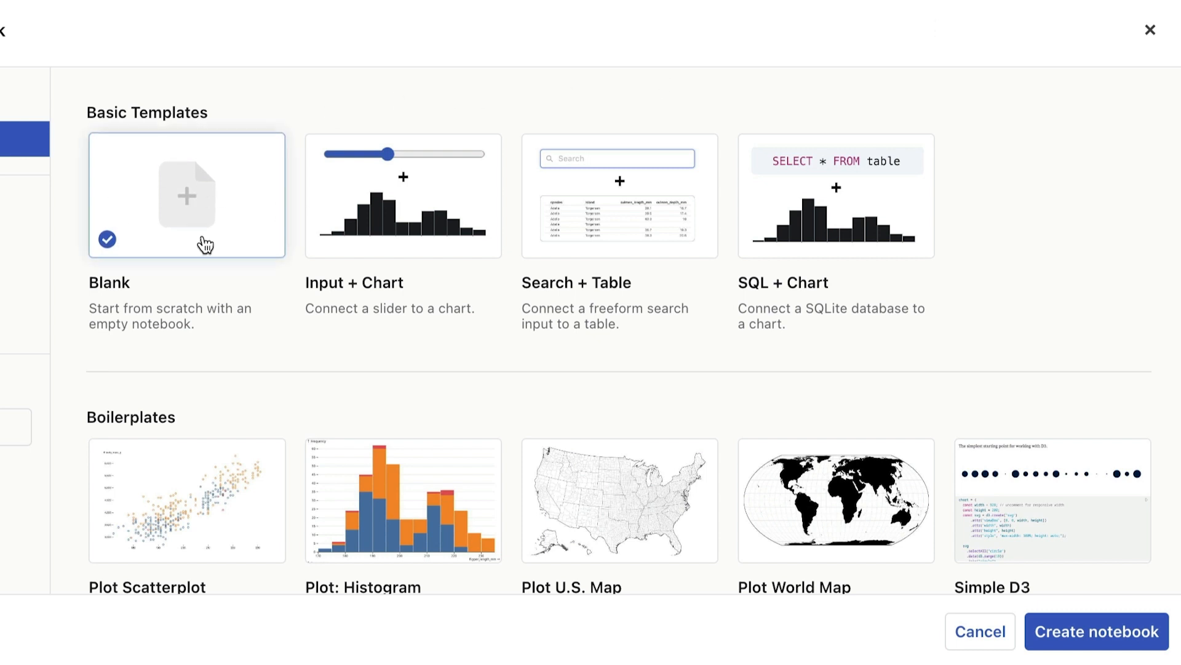
mouse_move(692, 333)
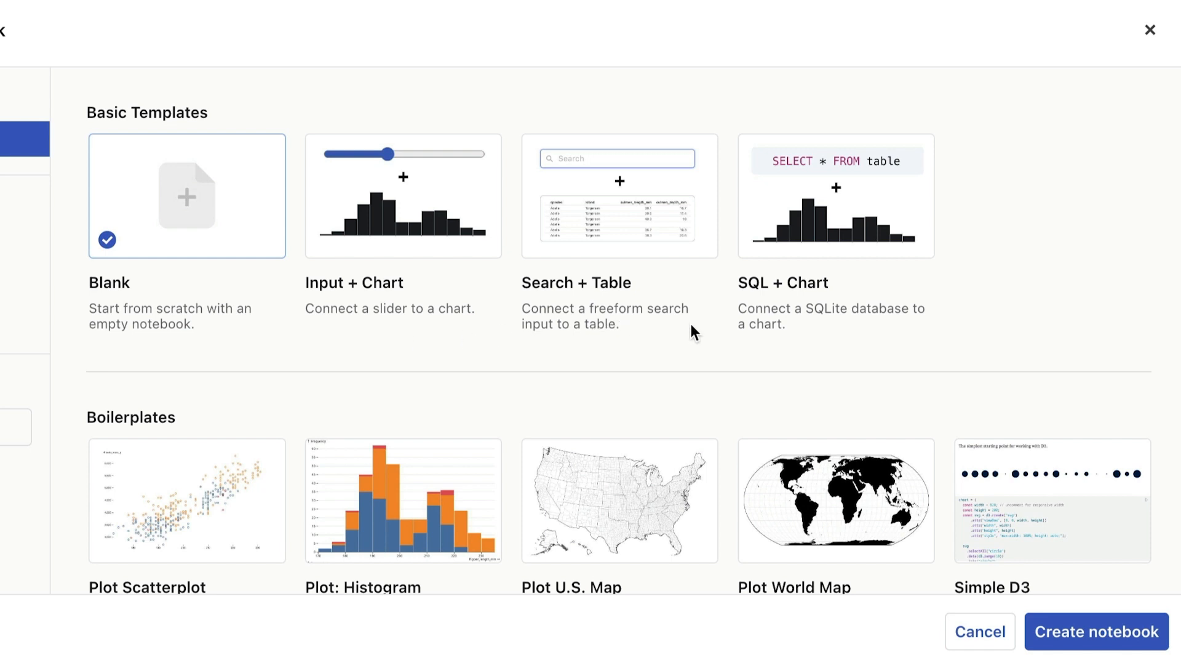
scroll(down, 3)
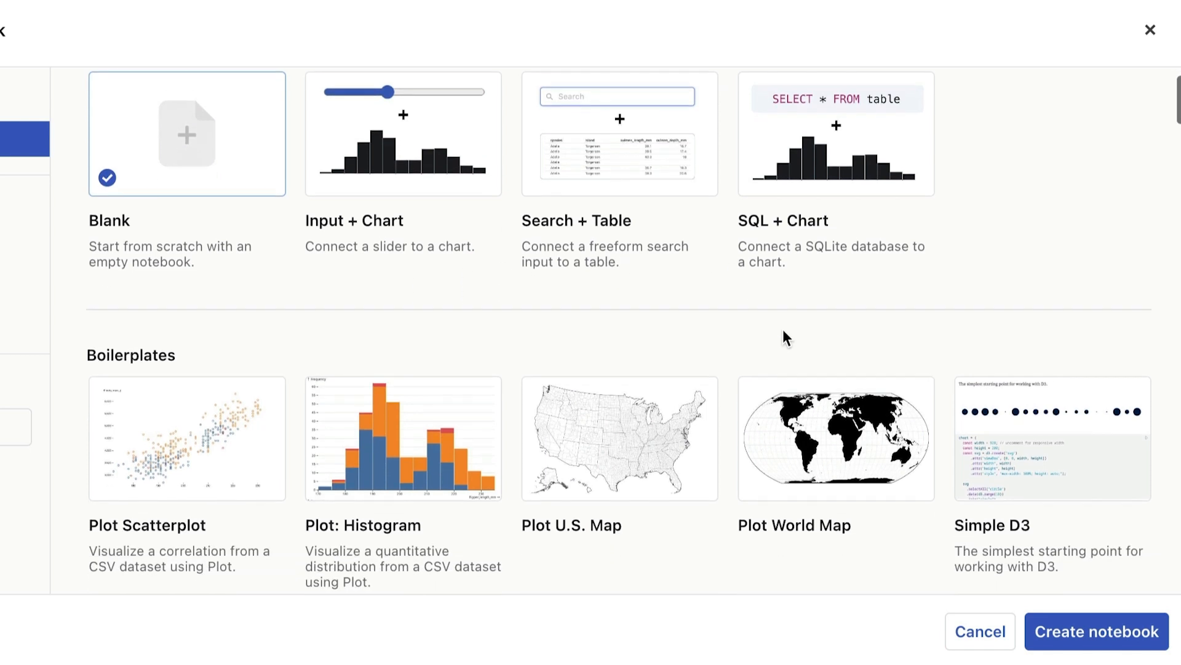
scroll(down, 3)
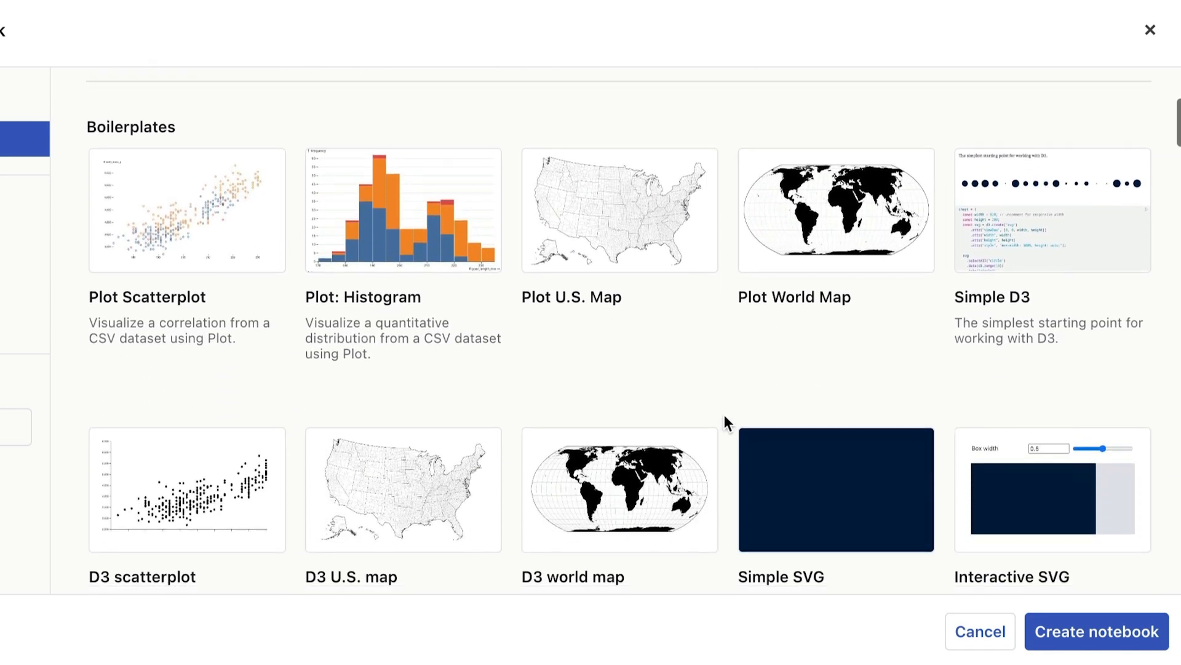
scroll(up, 3)
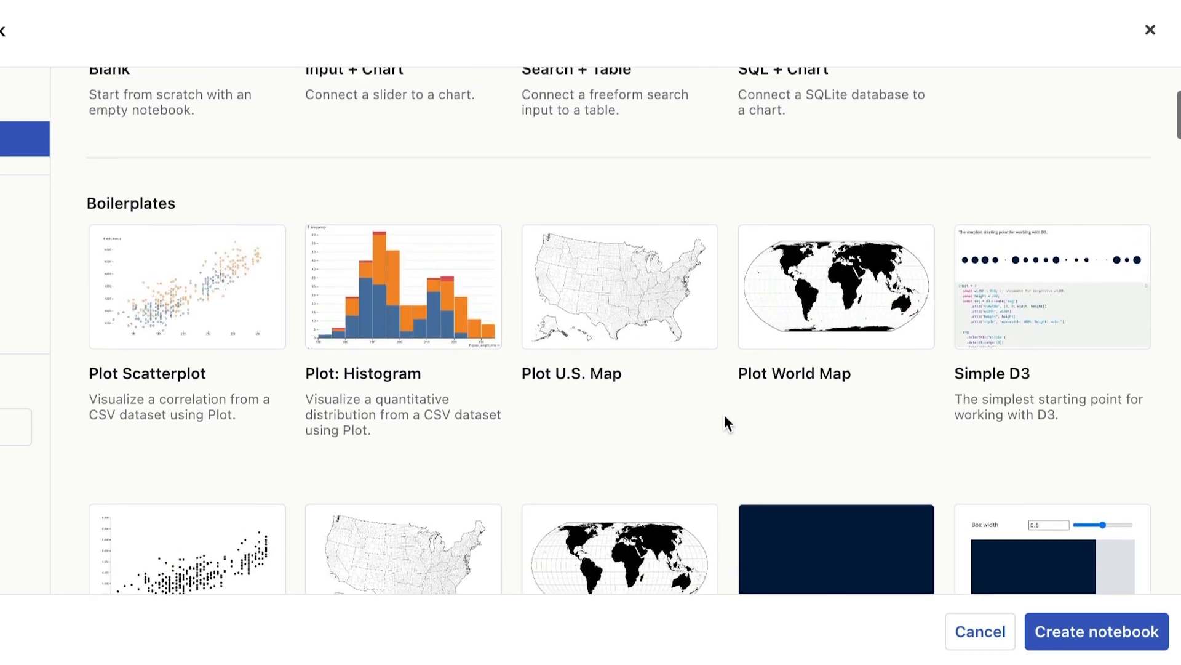
scroll(up, 3)
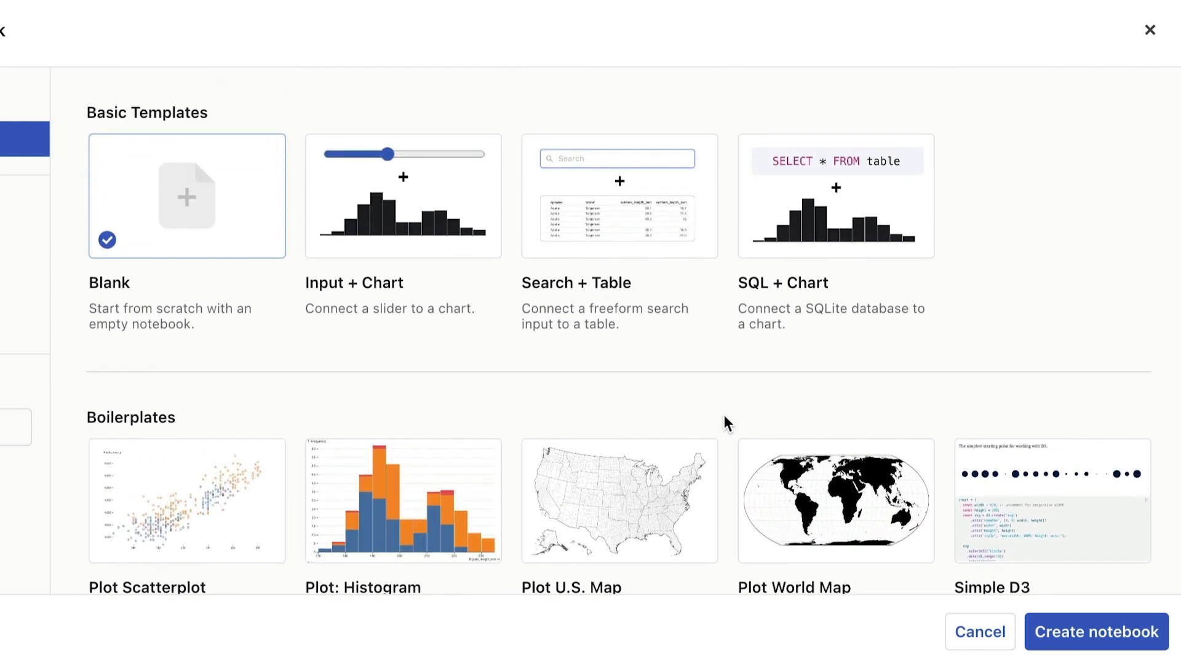
mouse_move(188, 240)
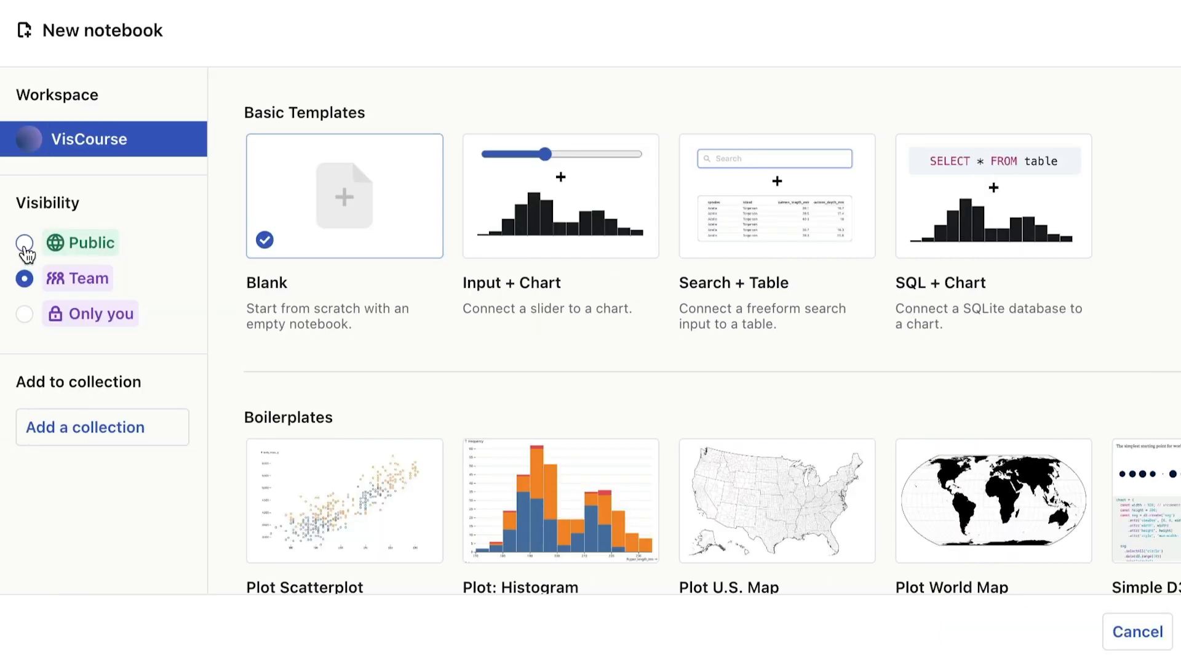
click(24, 241)
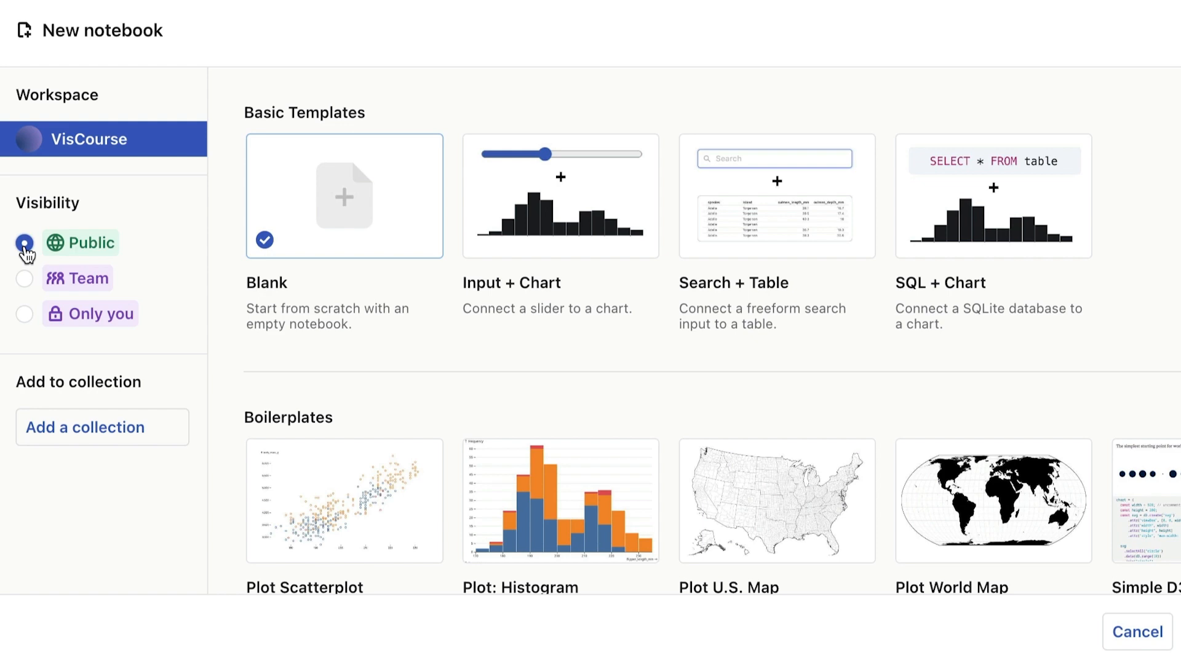
click(25, 313)
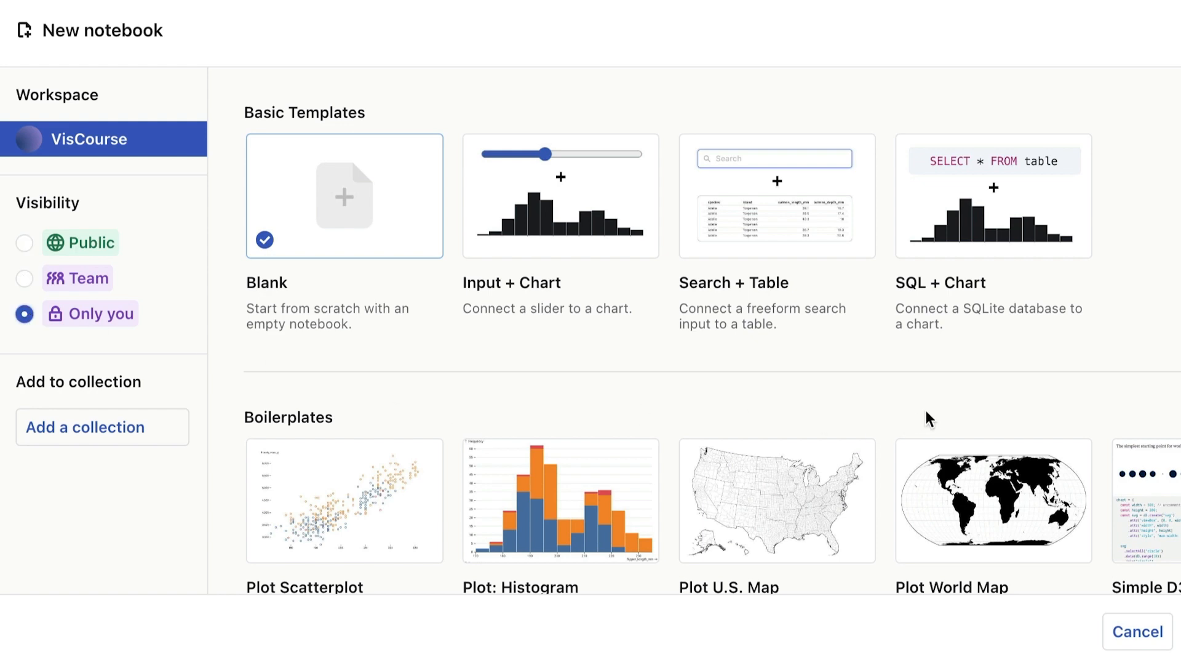
click(344, 195)
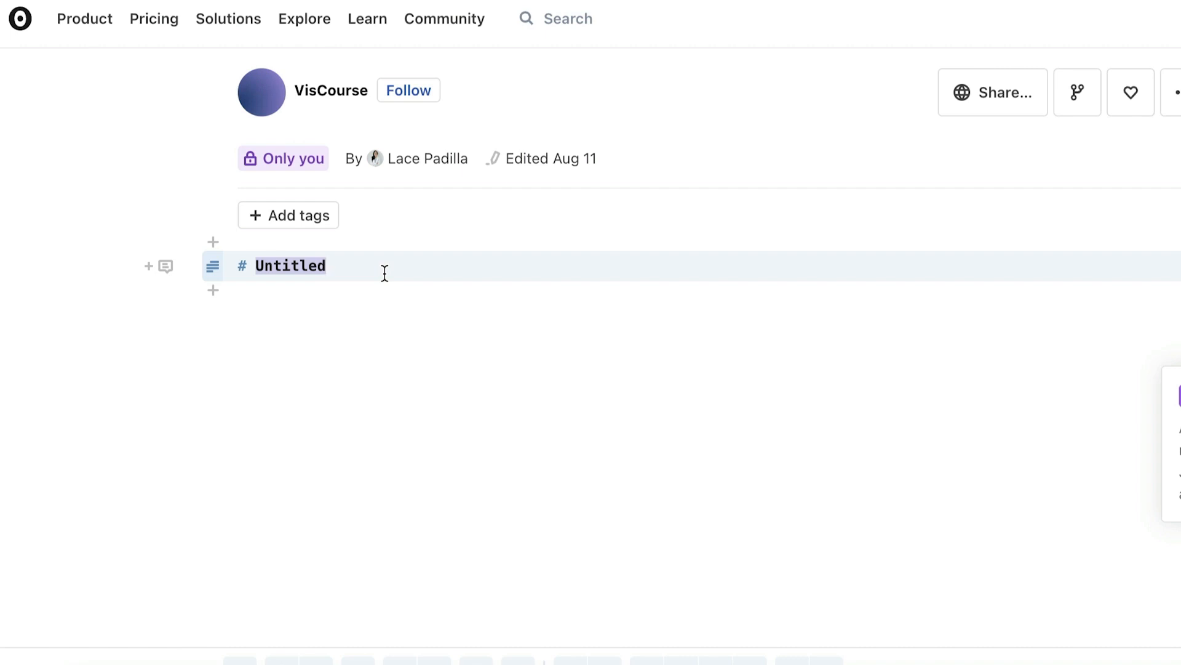
mouse_move(354, 272)
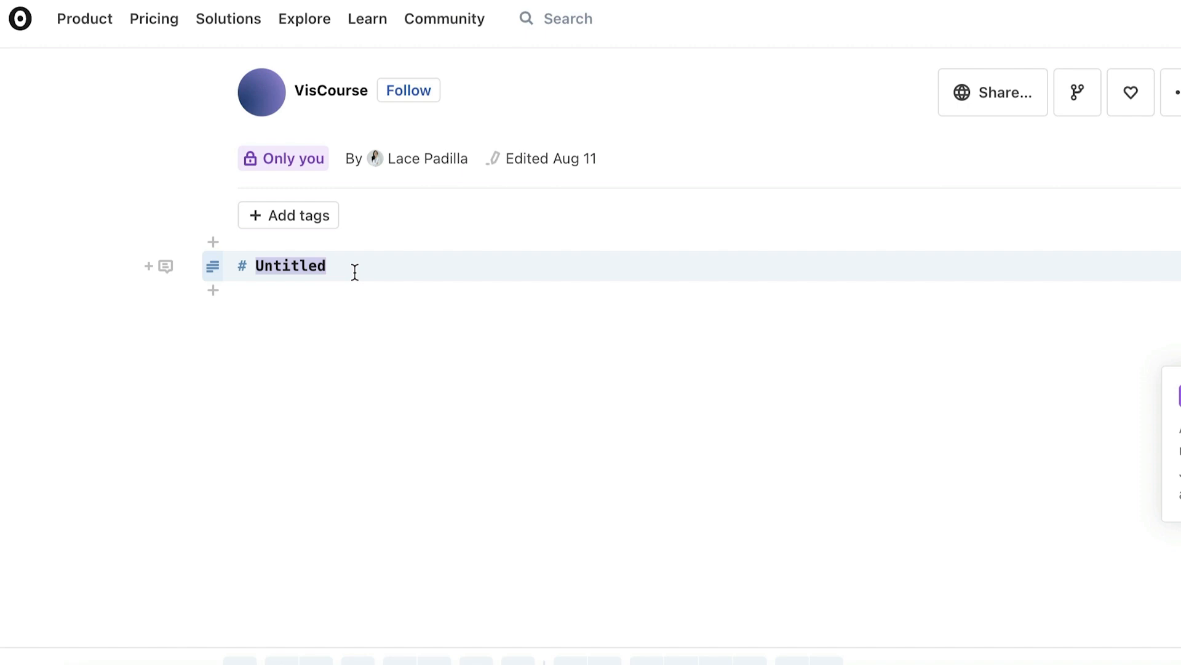
Show the options menu of the Untitled title cell
click(213, 267)
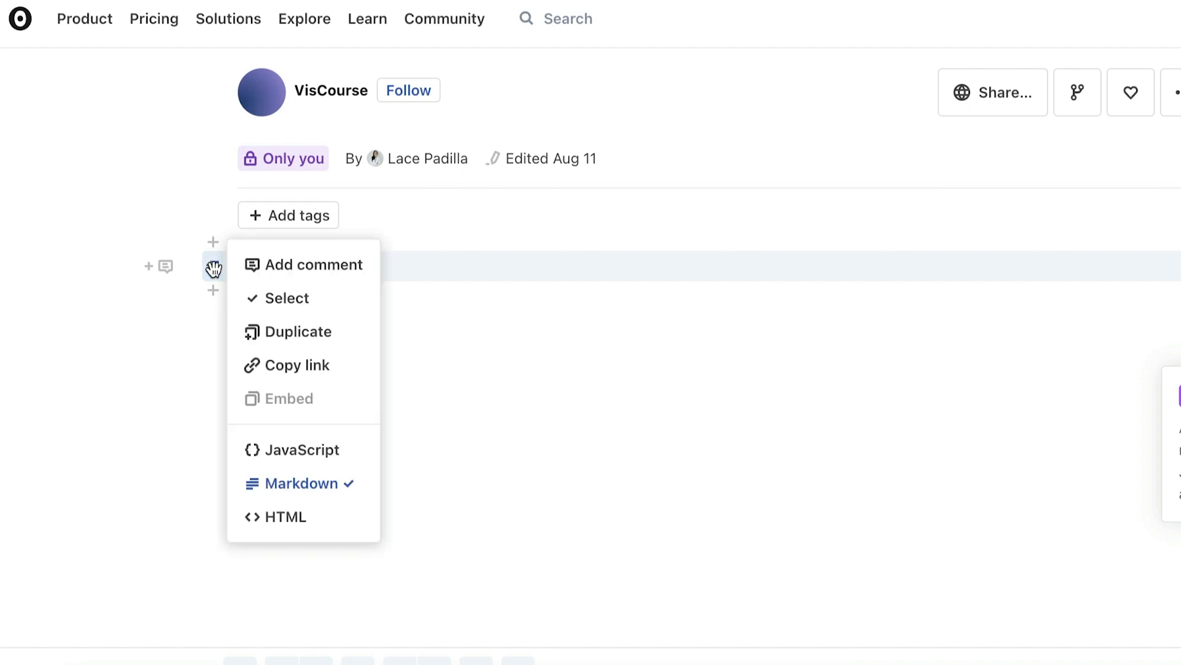
mouse_move(303, 483)
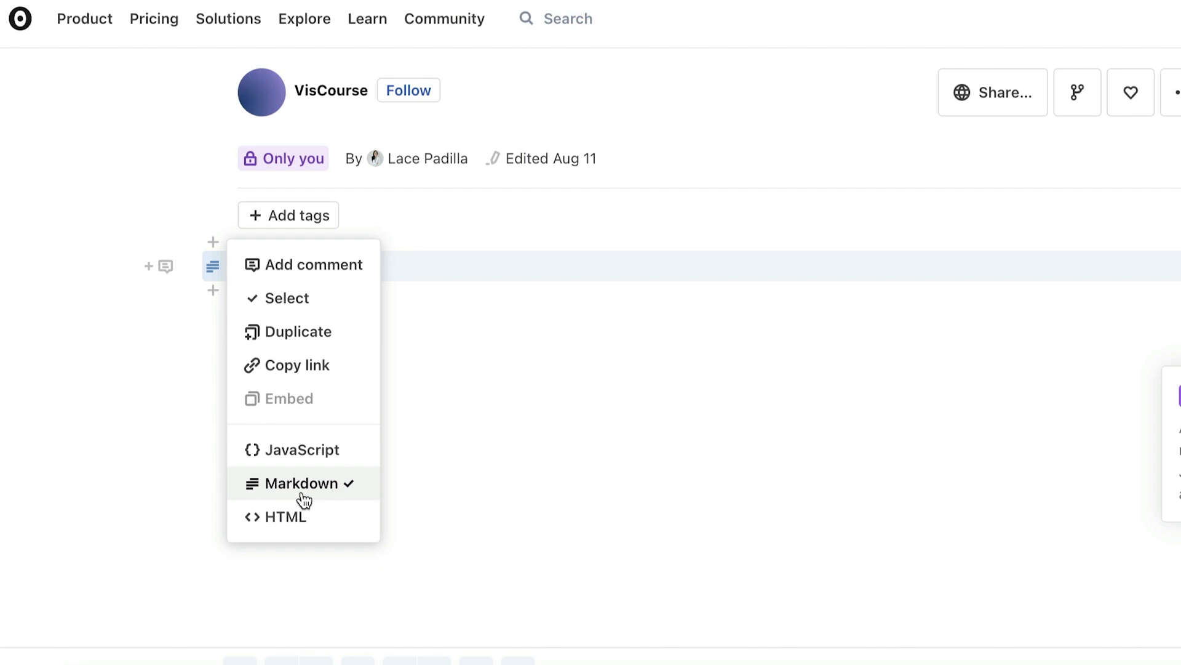
mouse_move(323, 261)
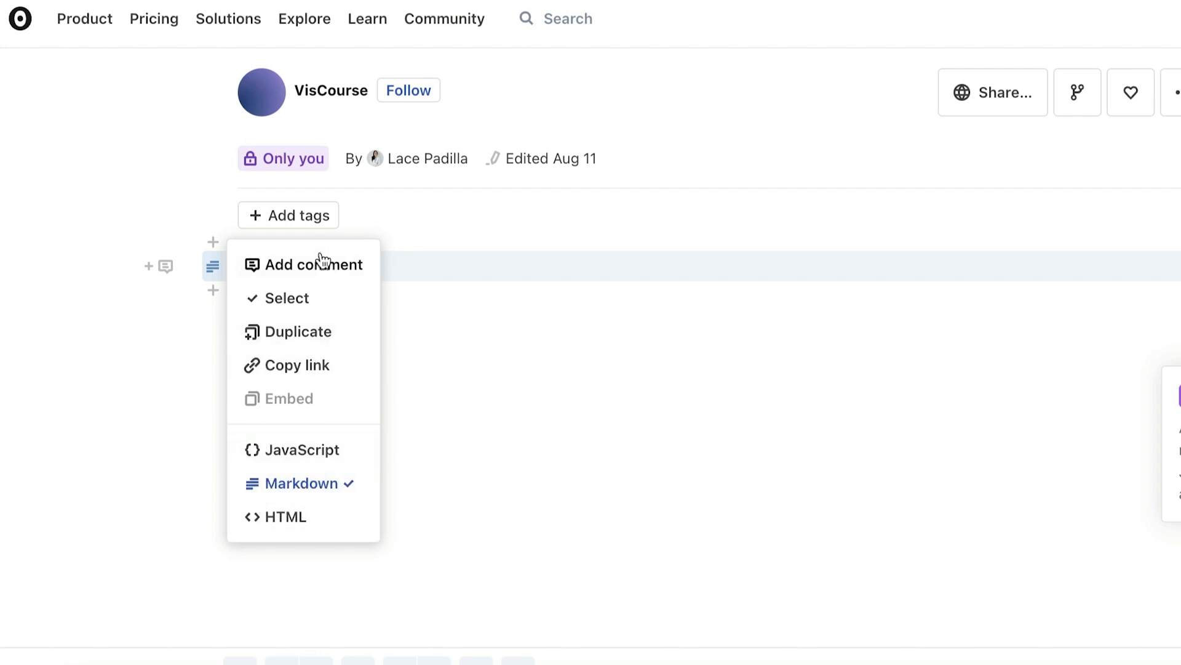
mouse_move(342, 337)
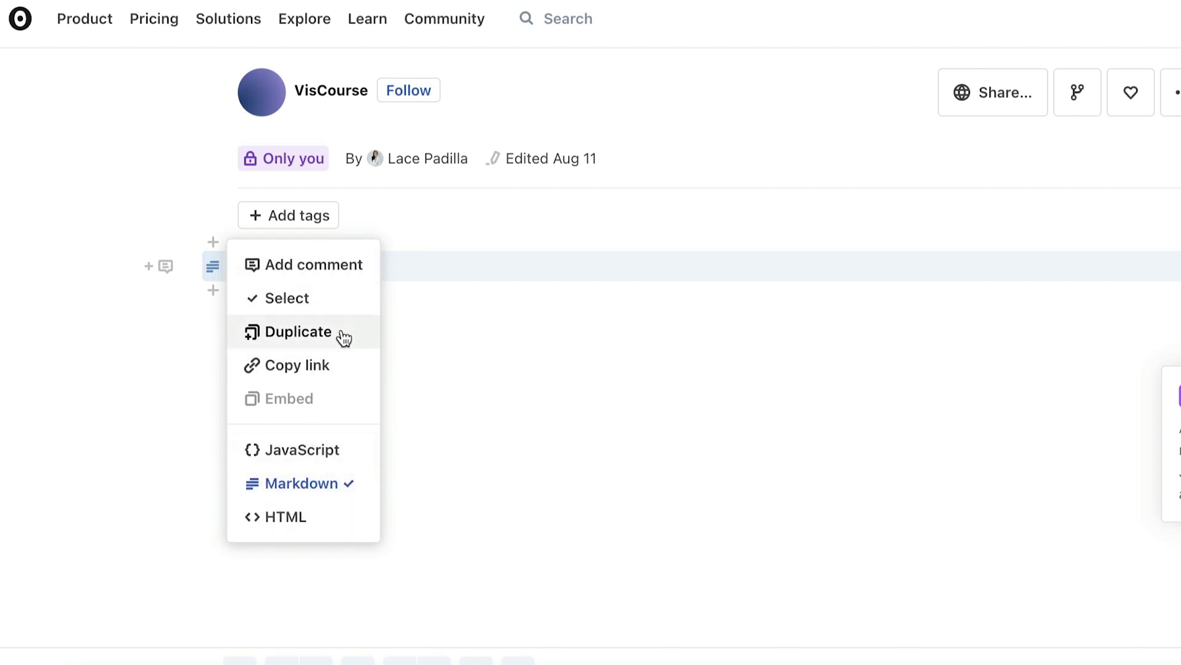
mouse_move(346, 366)
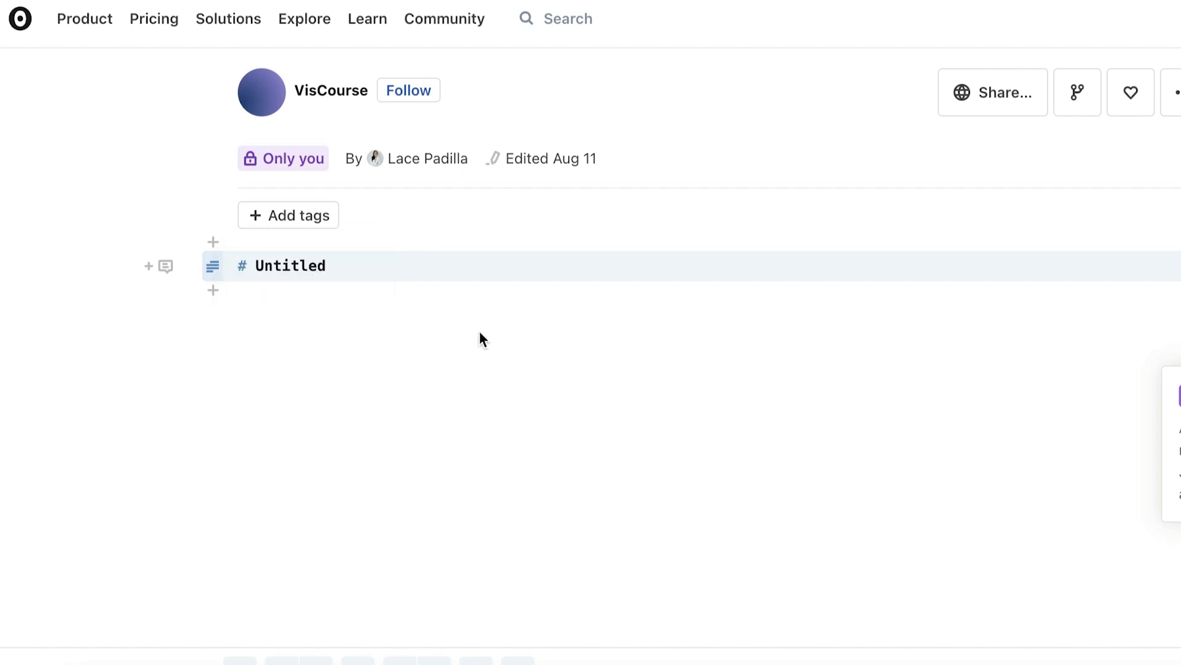
mouse_move(213, 291)
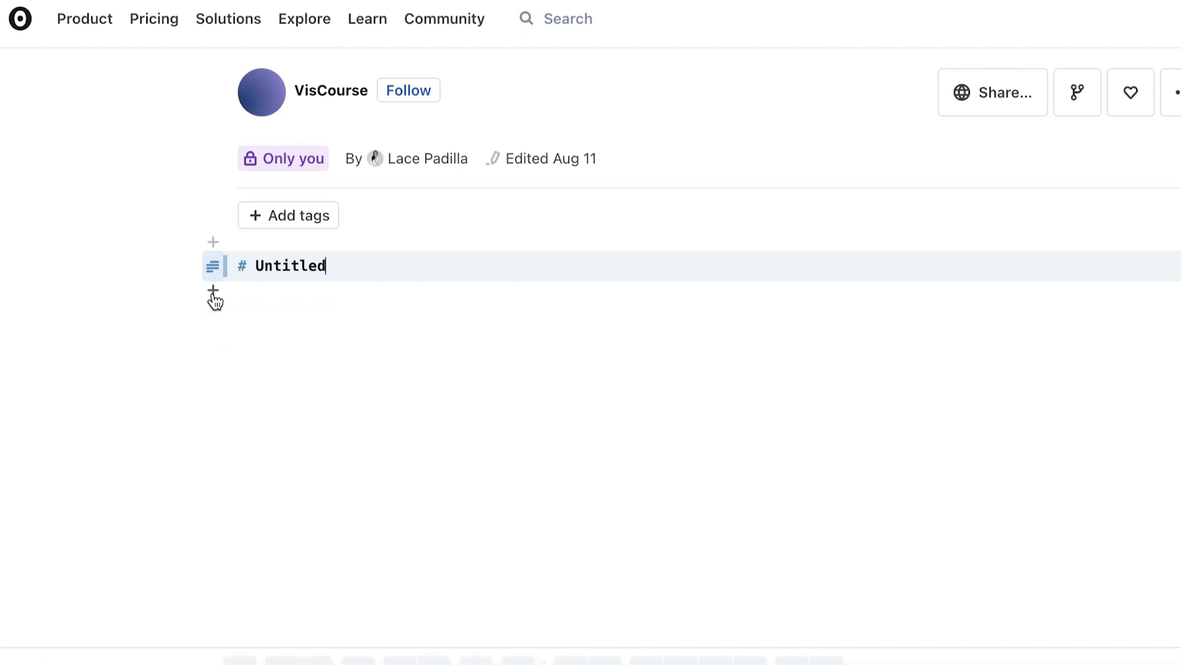
Add a 1+1 cell, switch it to JavaScript, and delete its text
click(213, 292)
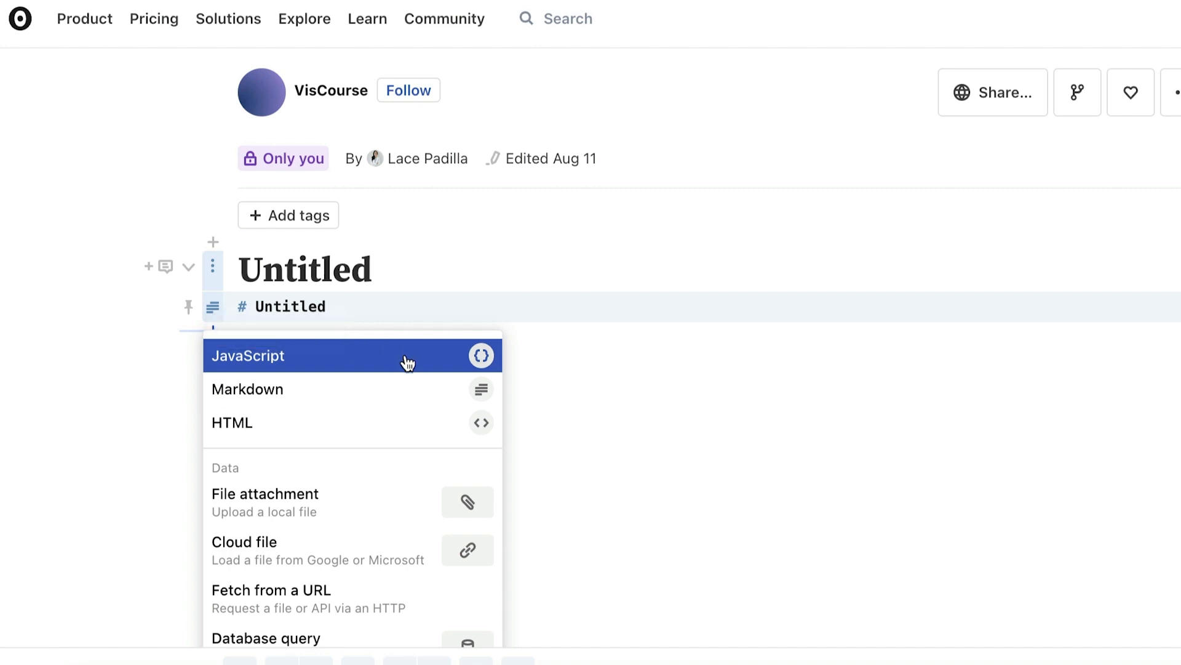
mouse_move(405, 405)
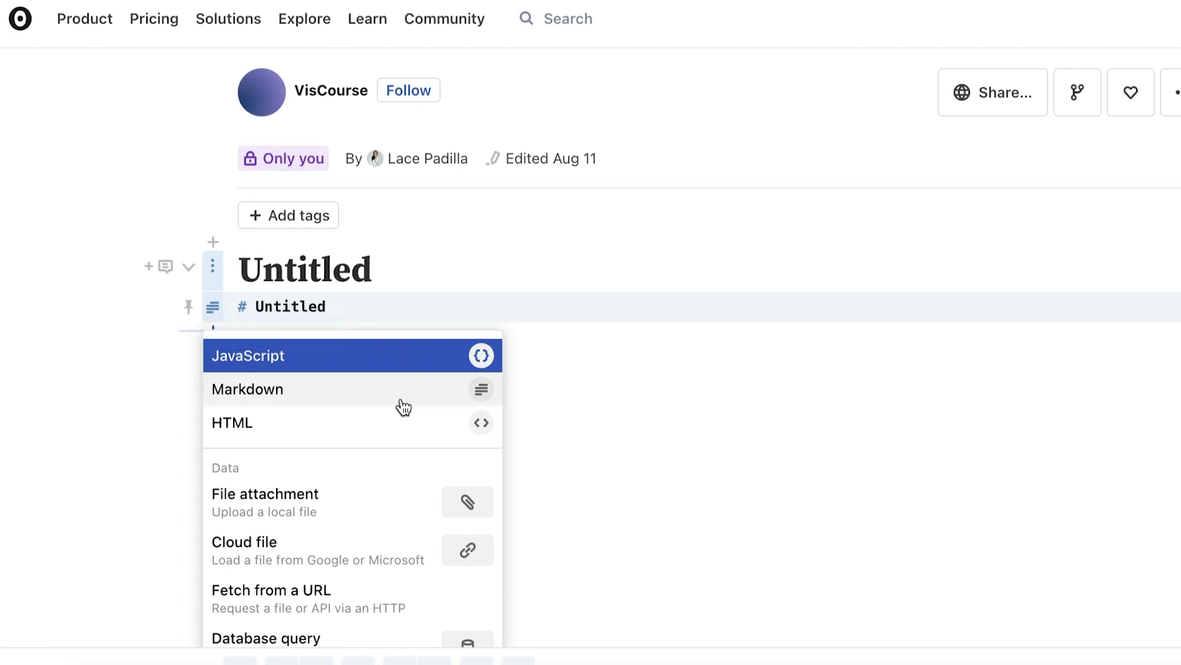
mouse_move(313, 439)
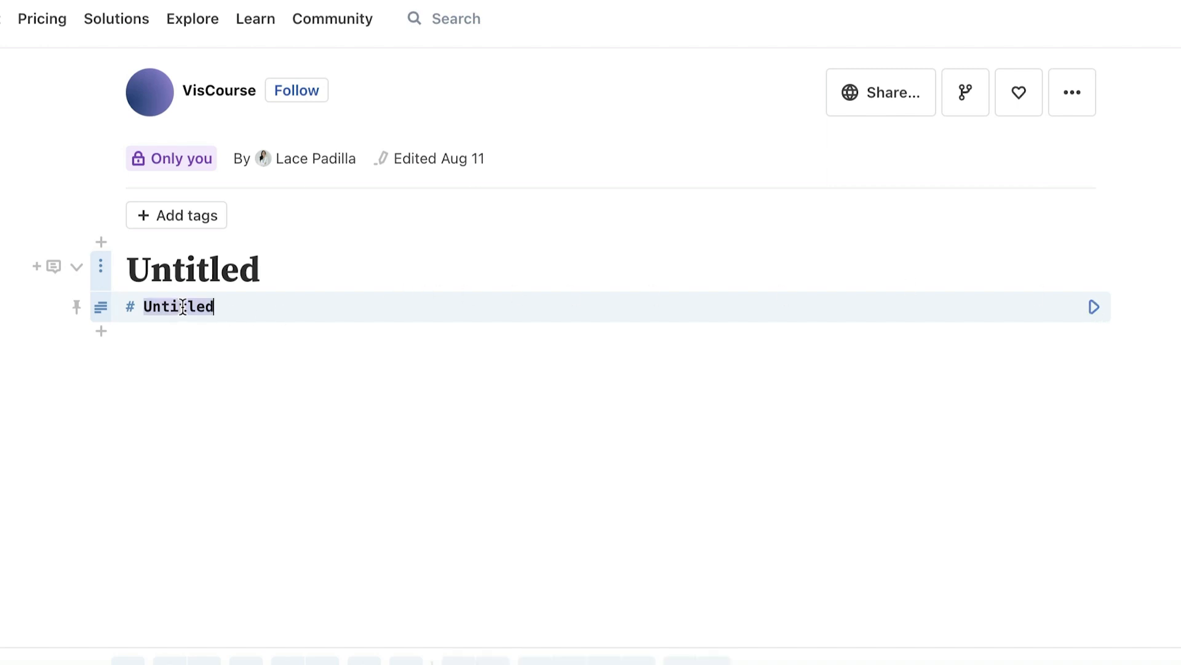
text(1+1)
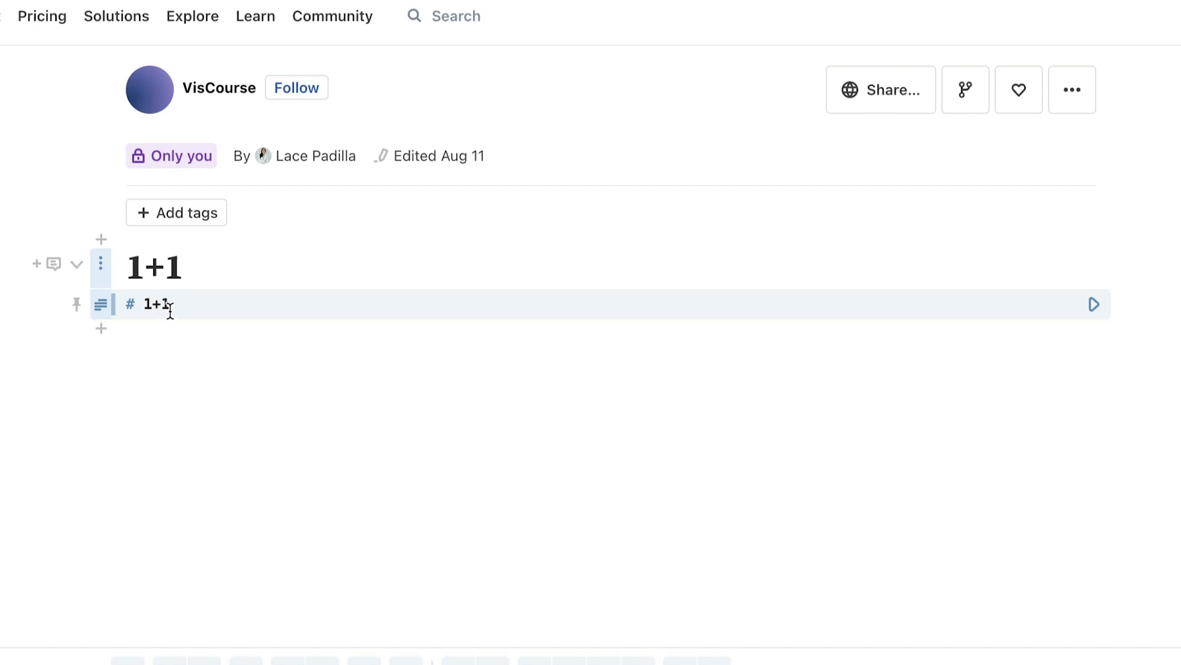
click(1094, 303)
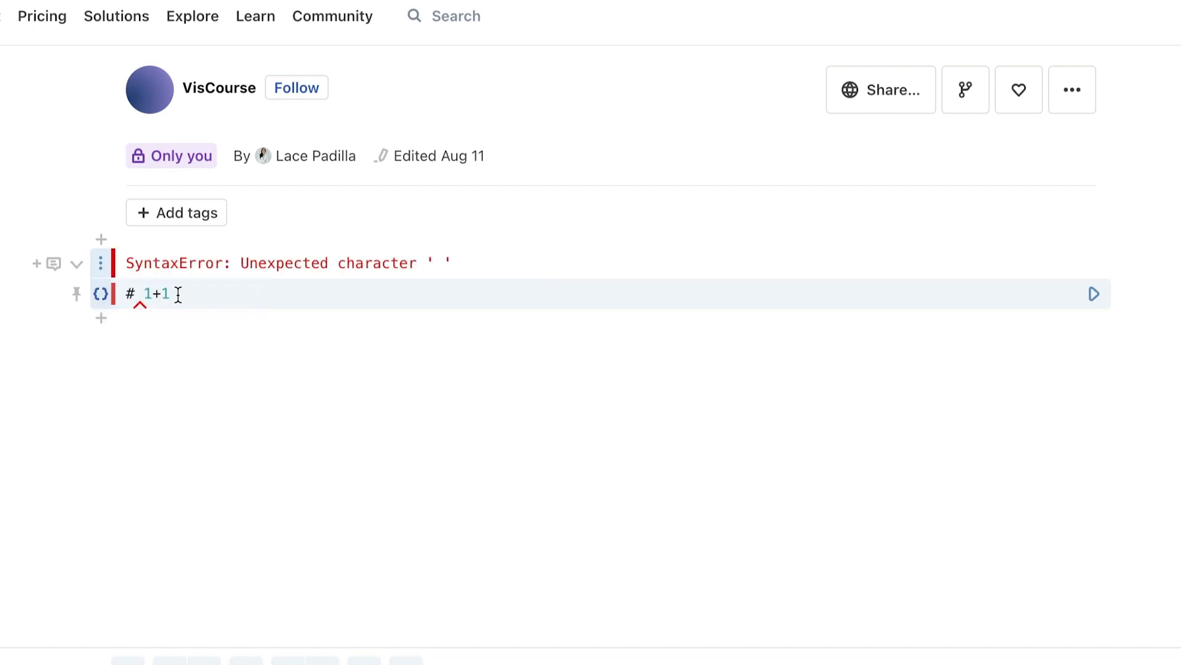
key(Backspace)
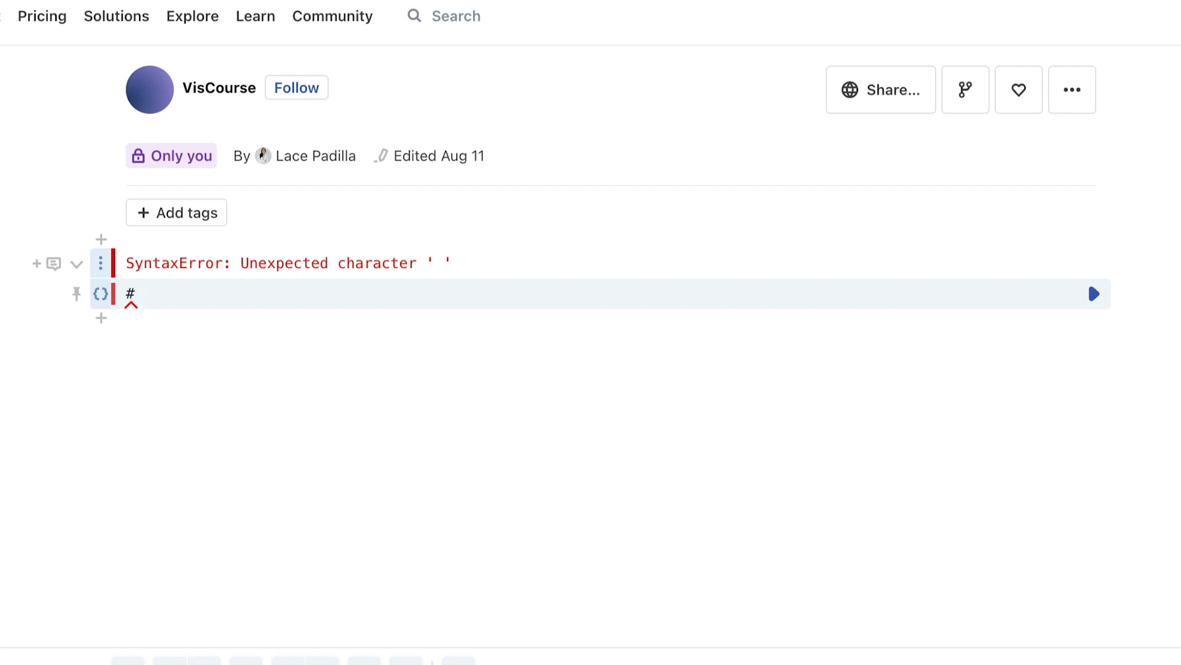
text(import)
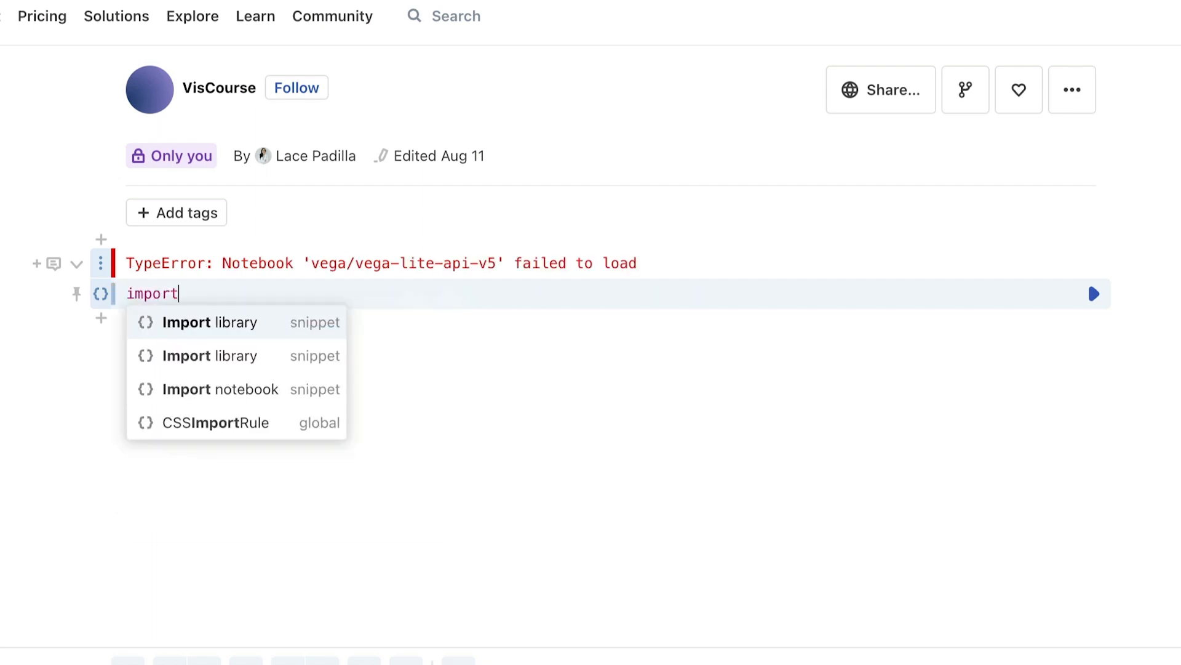
click(211, 322)
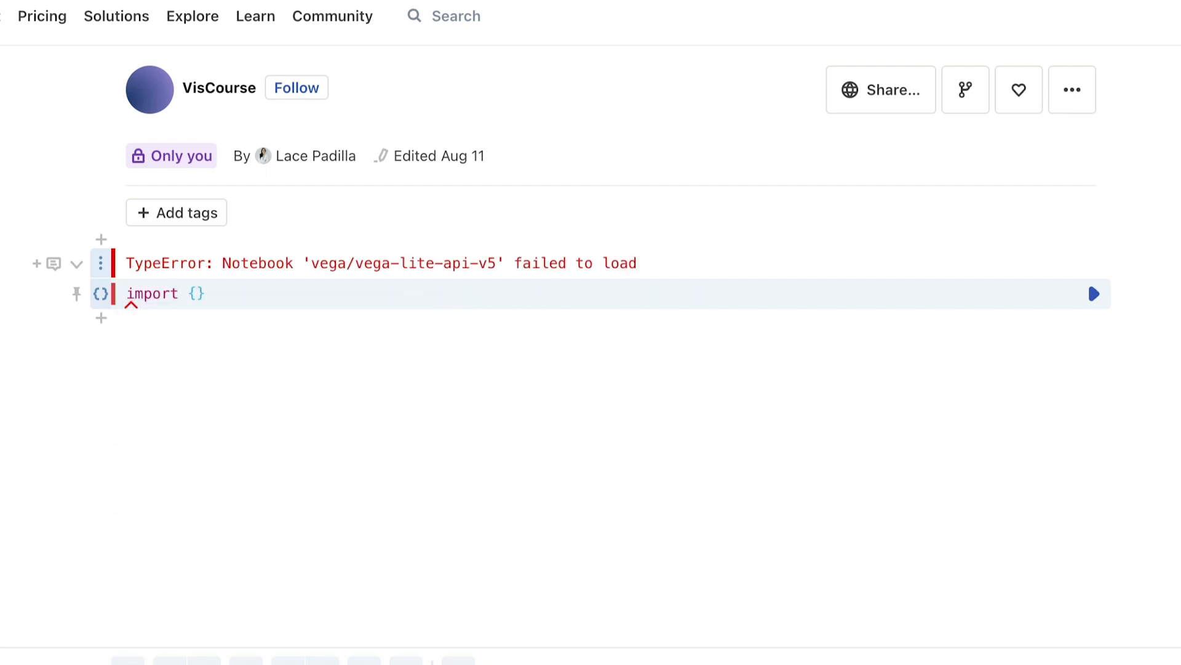
text(vl} from ')
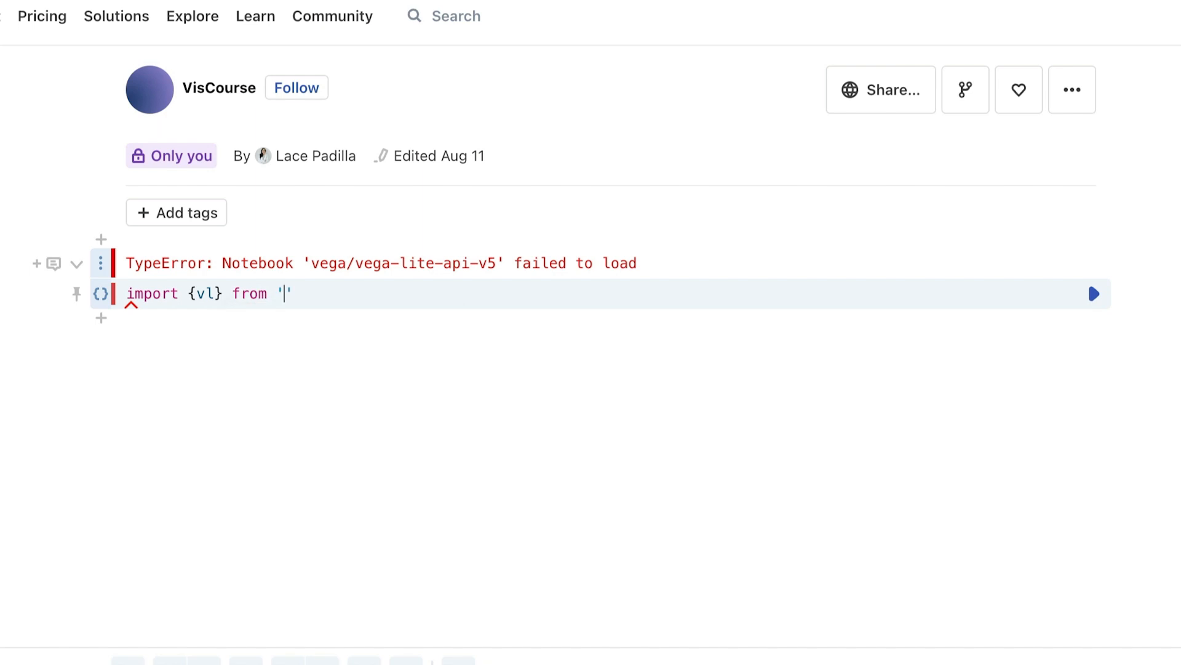
text(@vega/)
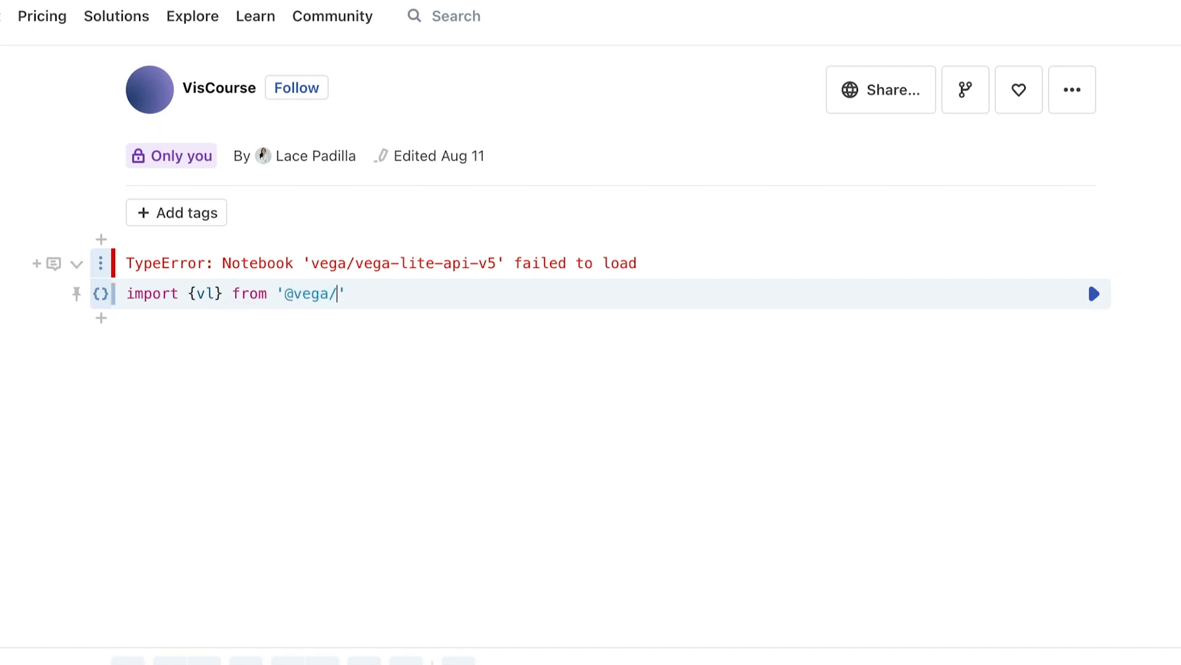
text(vega-lite)
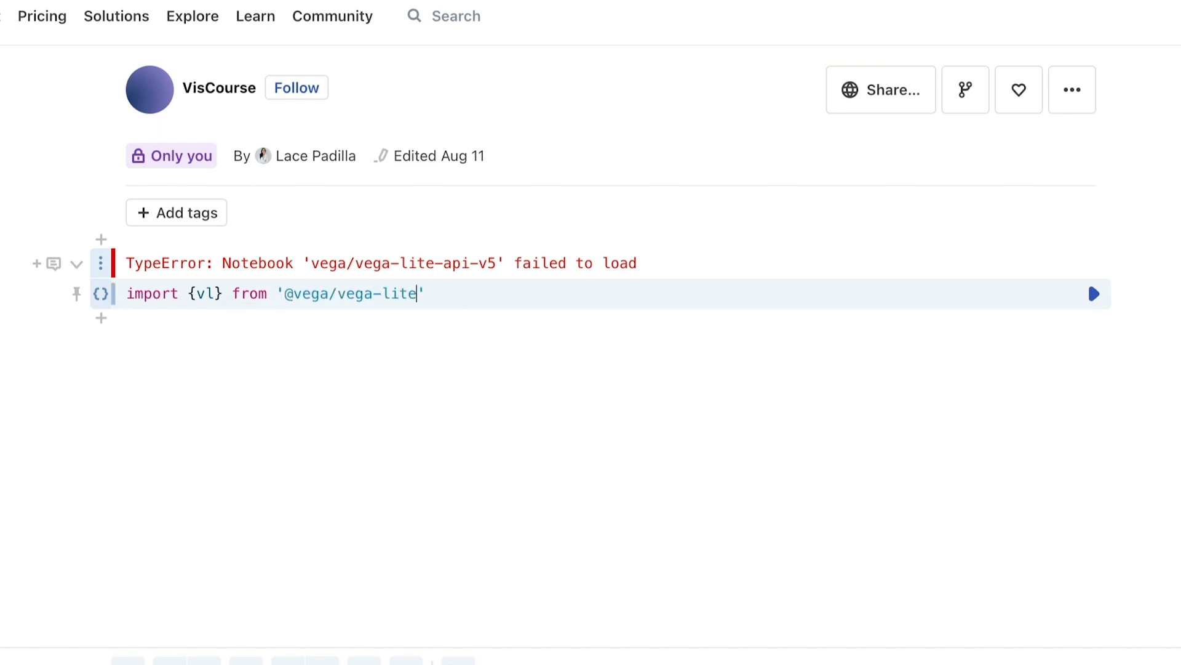
text(-api-v5")
text(impor)
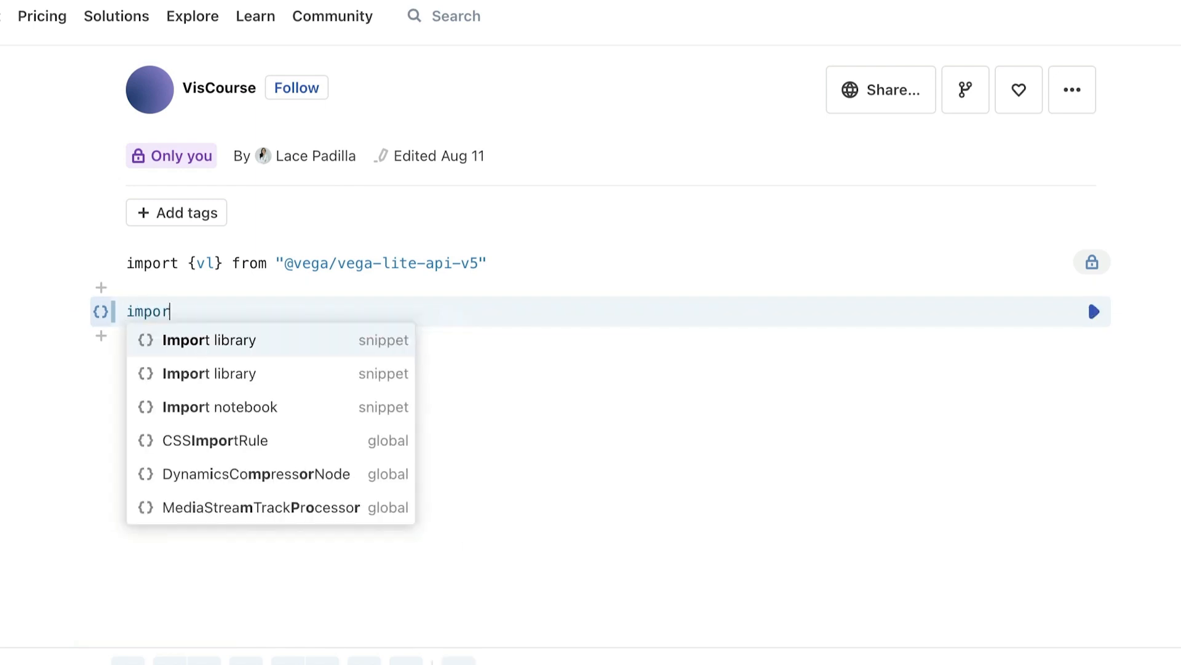
click(209, 340)
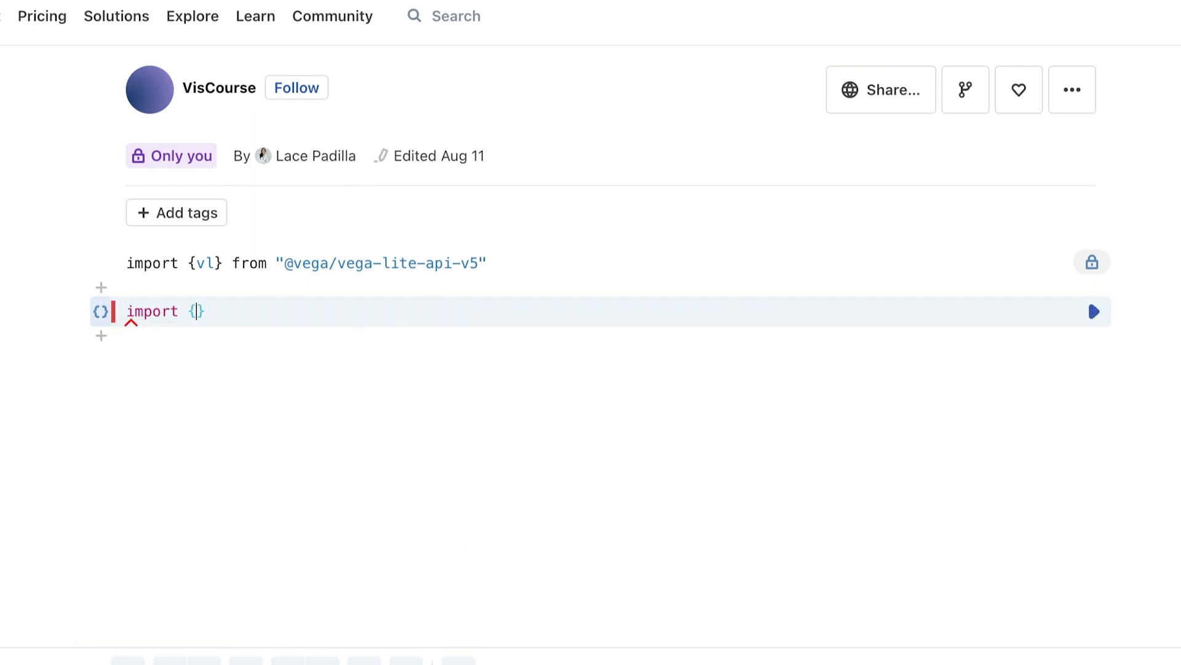
text(printTable)
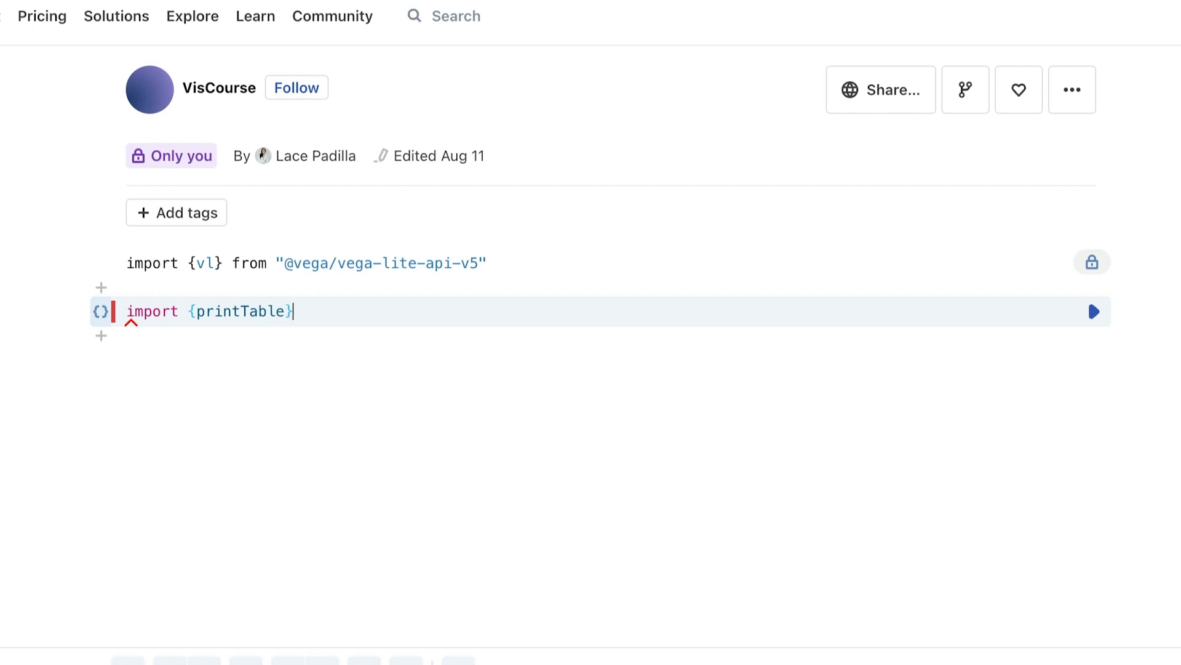
text(from)
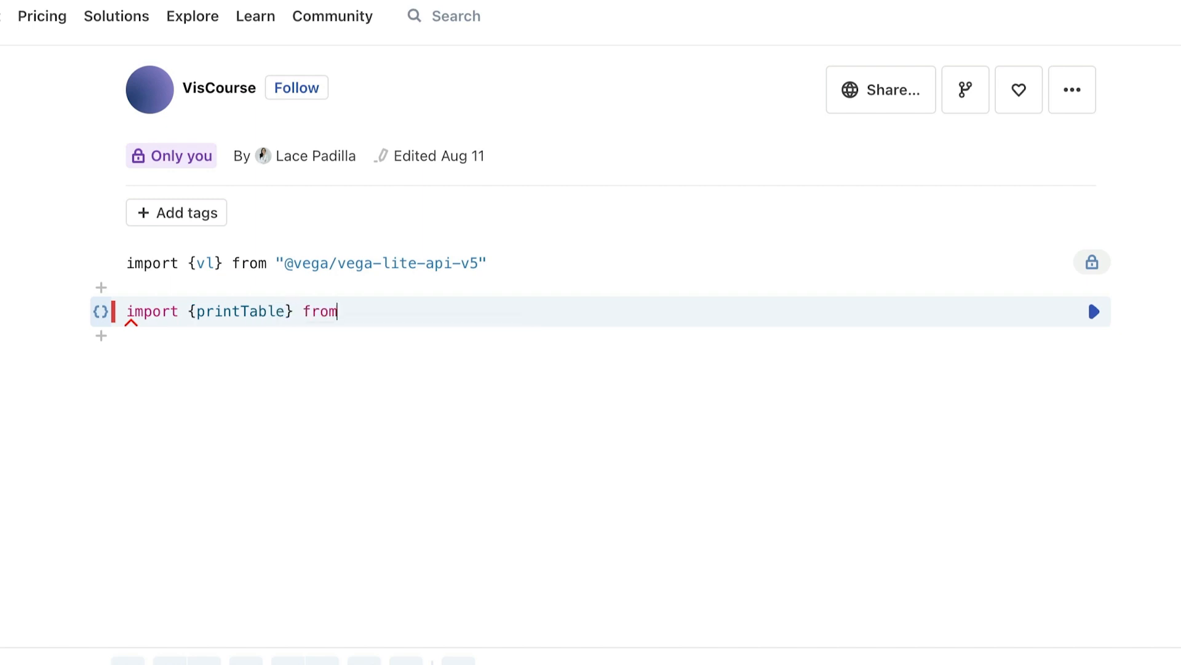
text("@")
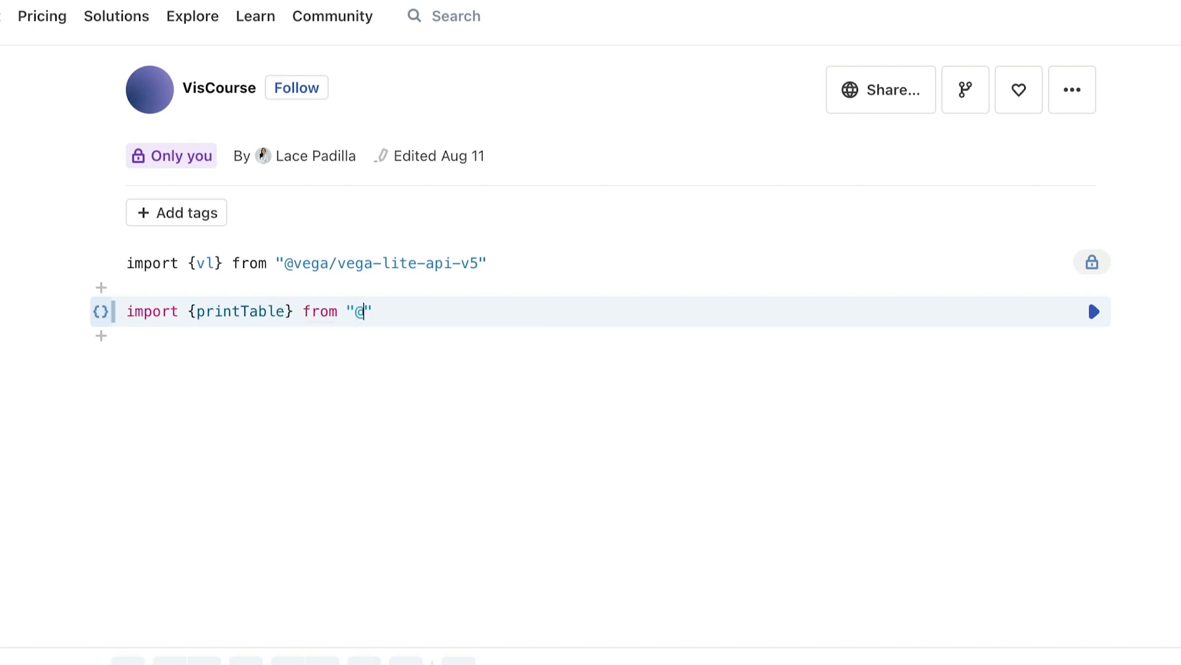
text(uwdata/data-)
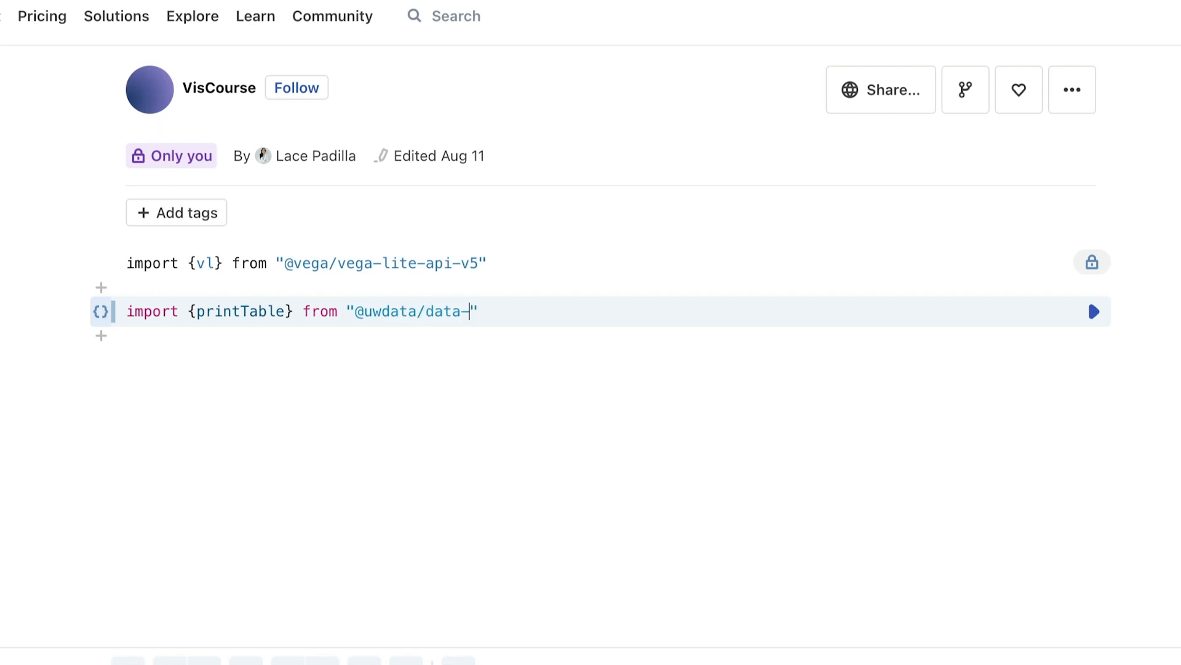
text(utilities)
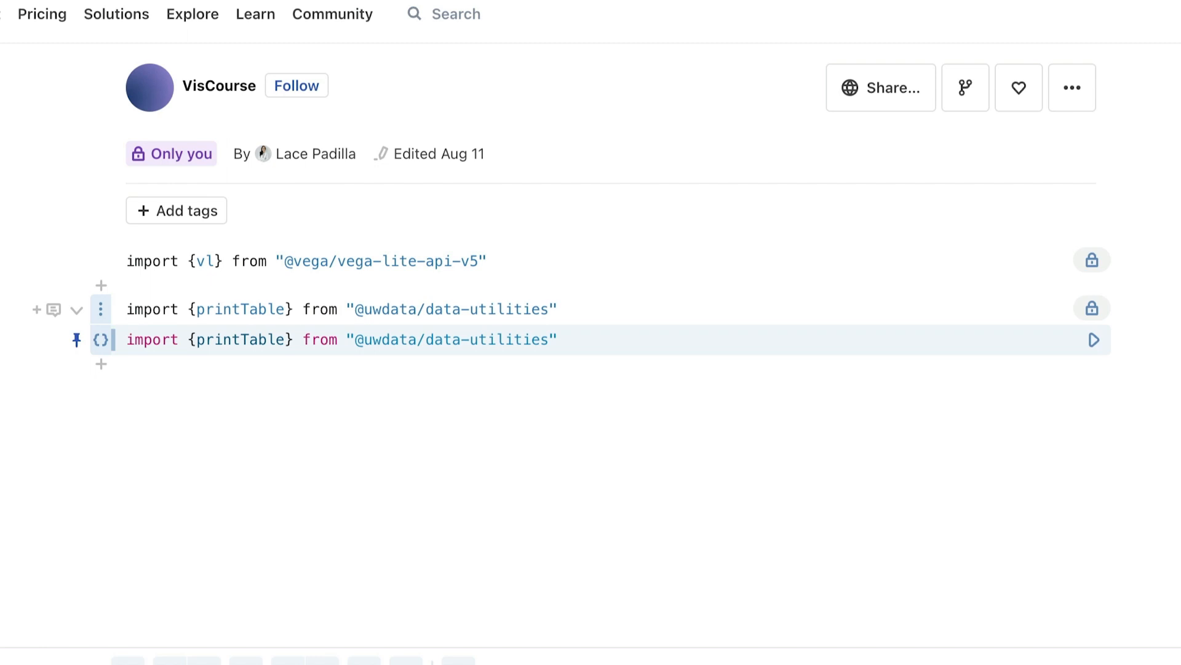
click(127, 339)
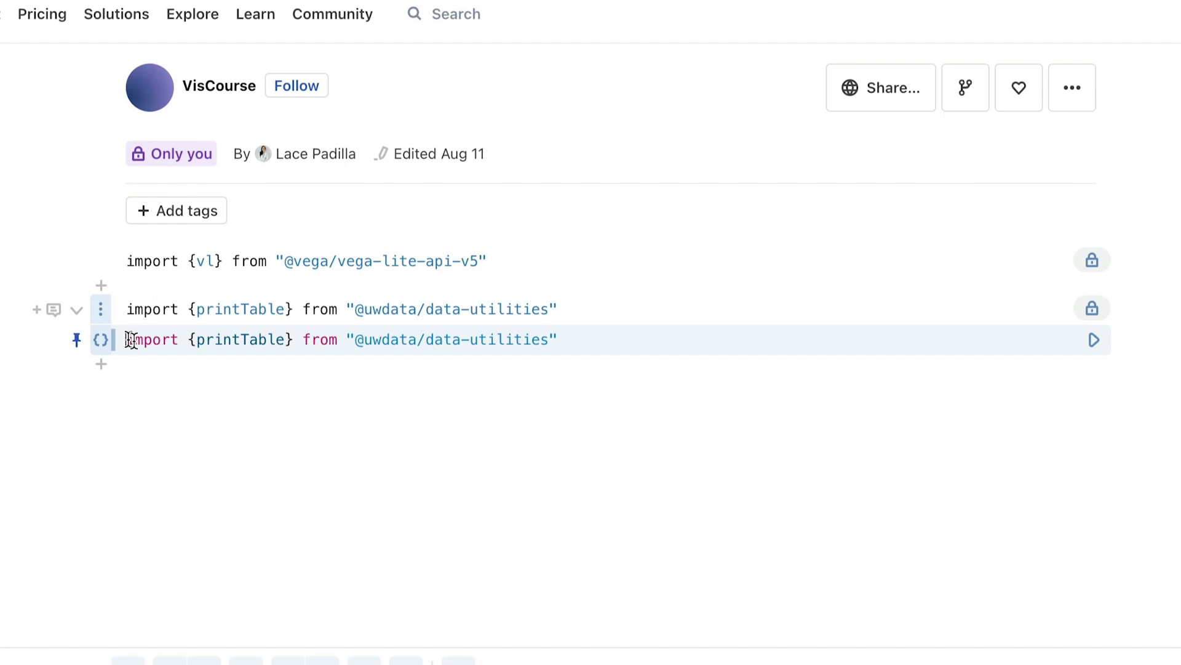
mouse_move(325, 390)
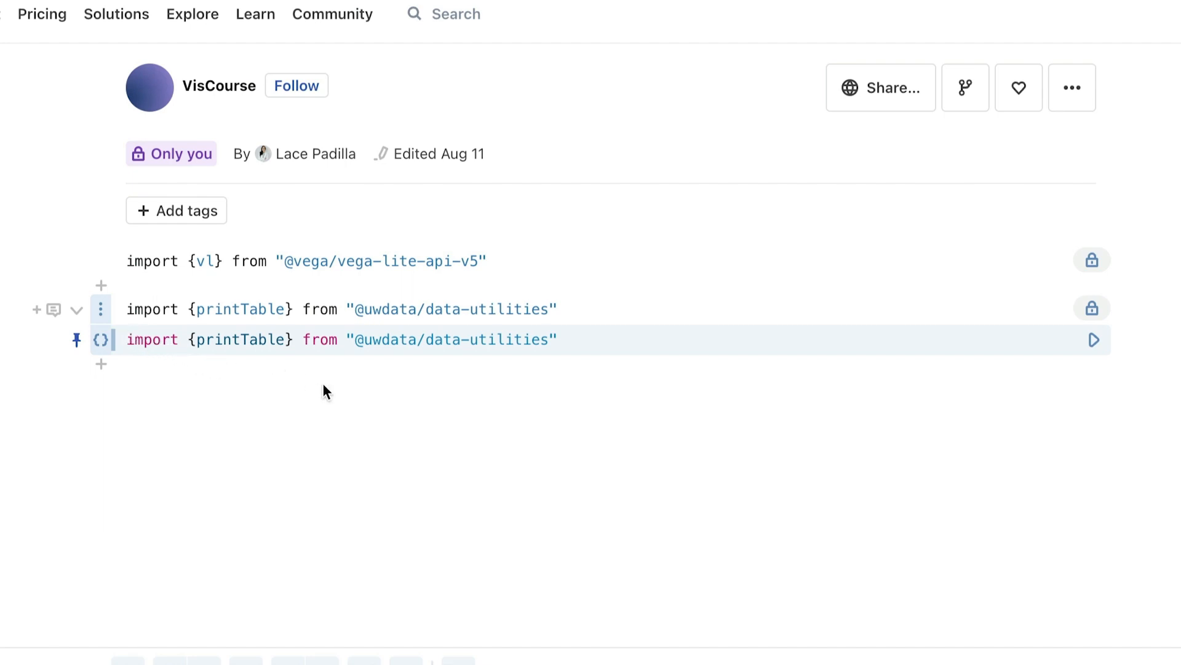
mouse_move(745, 332)
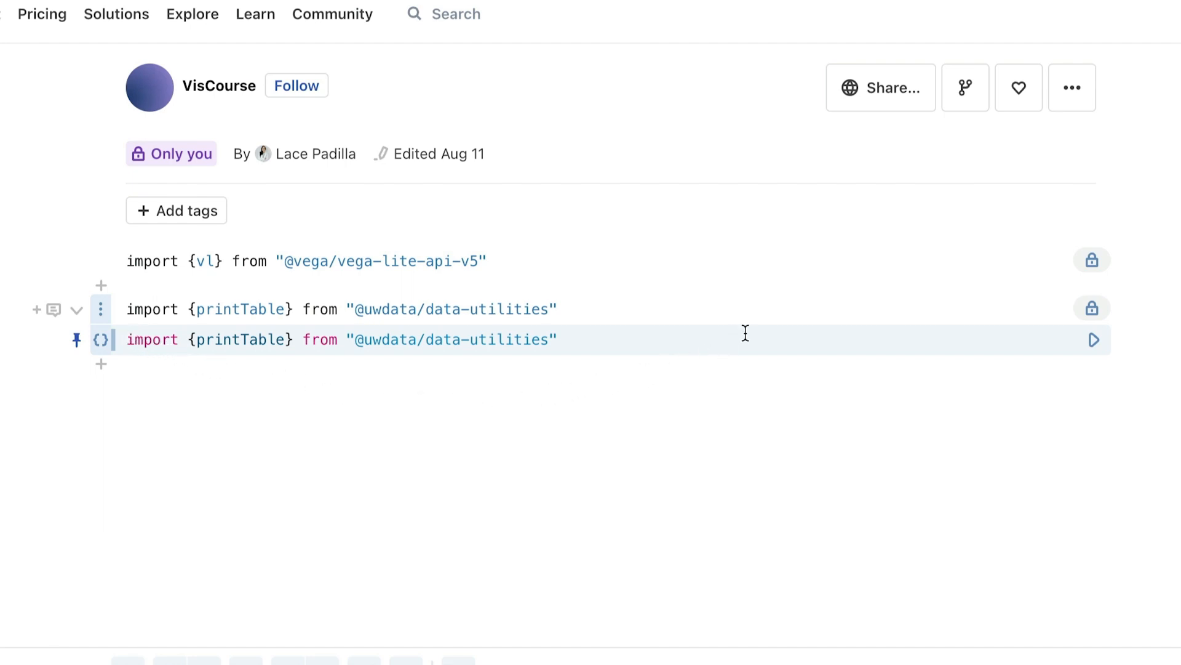
mouse_move(765, 325)
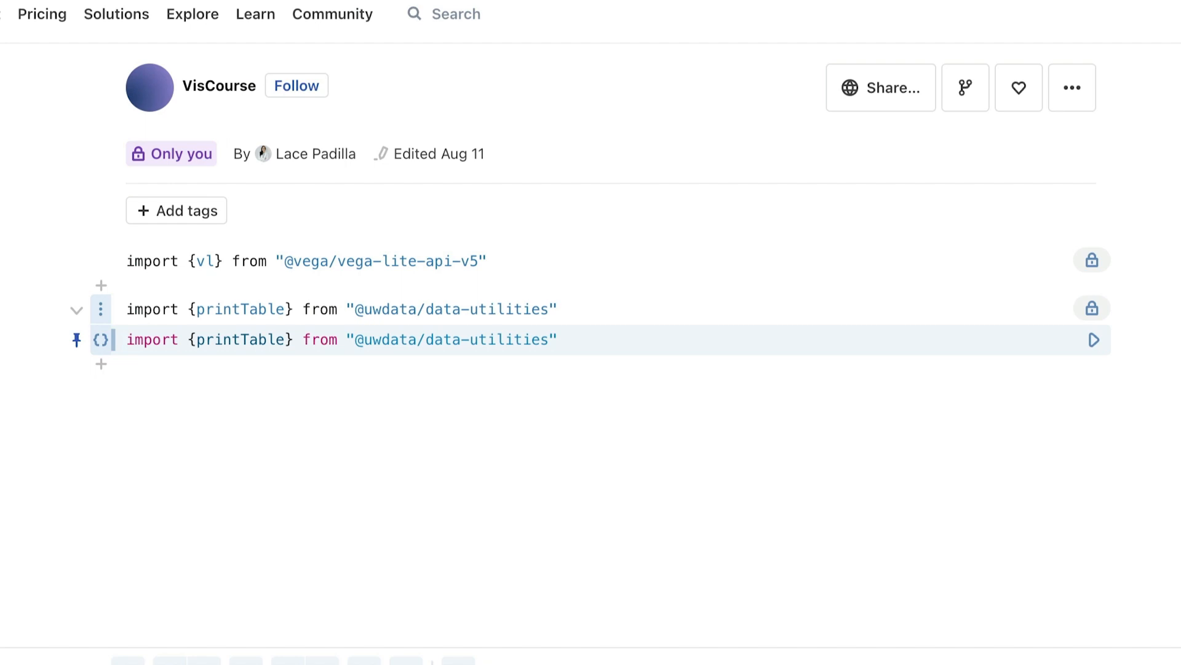
Open the Files pane listing file attachments and cloud files
click(125, 339)
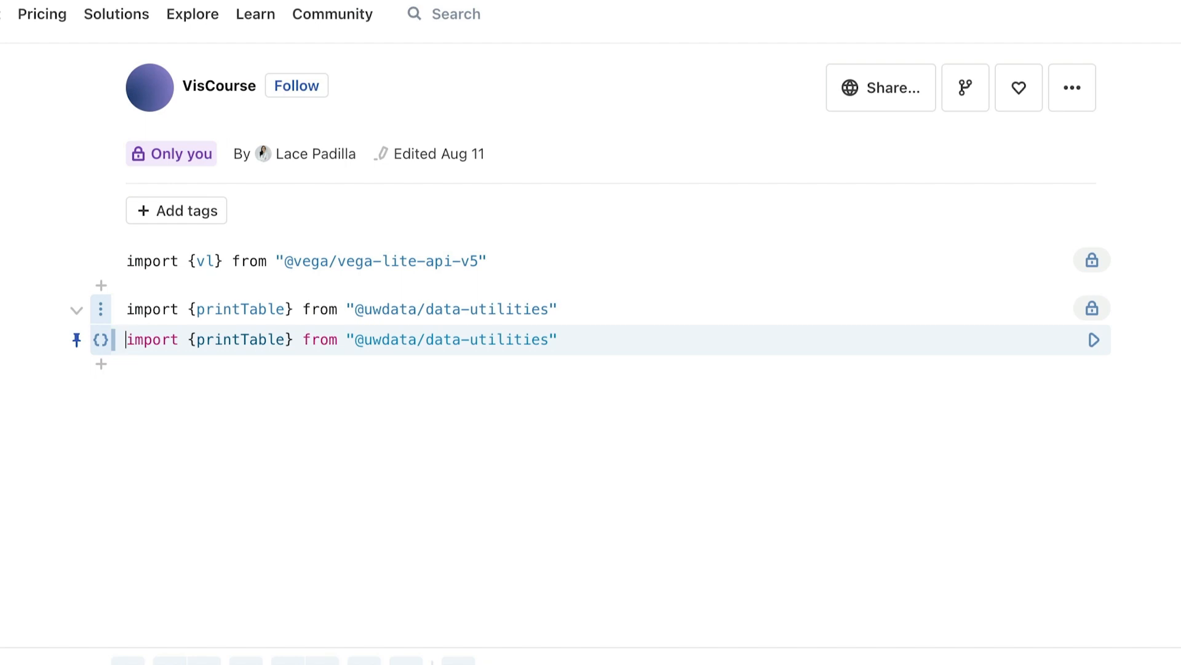
click(1158, 88)
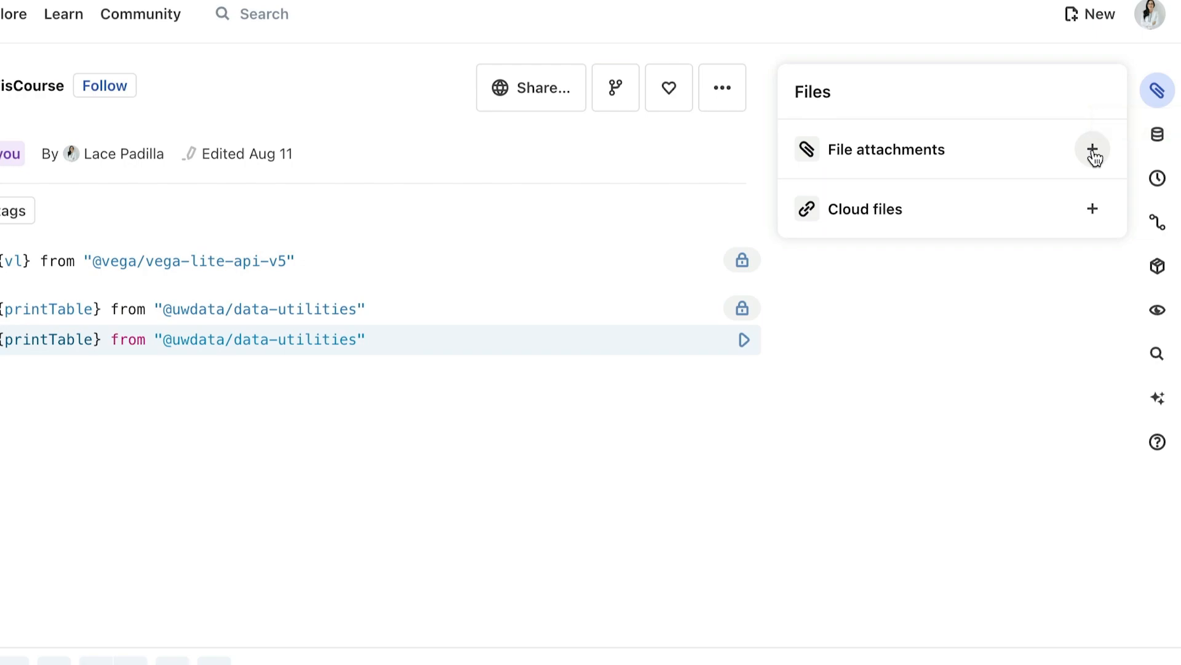
Upload Armenia.csv from the local file picker as a file attachment
click(1092, 149)
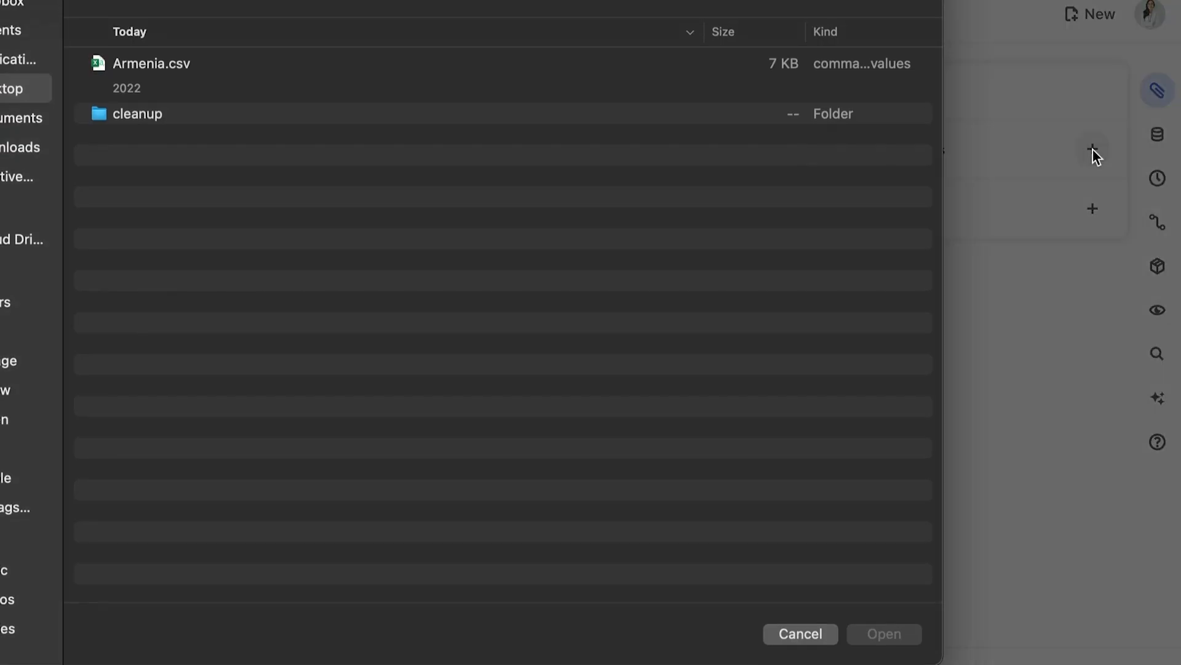
mouse_move(198, 72)
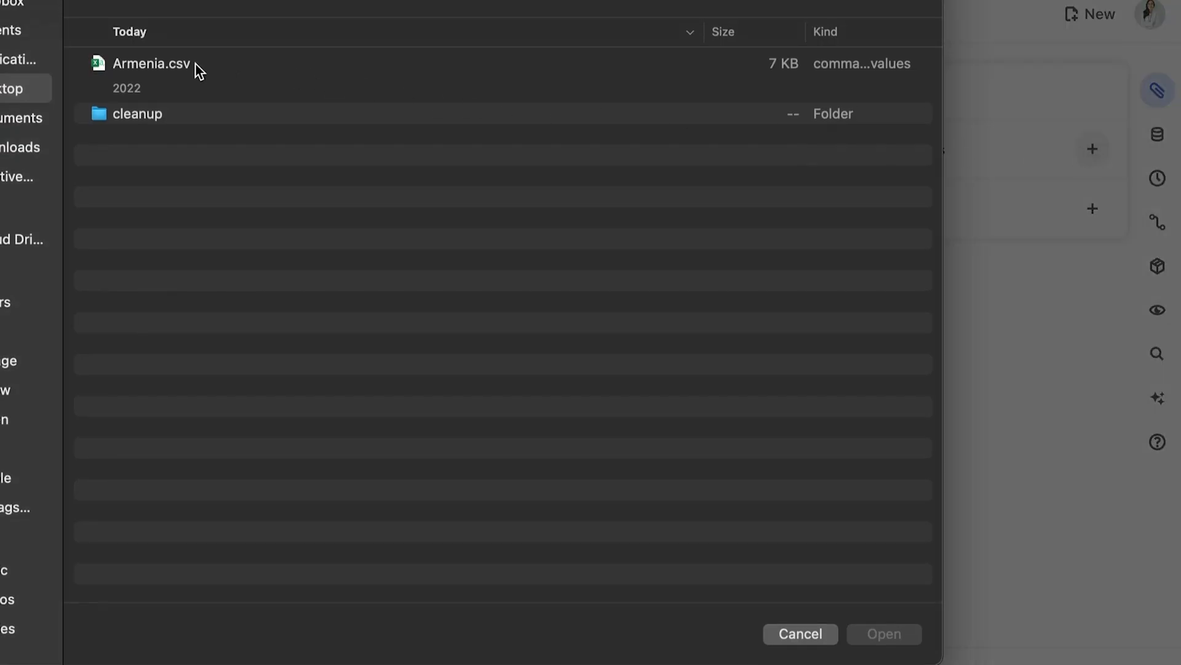
click(151, 63)
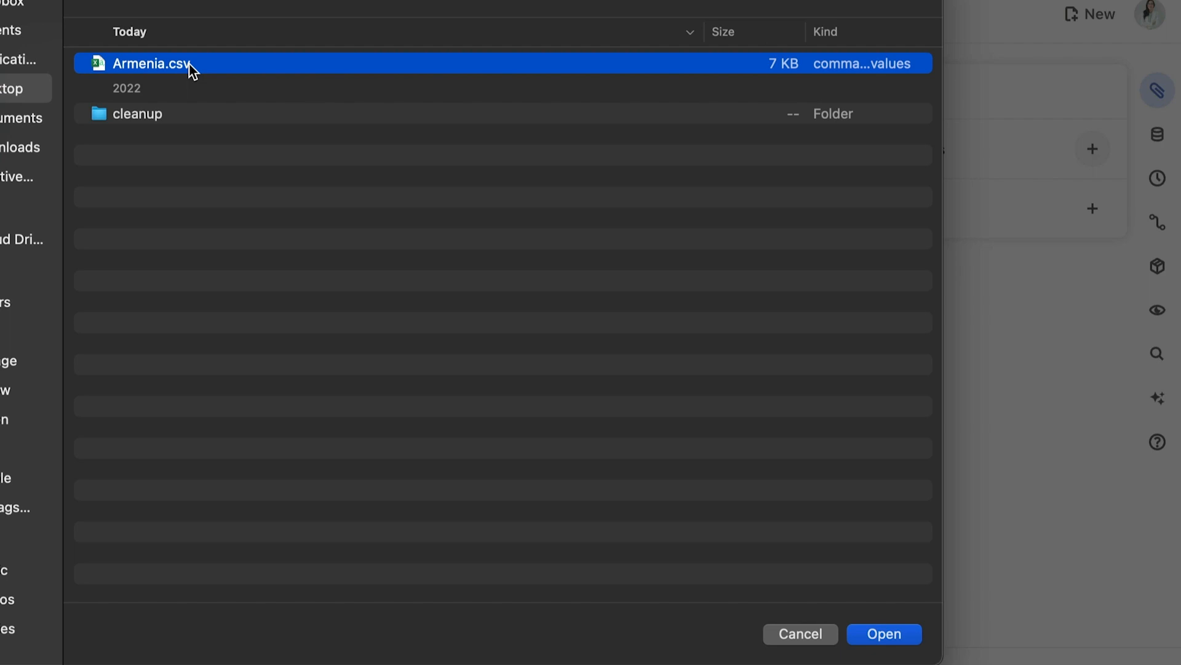
click(883, 633)
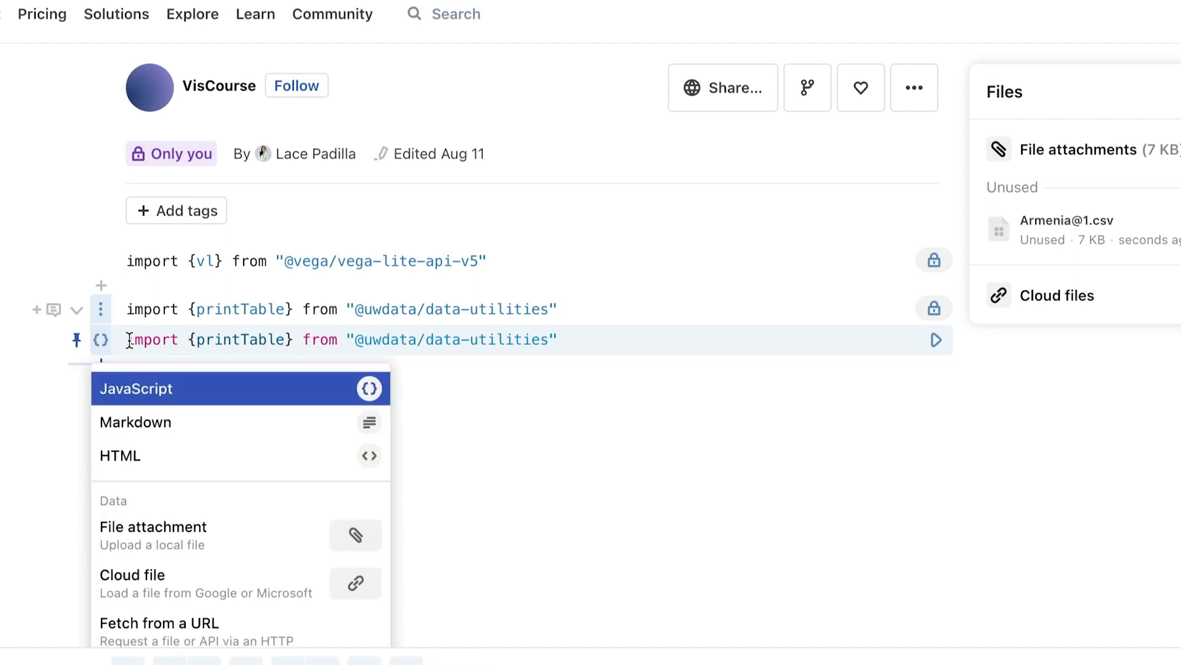
click(136, 388)
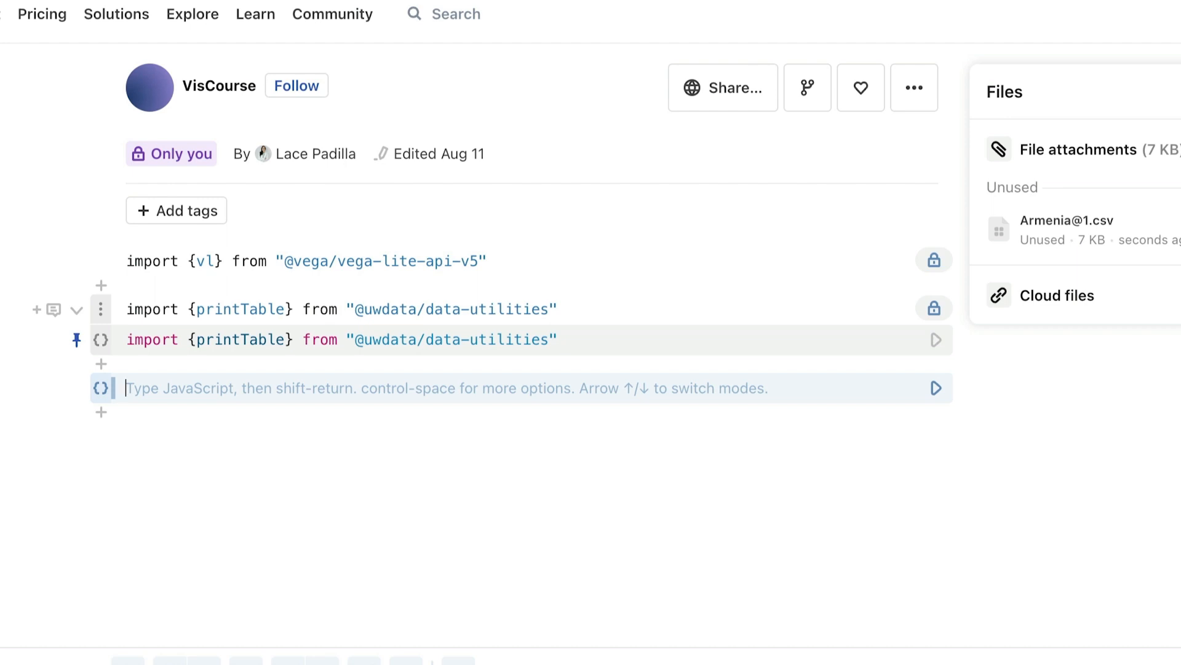
text(Arme)
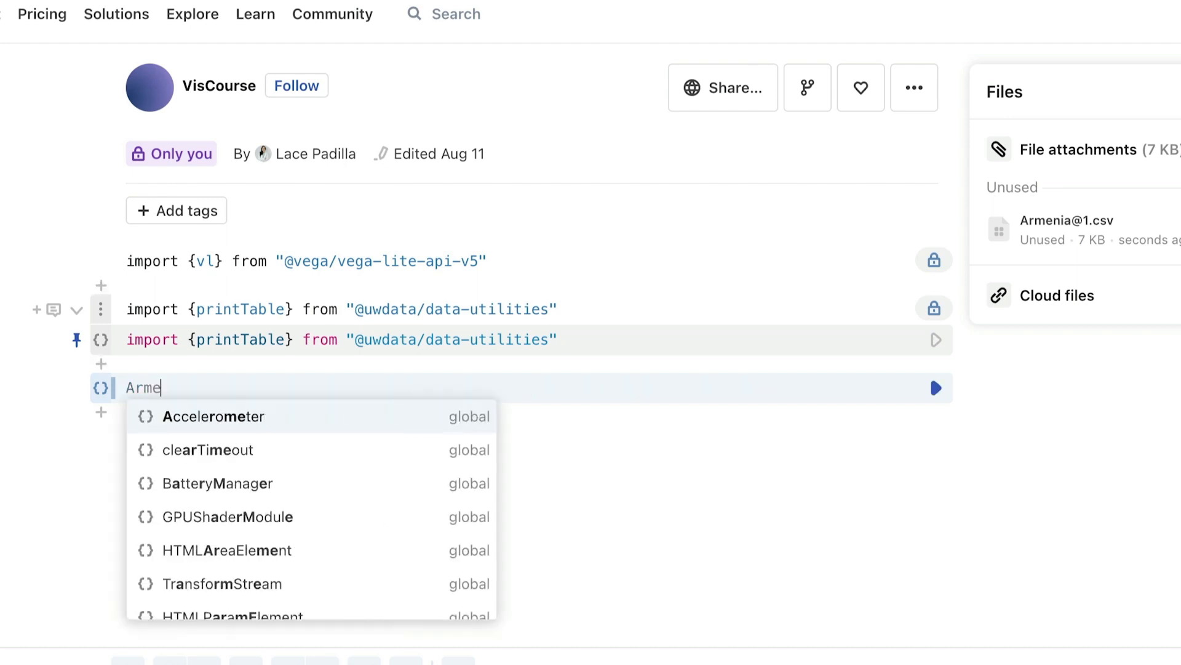
text(nia)
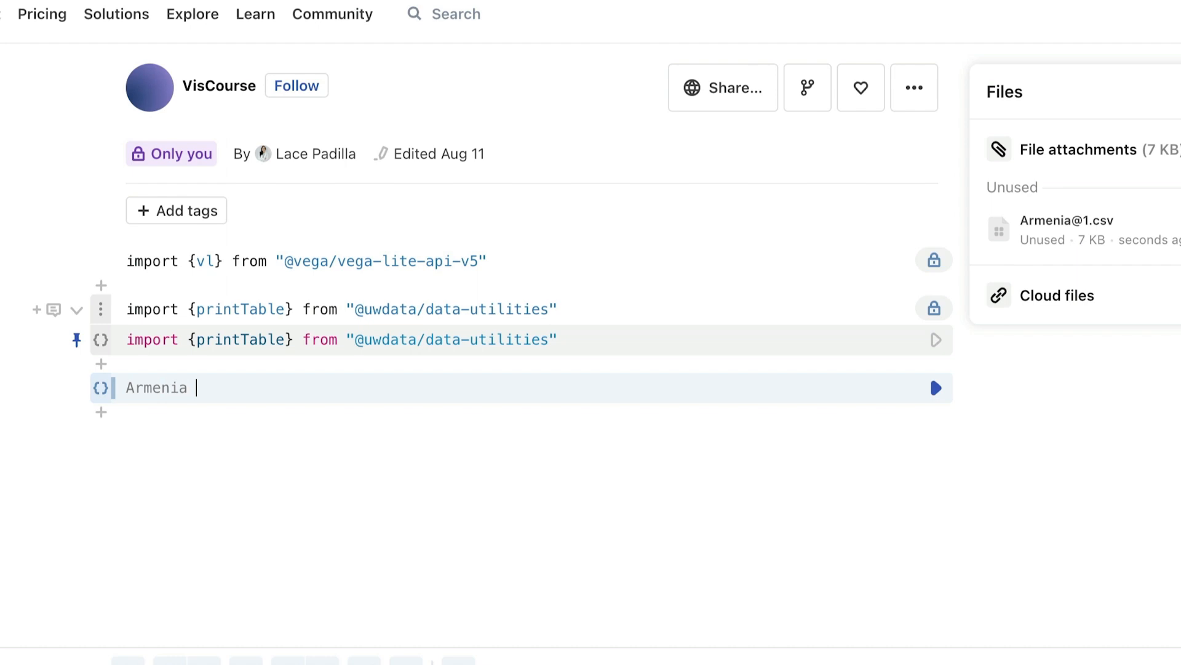
text(= FileAttachment(""))
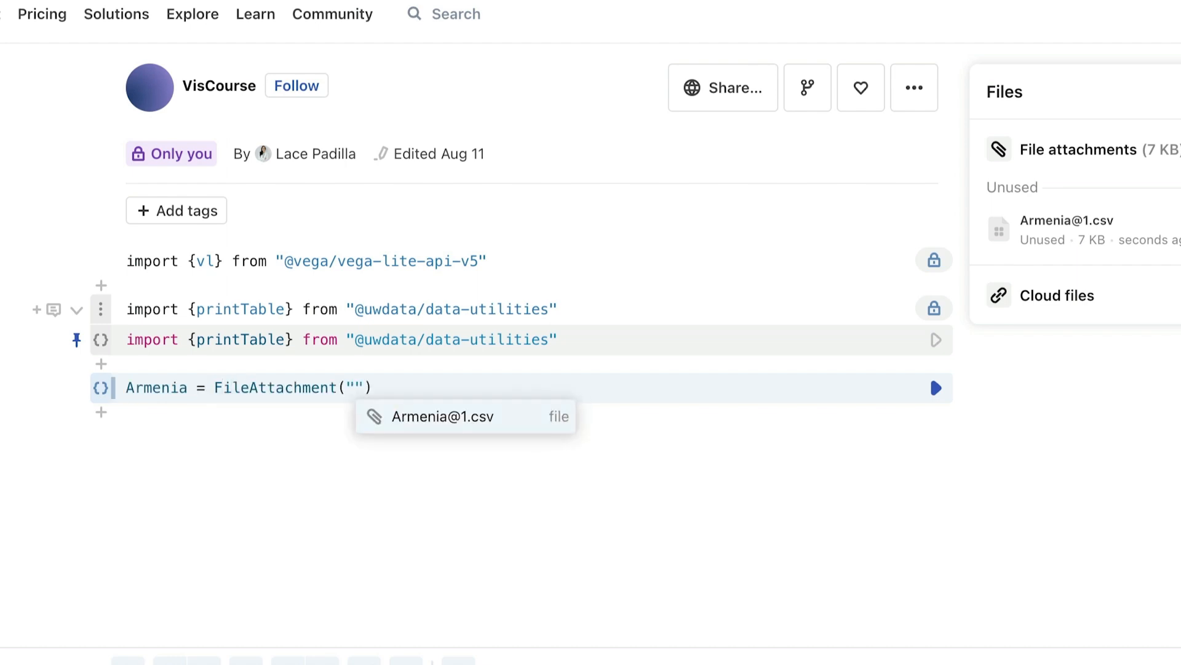
click(443, 416)
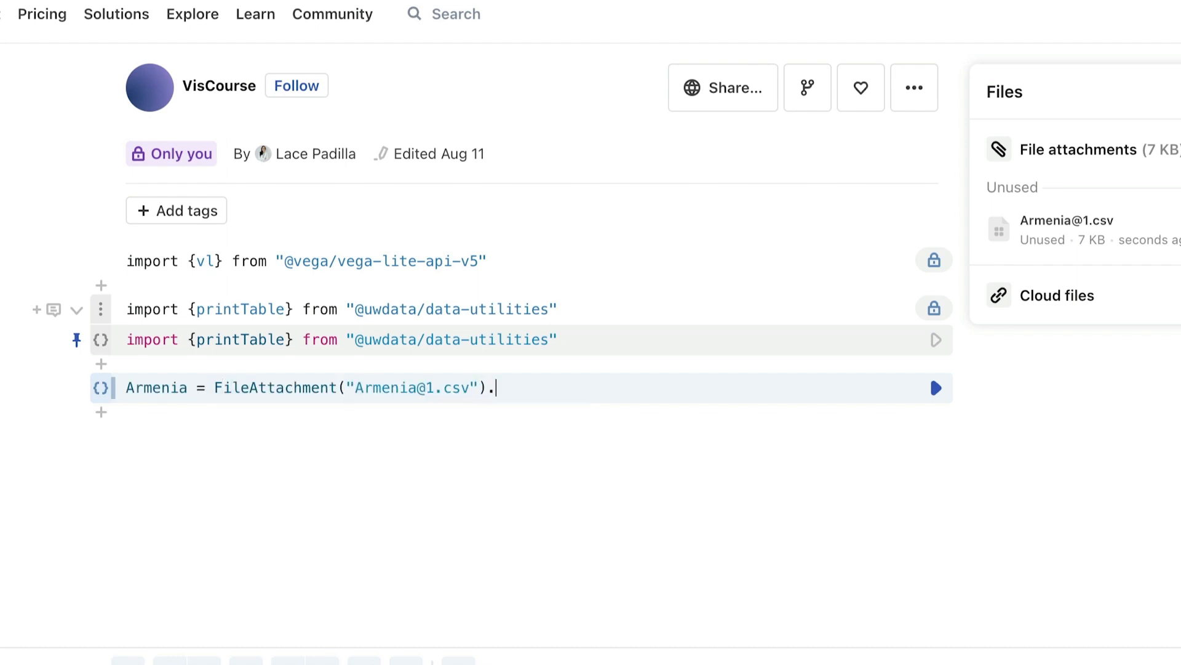
text(csv)
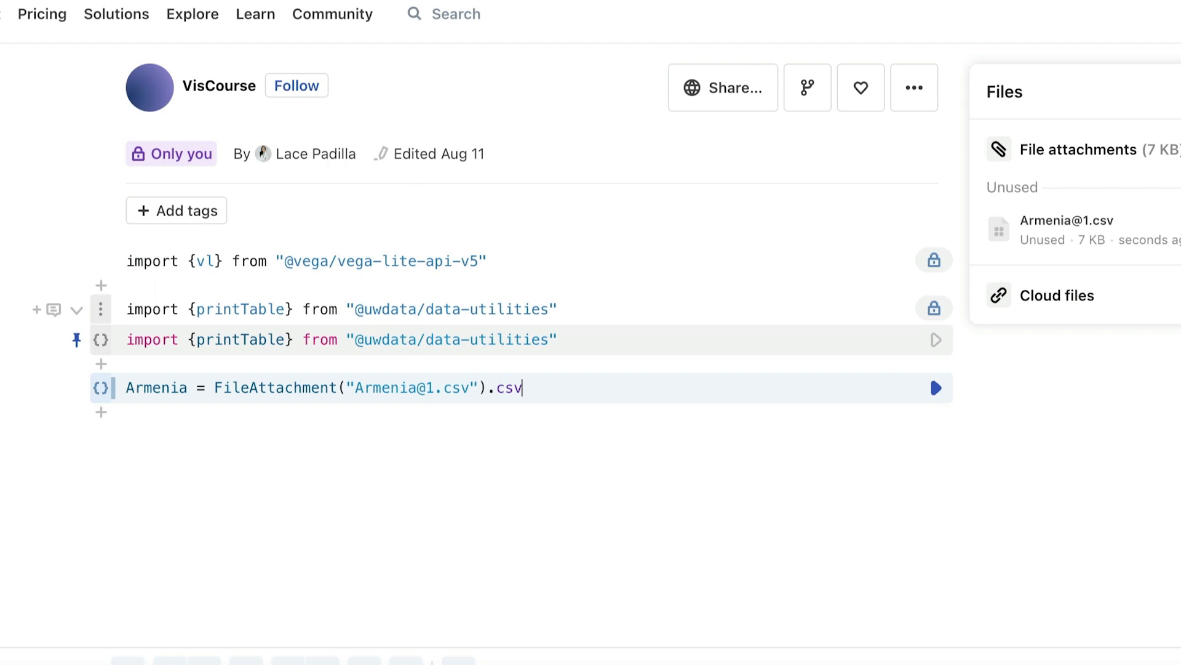
click(936, 387)
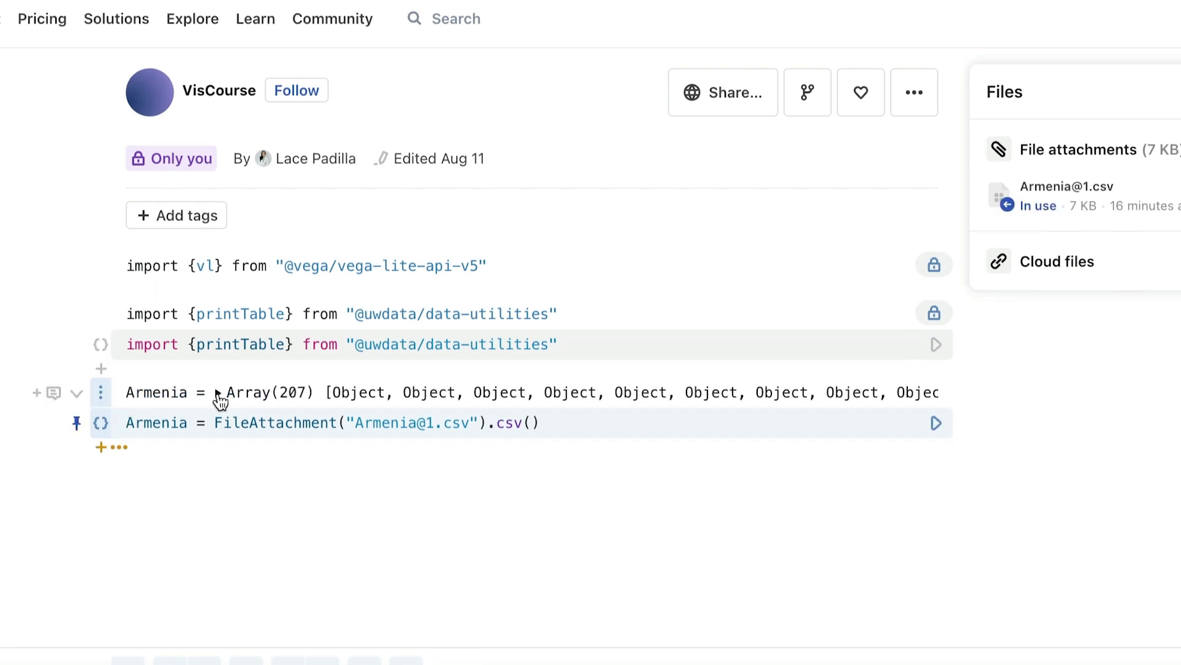
click(225, 392)
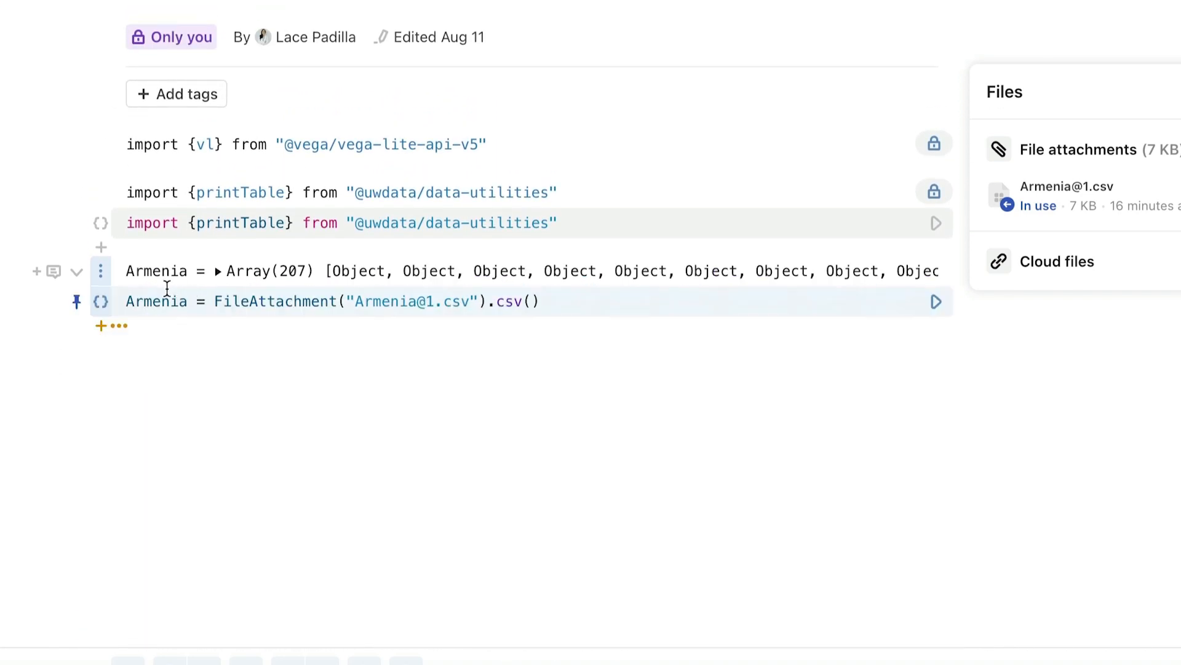
click(100, 325)
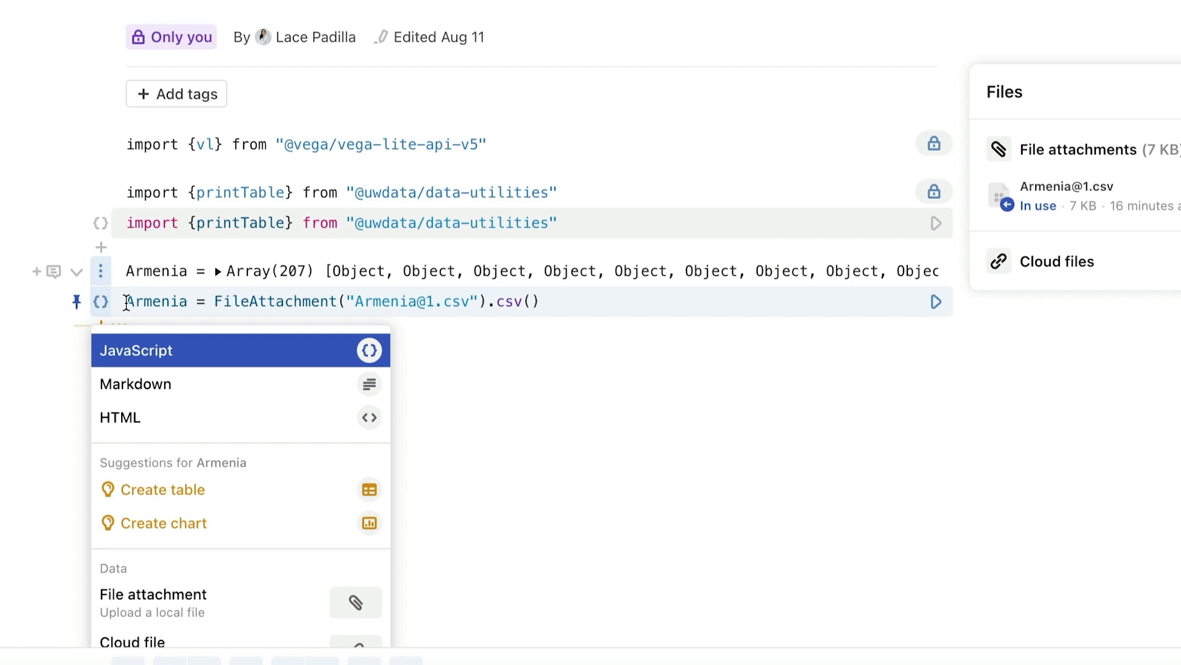
Run printTable(Armenia.slice(0, 5)) in a new cell to show five rows
click(162, 490)
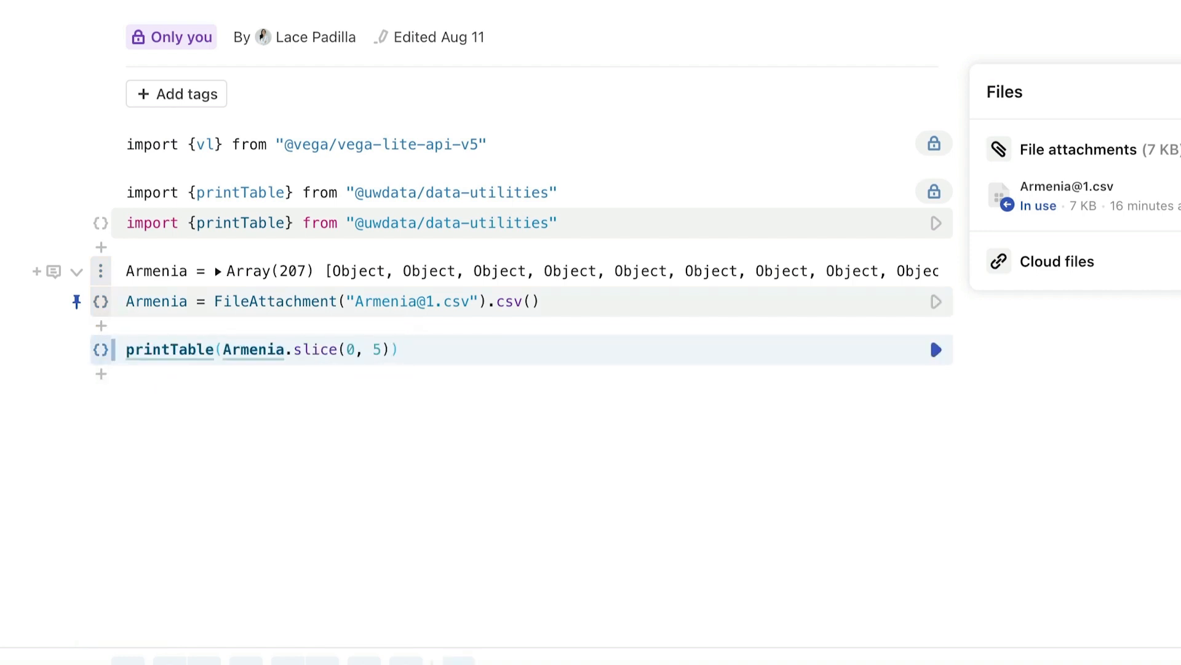
click(399, 349)
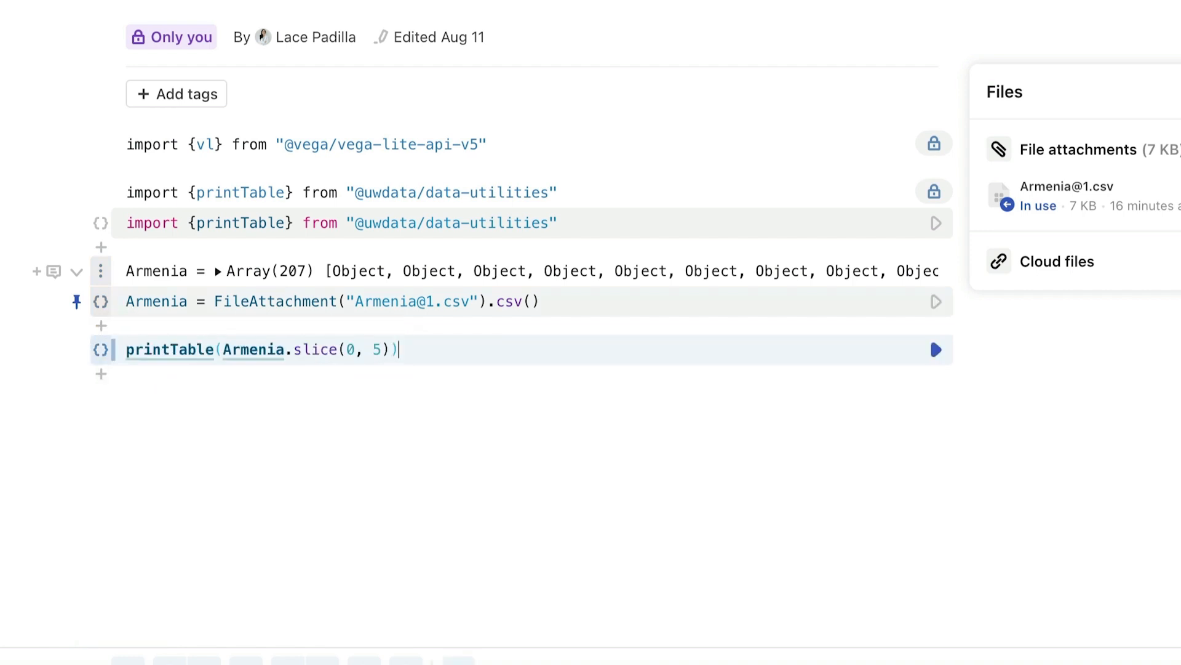
click(937, 349)
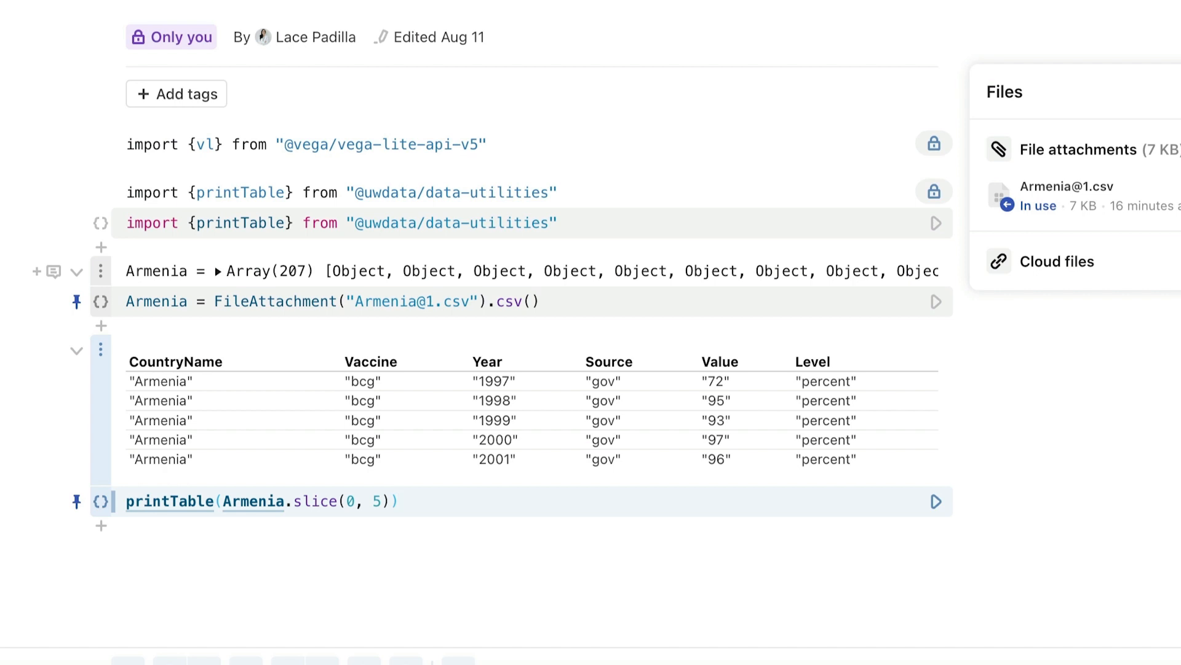
click(397, 501)
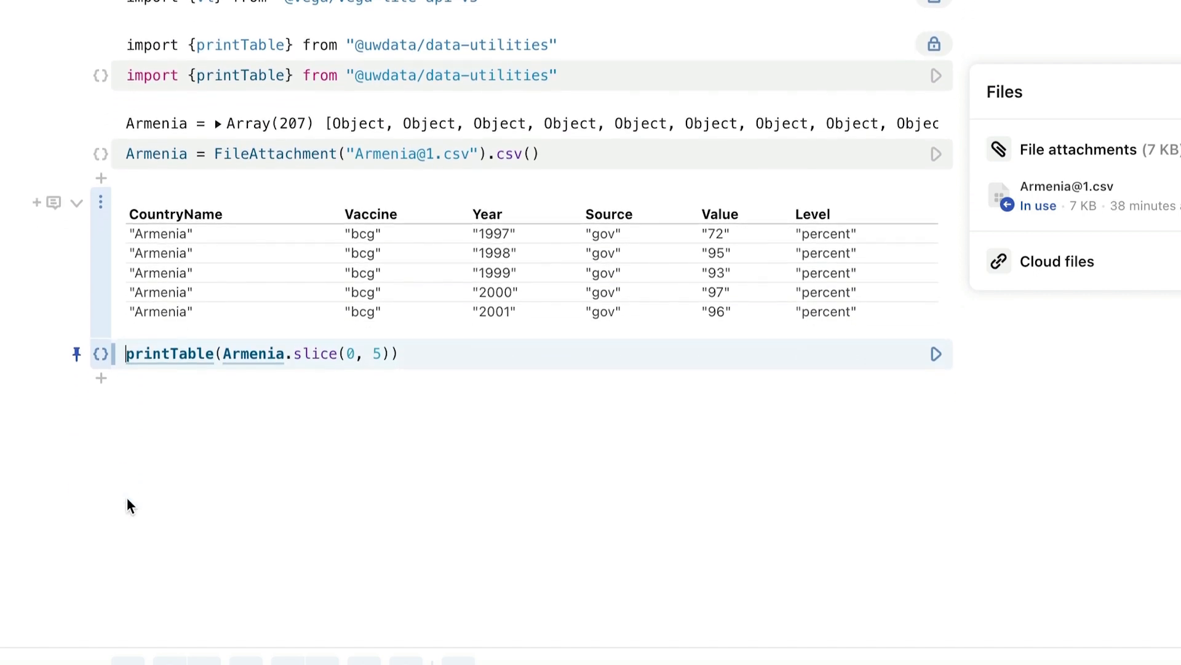
scroll(up, 3)
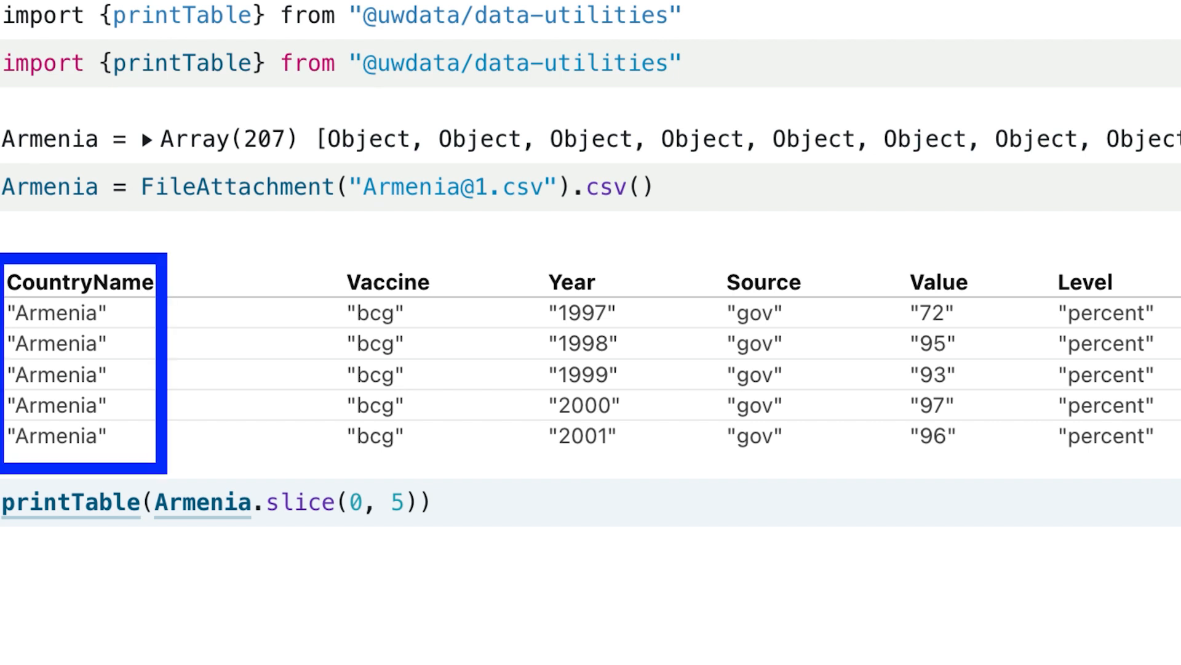
click(379, 281)
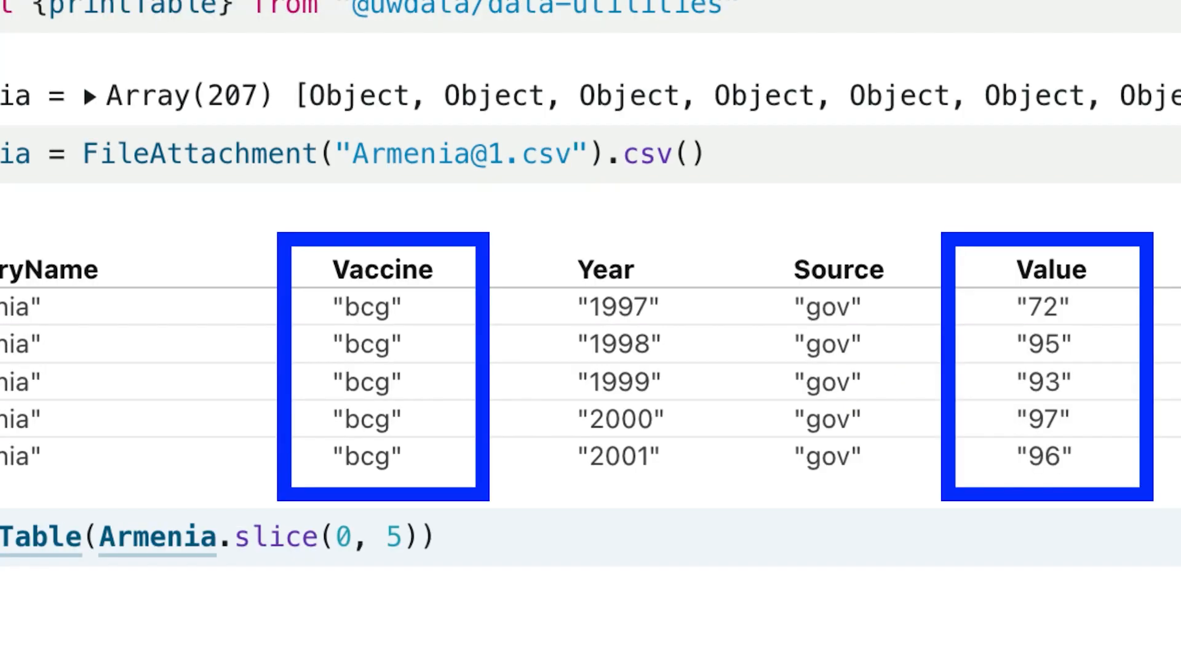
text(vl.)
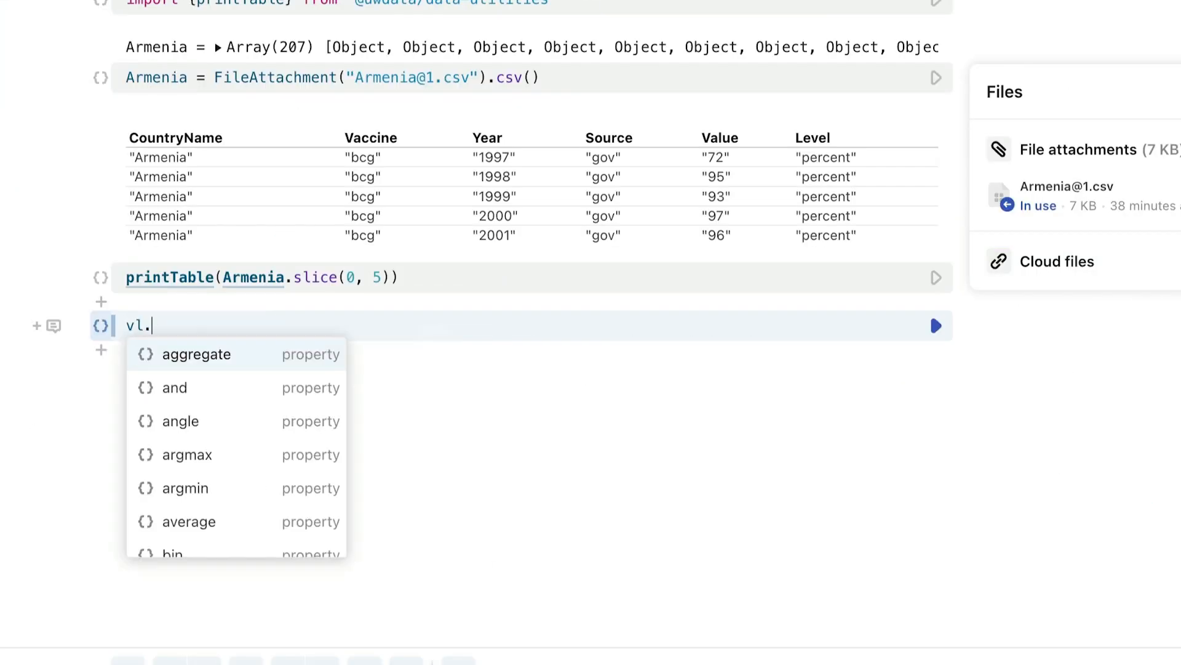
Start the chart code with vl.markPoint().data(Armenia)
text(markP)
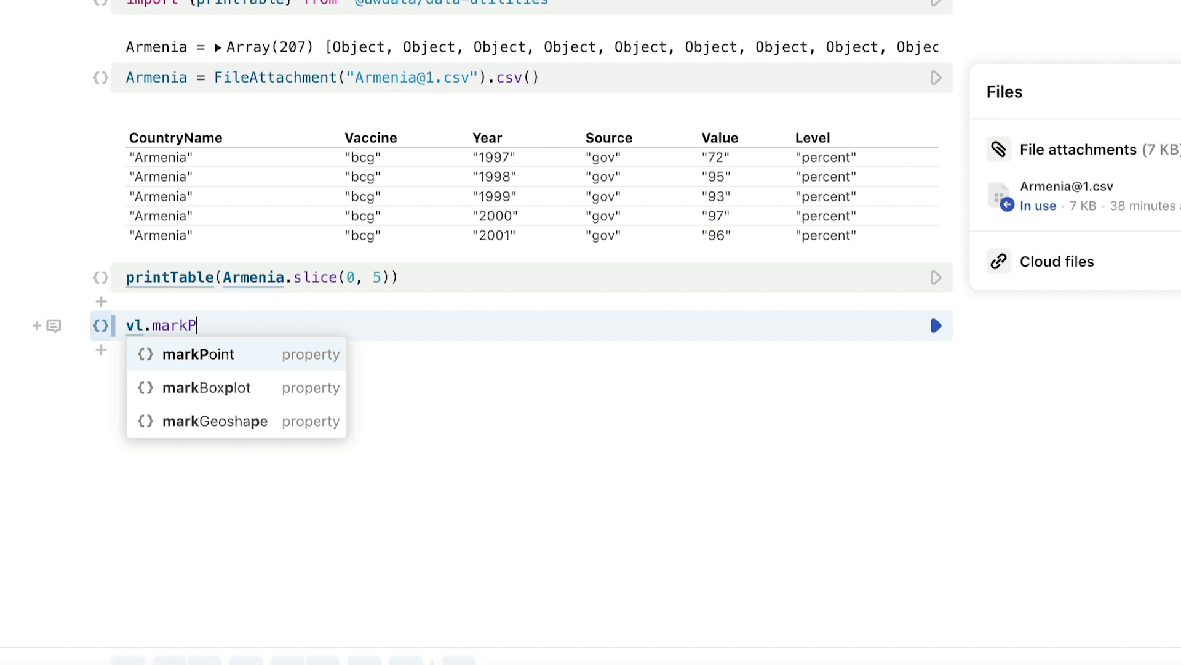
click(200, 353)
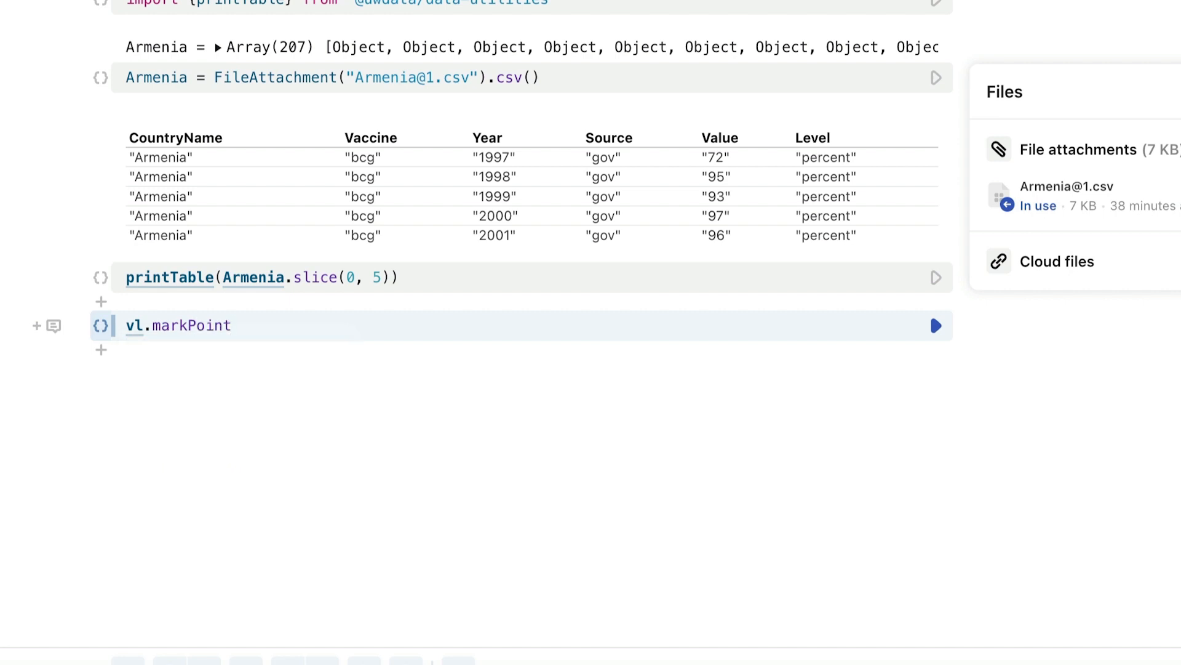
text(())
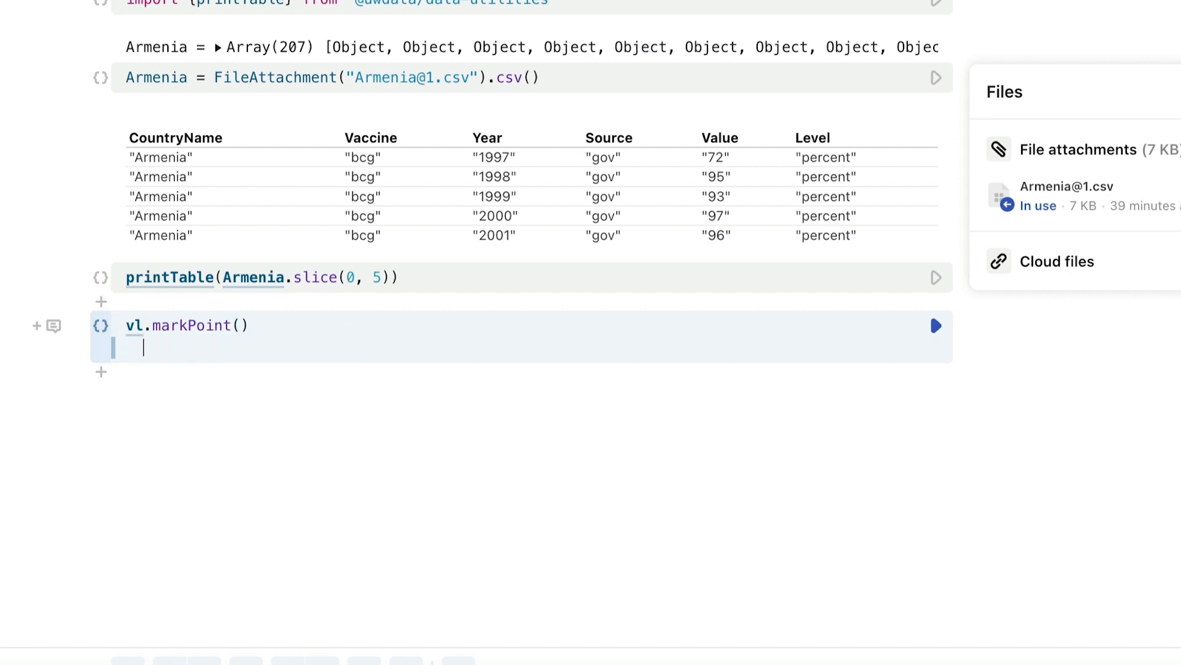
text(.da)
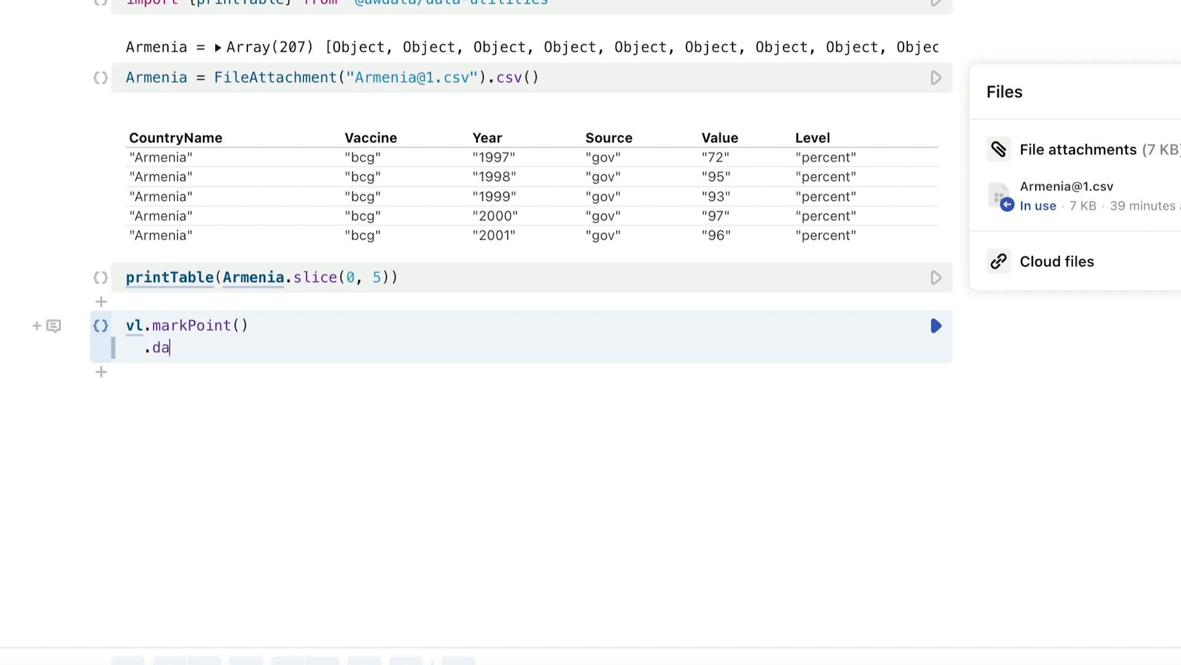
text(ta())
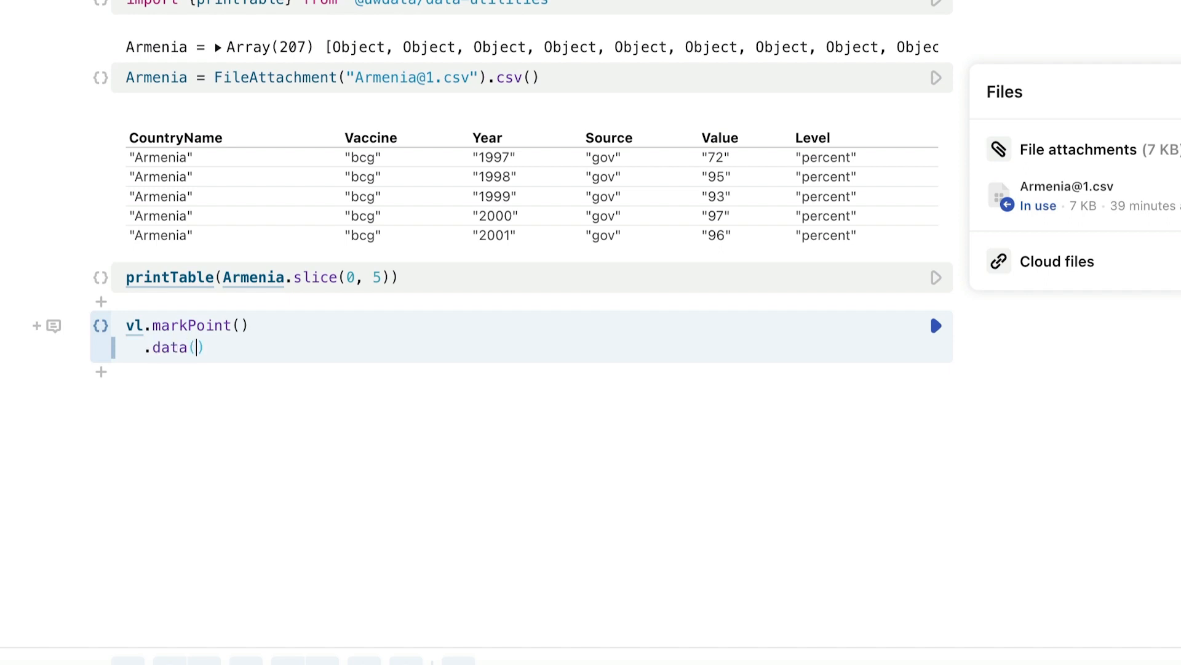
text(Armenia)
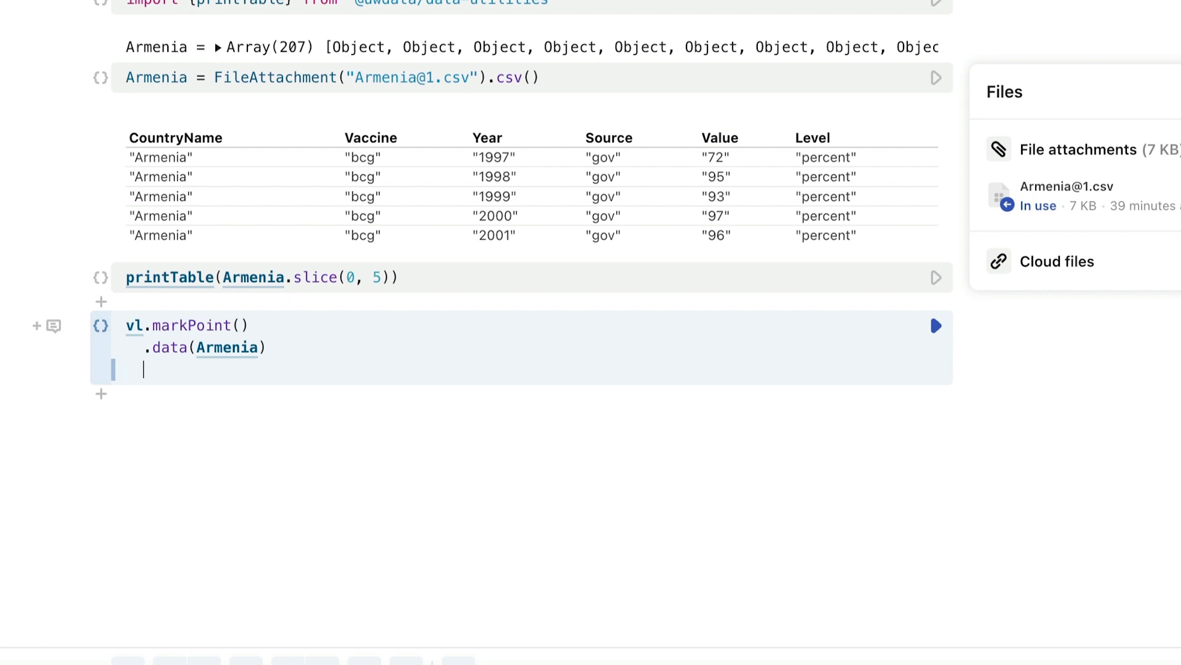
Add an encode block with Value on the x axis
text(.encode)
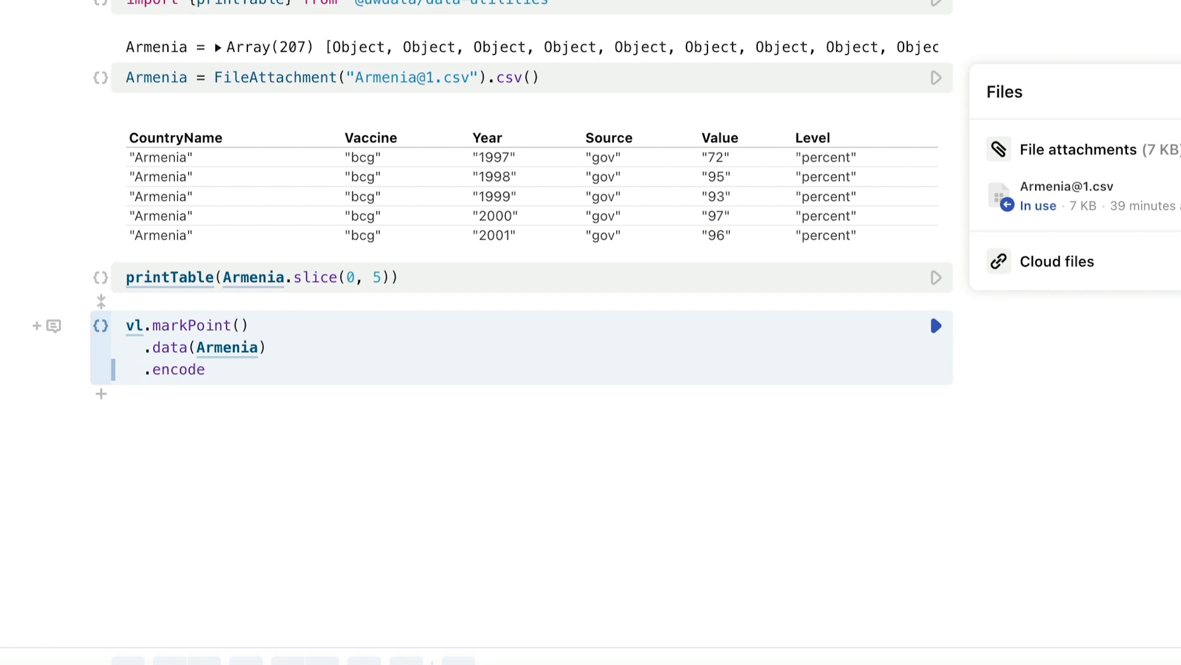
text(()
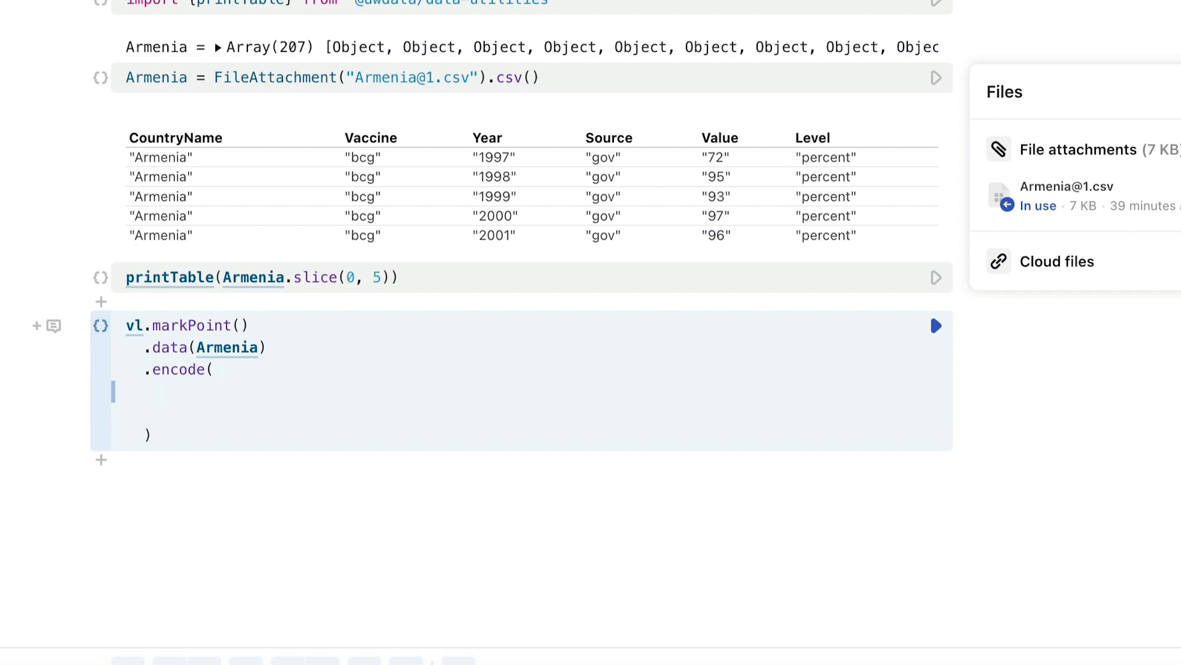
text(vl.x()
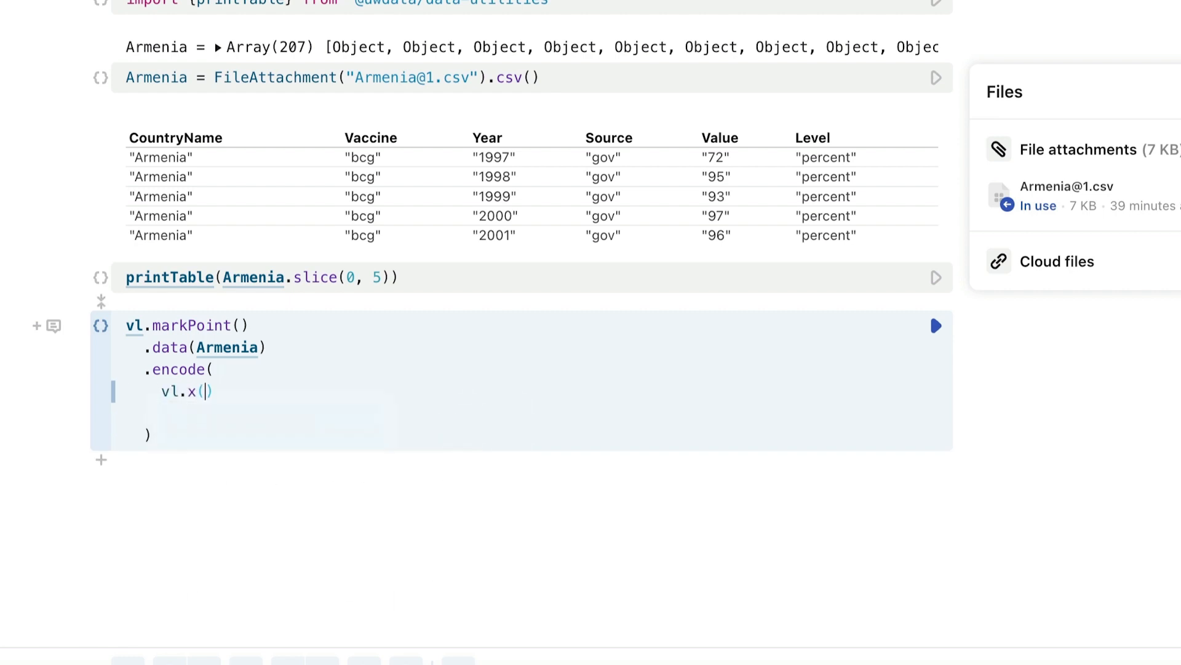
text(.)
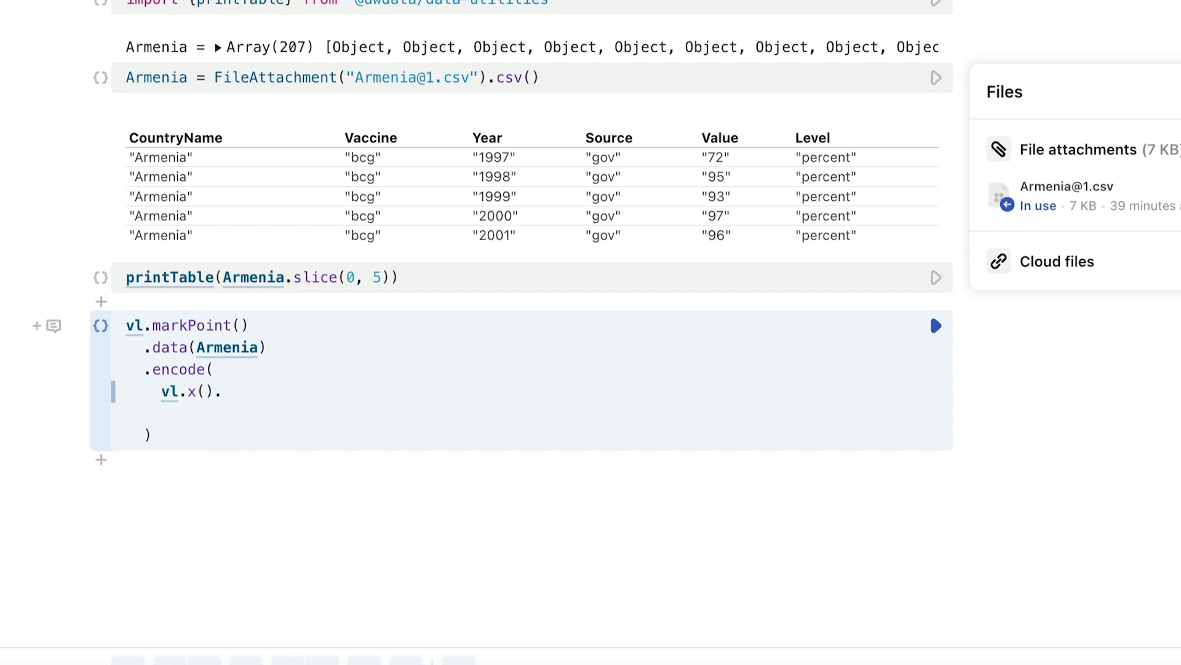
text(fieldQ('Va)
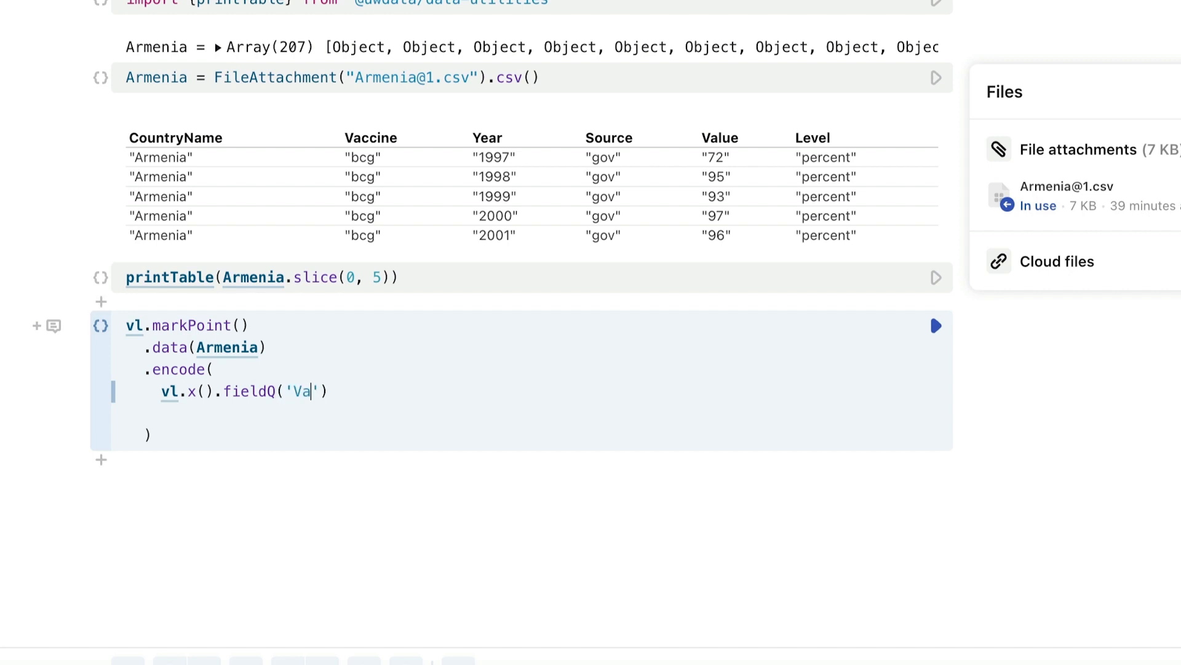
text(lue)
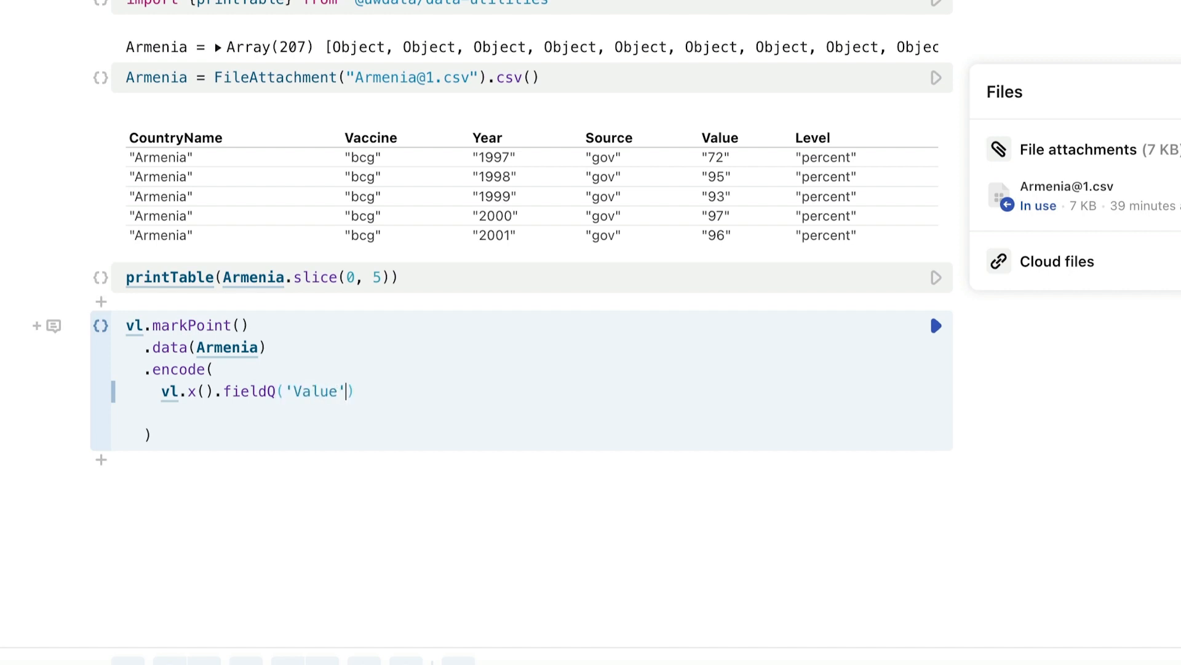
text(,)
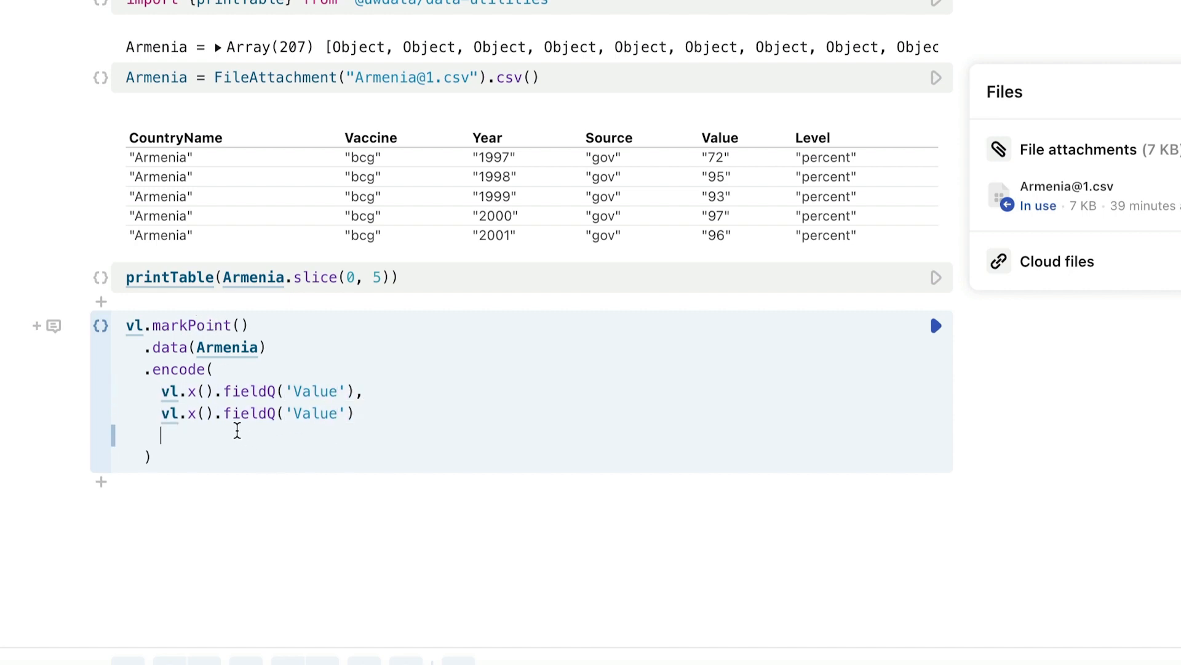
Change the second encoding to y on nominal Vaccine and begin .render(
key(Backspace)
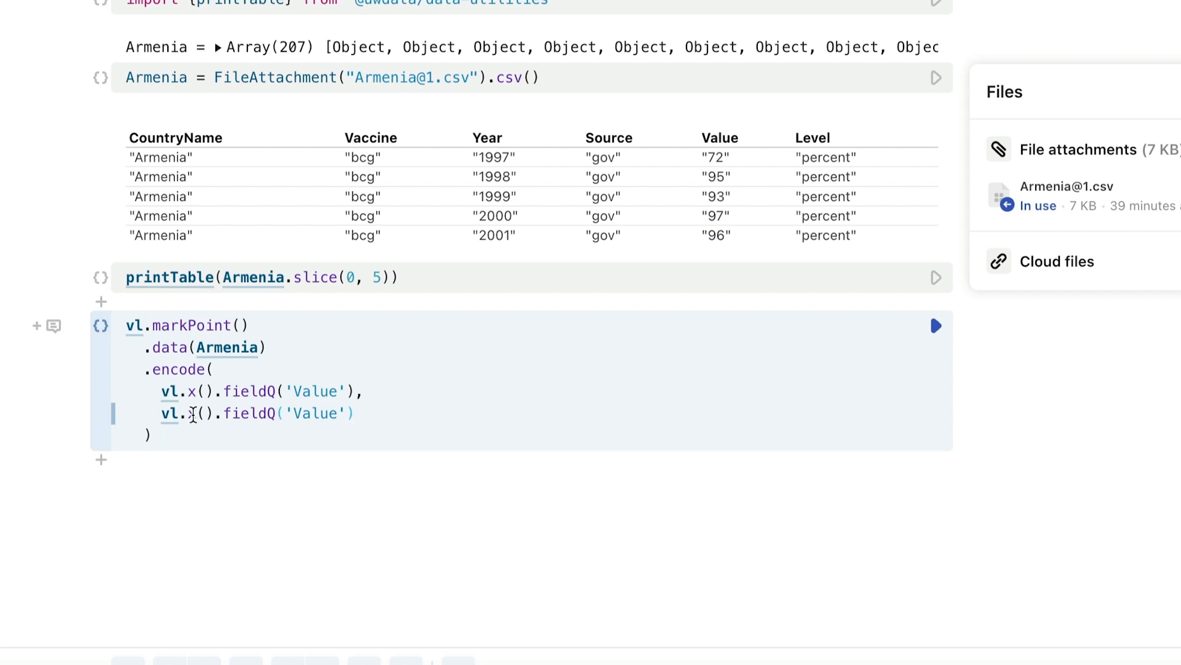
text(y)
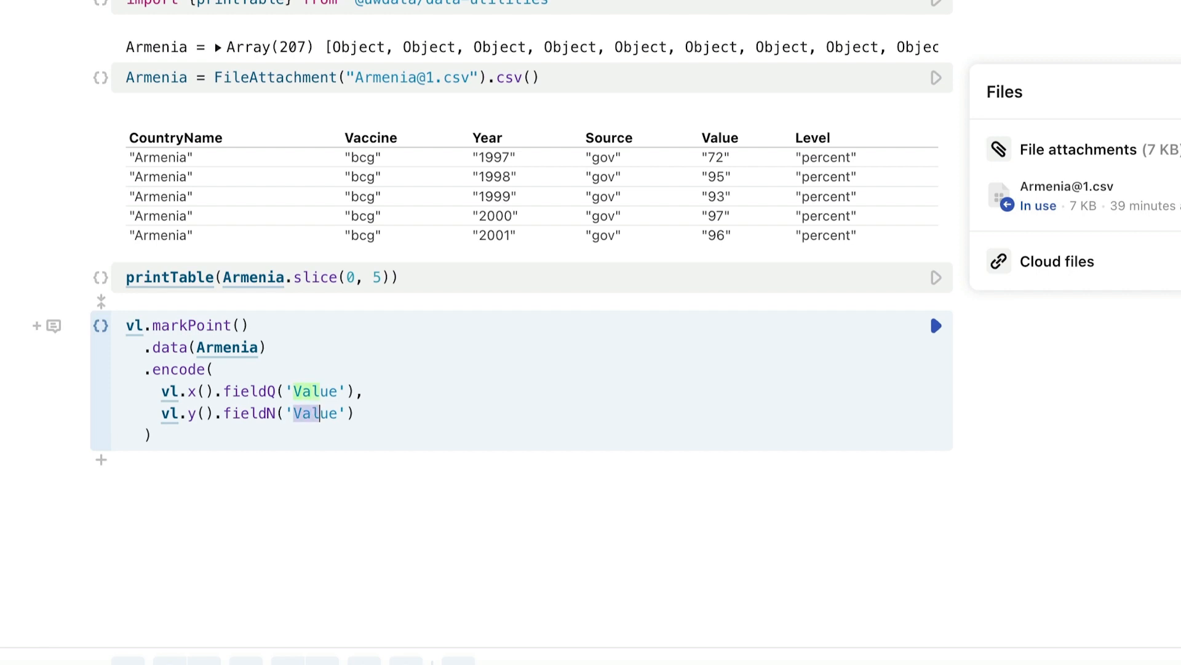
text(Vac)
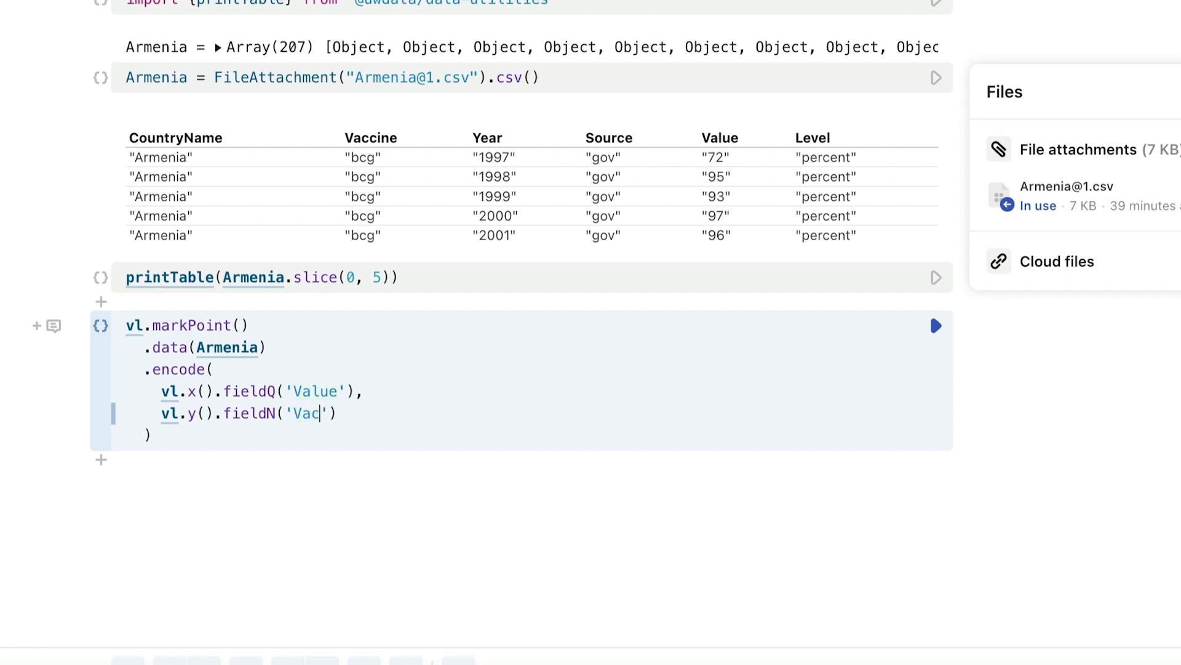
text(cine)
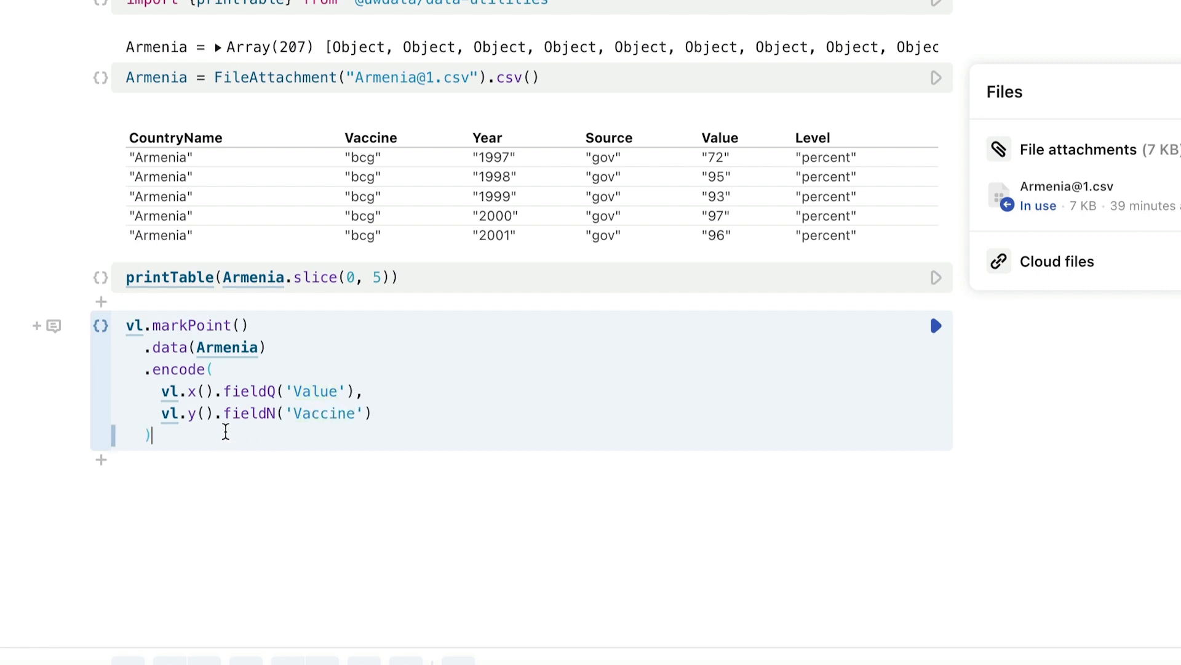
key(Return)
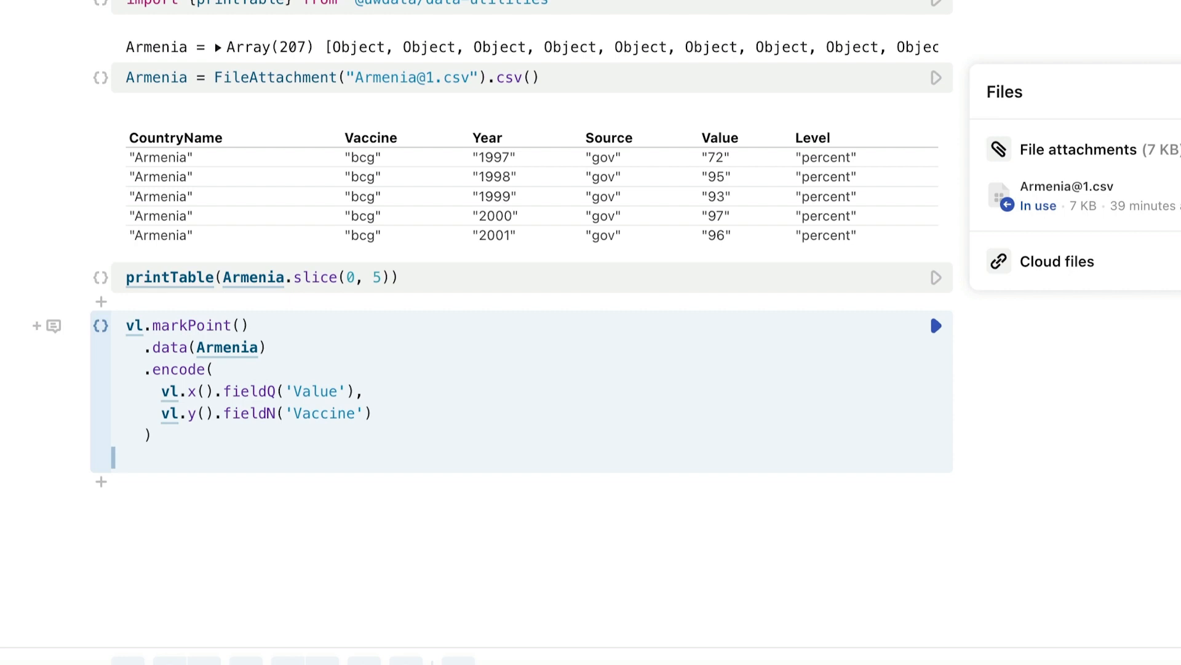
text(.render()
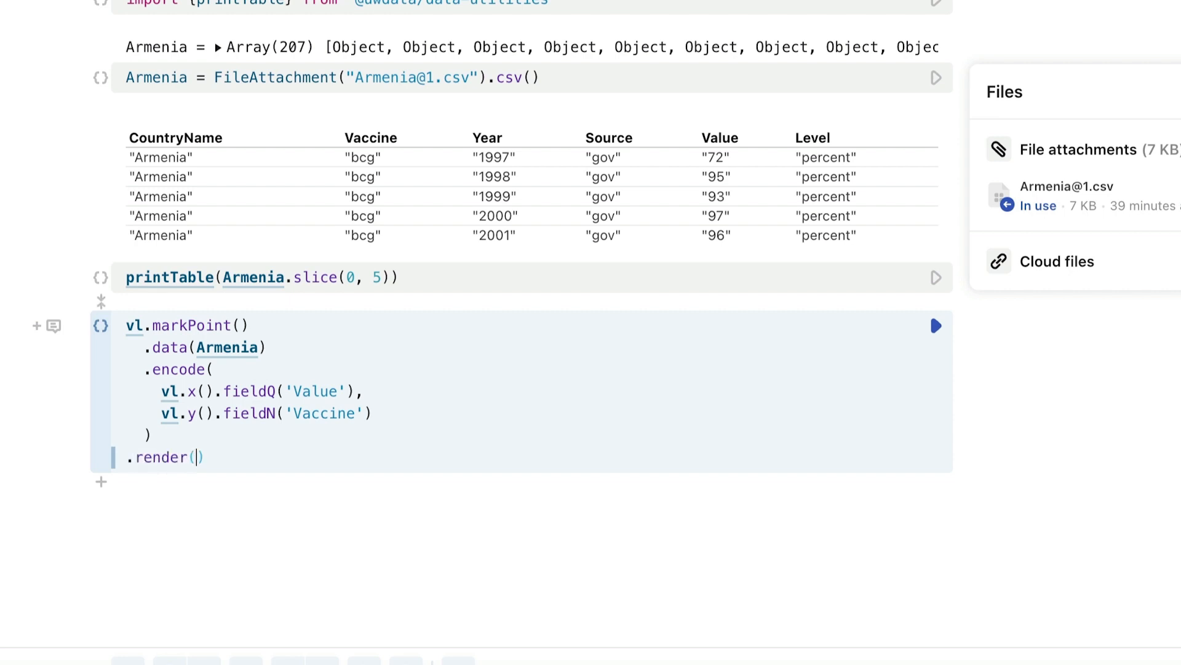
Run the chart cell and scroll to the Value-by-Vaccine dot plot
click(936, 325)
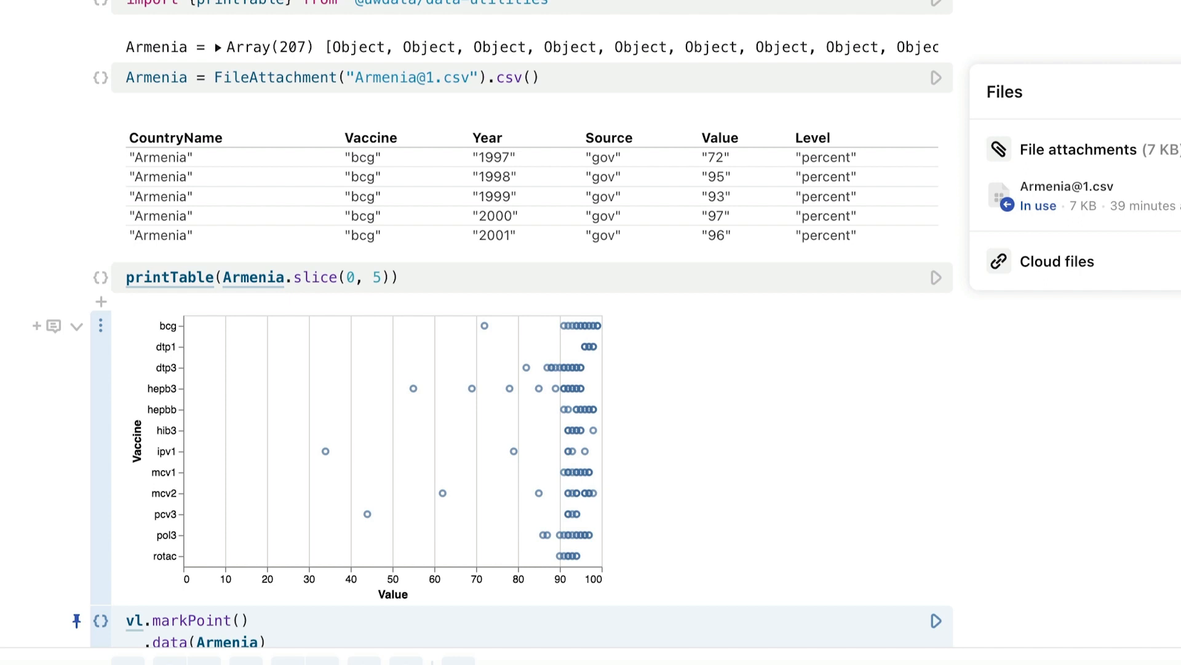
scroll(down, 3)
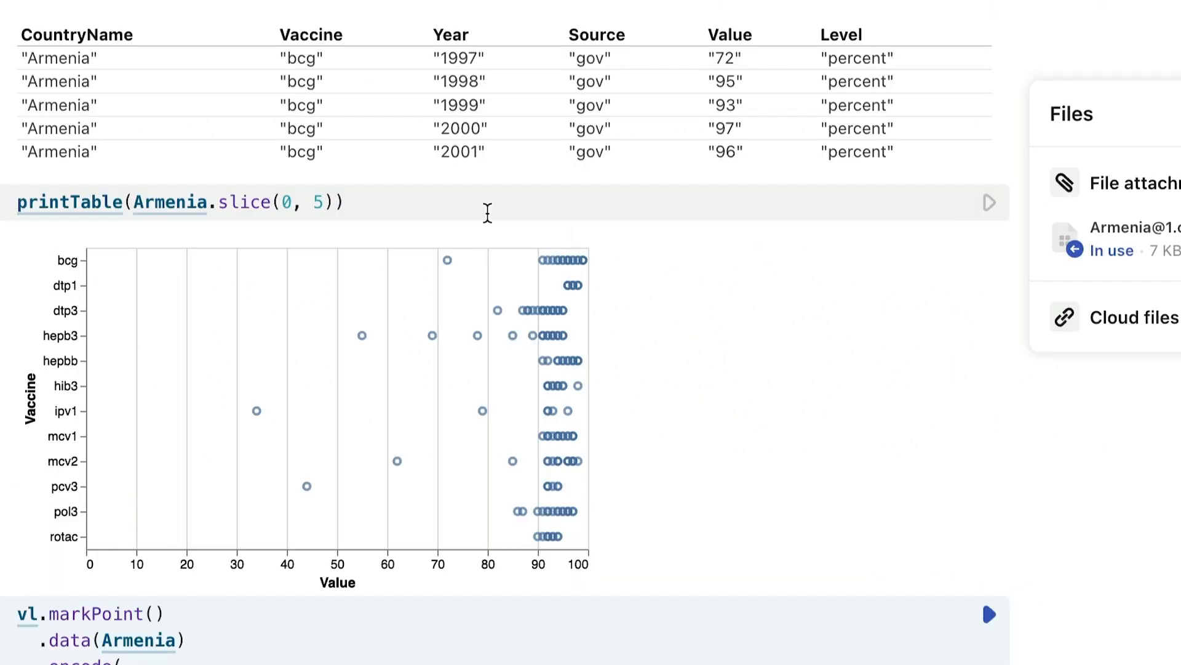
mouse_move(423, 197)
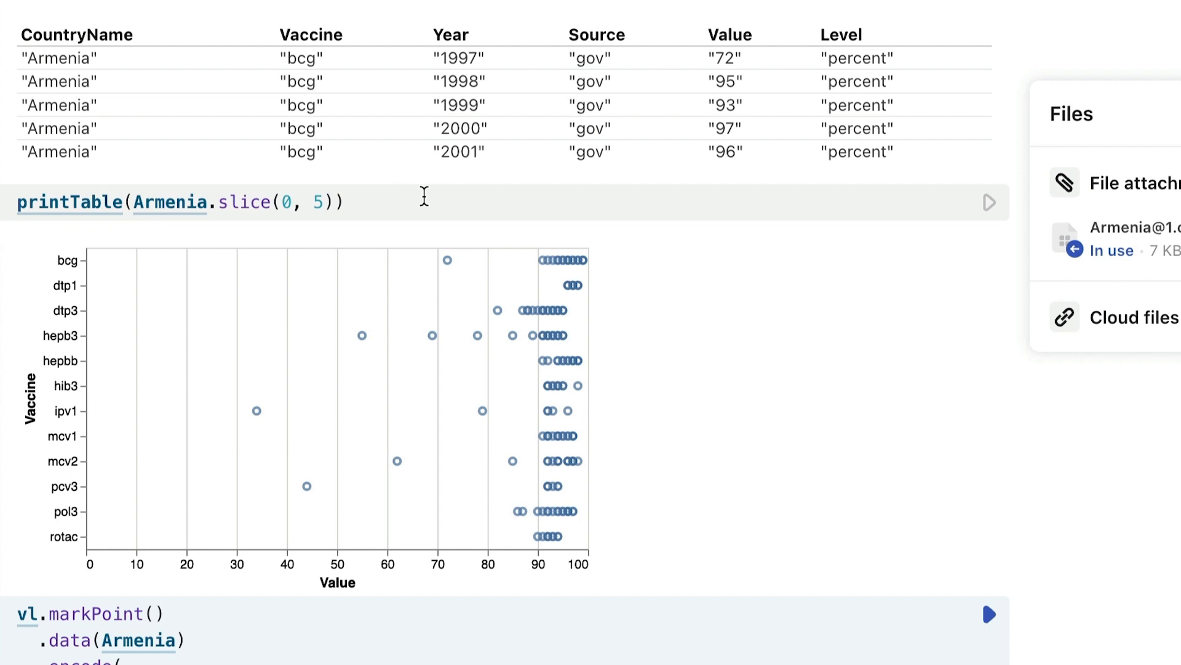
mouse_move(480, 43)
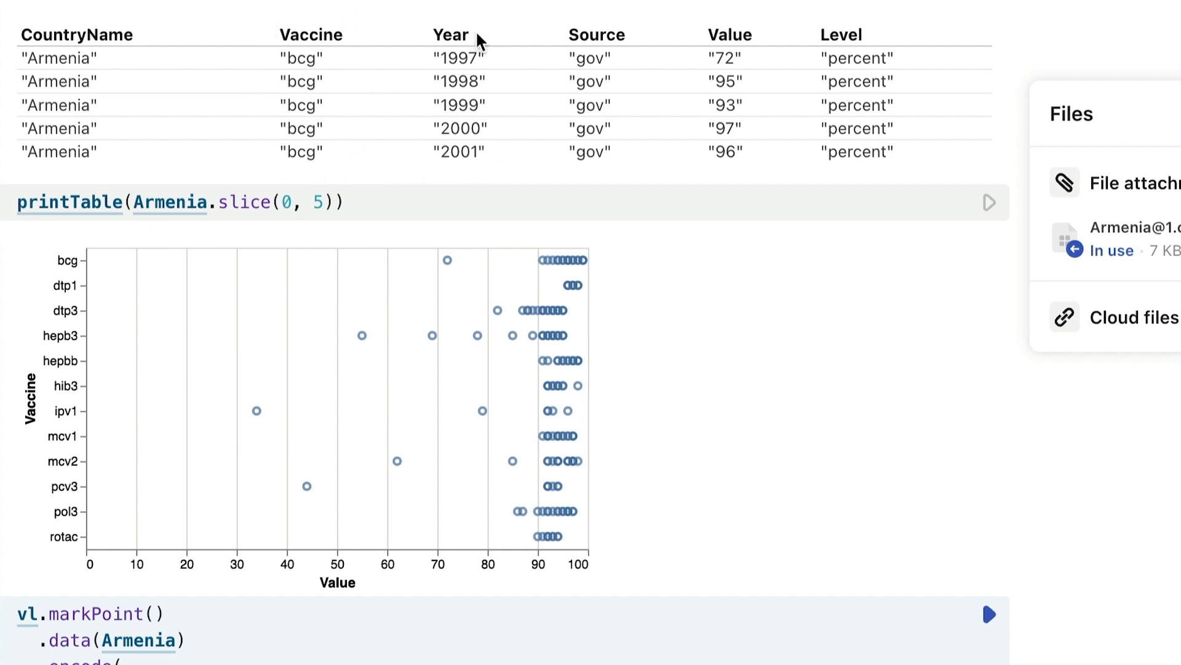
mouse_move(430, 160)
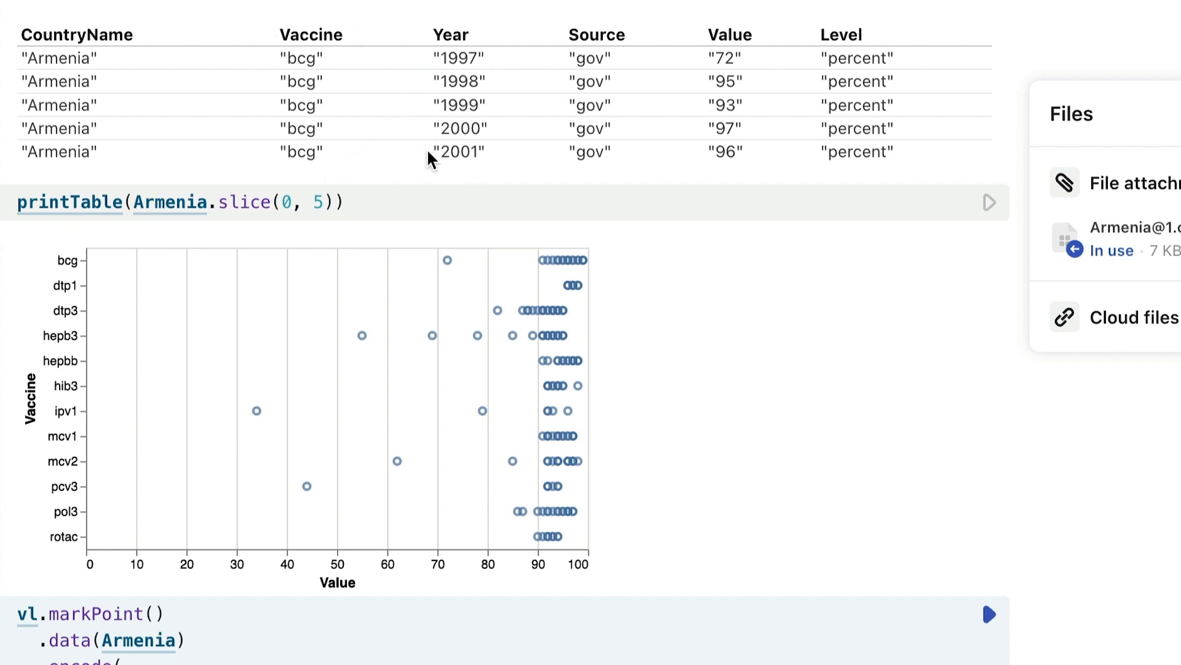
mouse_move(196, 275)
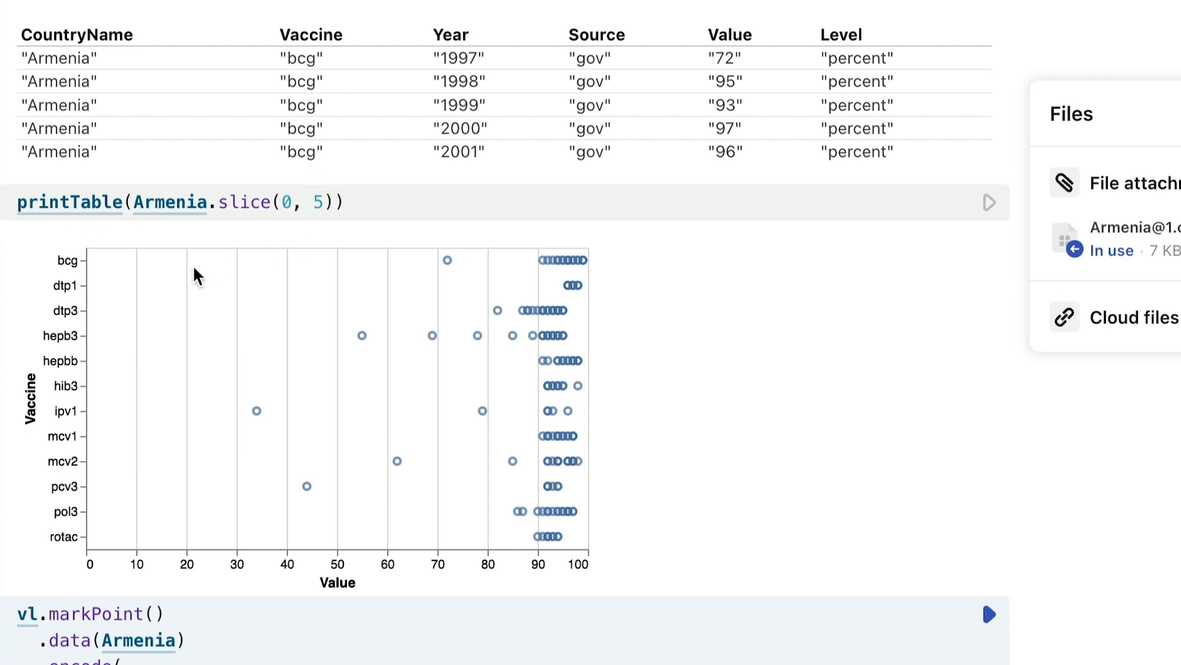
mouse_move(554, 272)
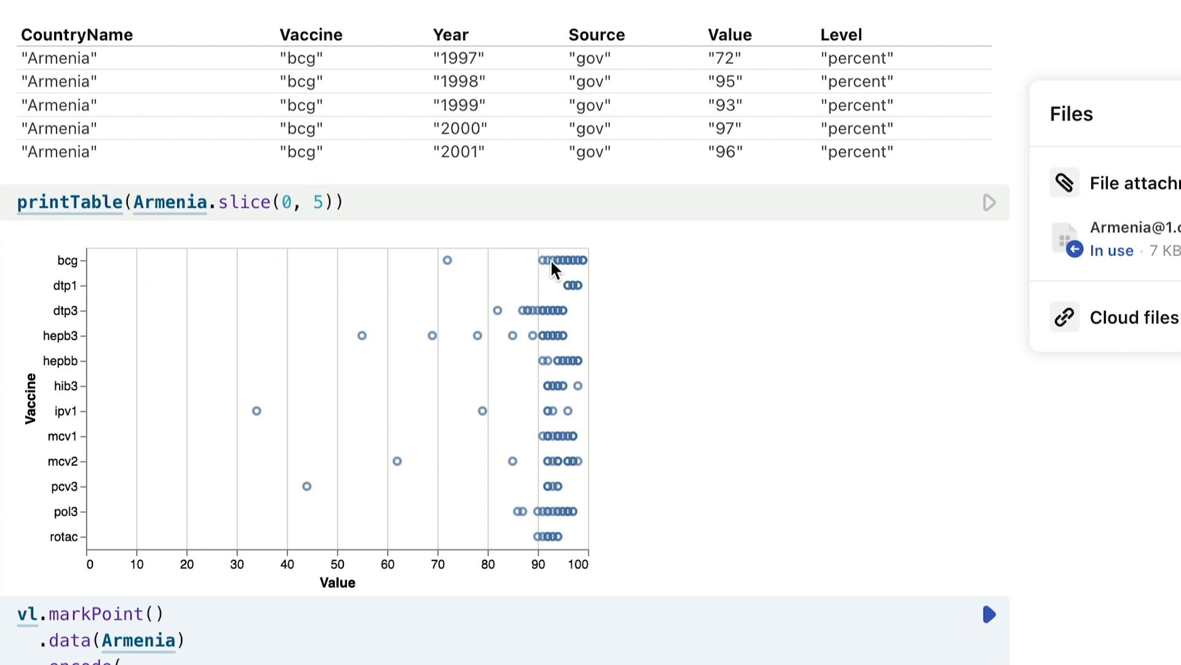
mouse_move(530, 316)
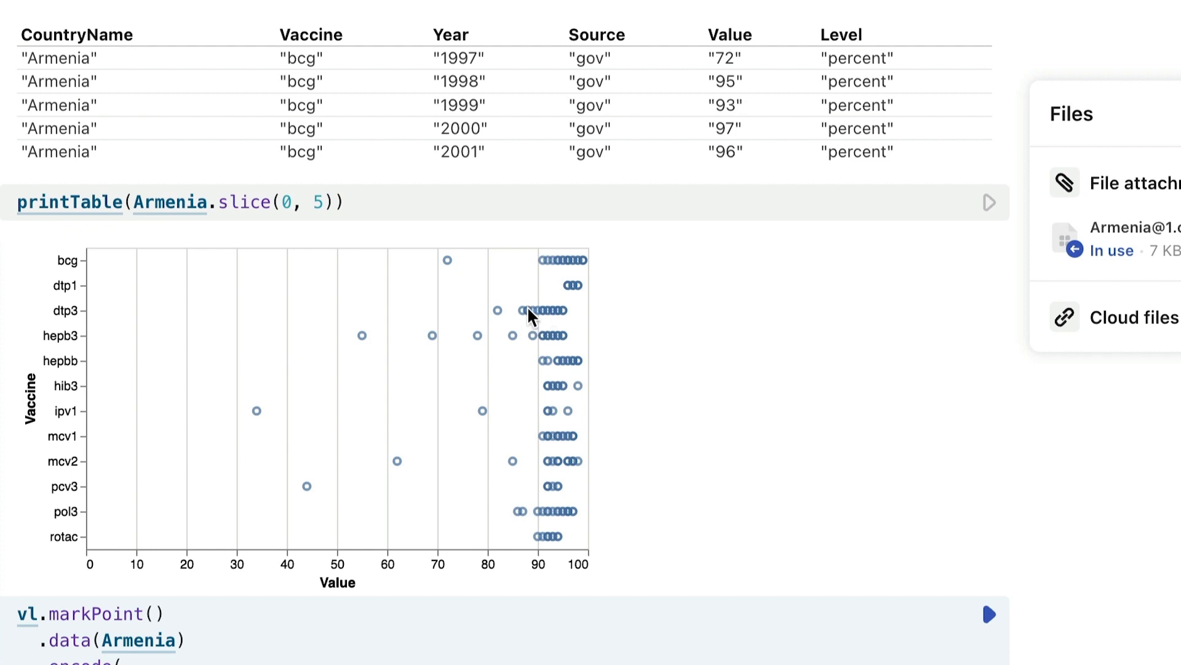
mouse_move(558, 318)
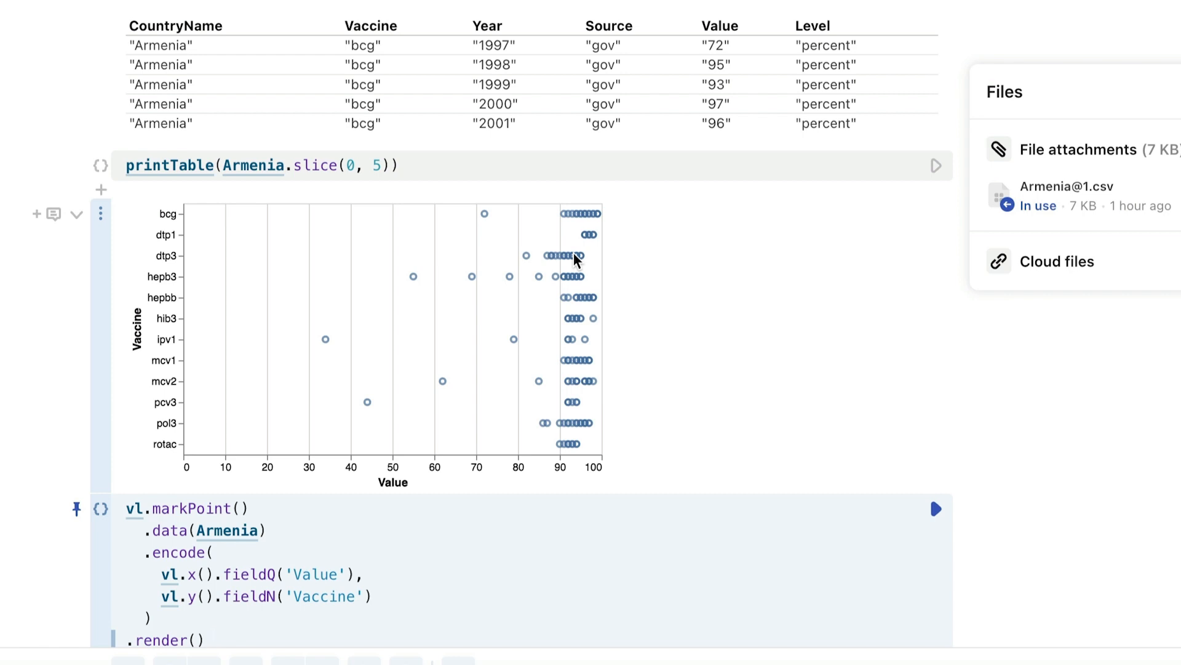
Encode 'Year' as a temporal x axis and 'Value' as a quantitative y axis
scroll(down, 3)
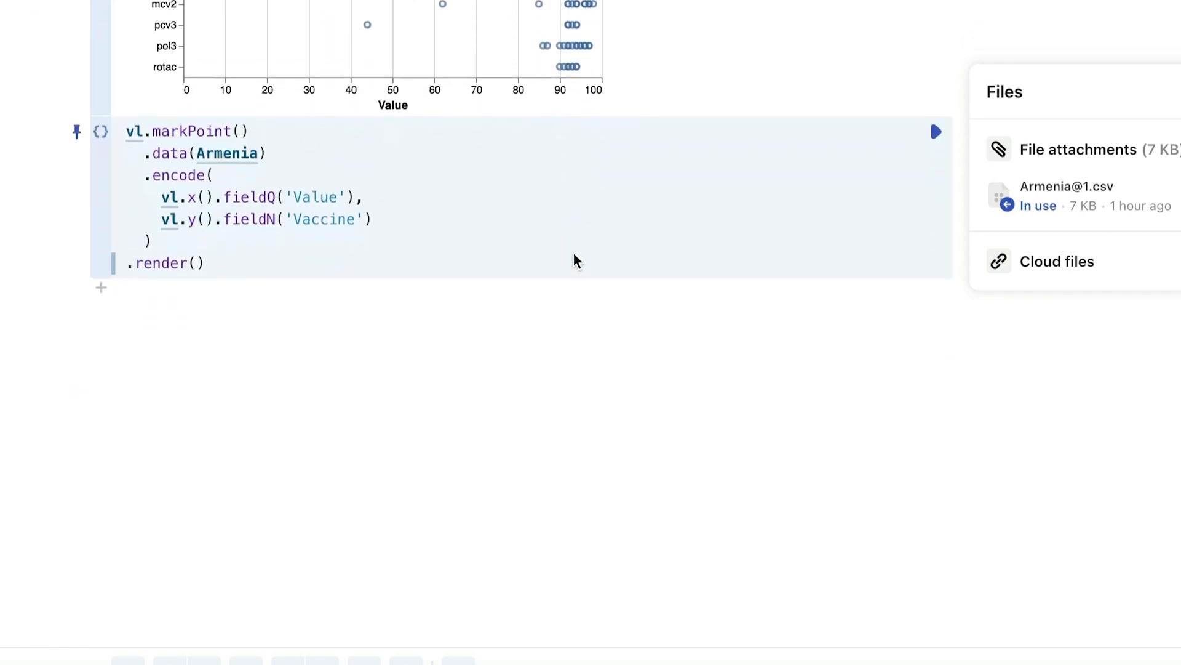
click(224, 247)
text(Q)
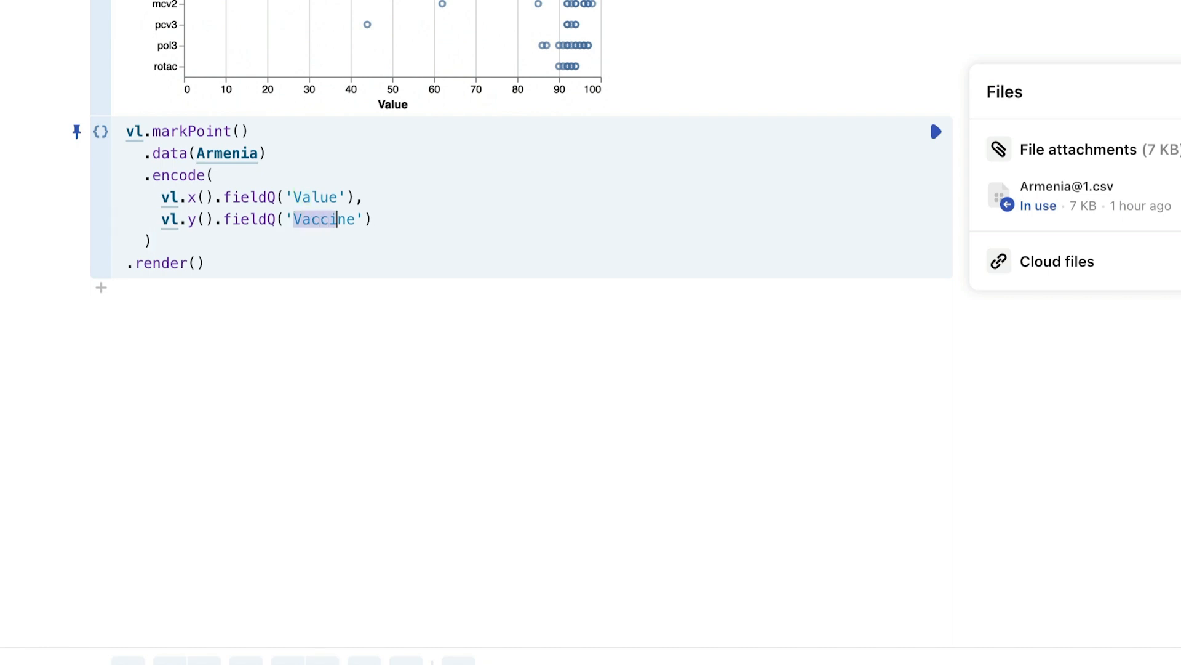
text(Value)
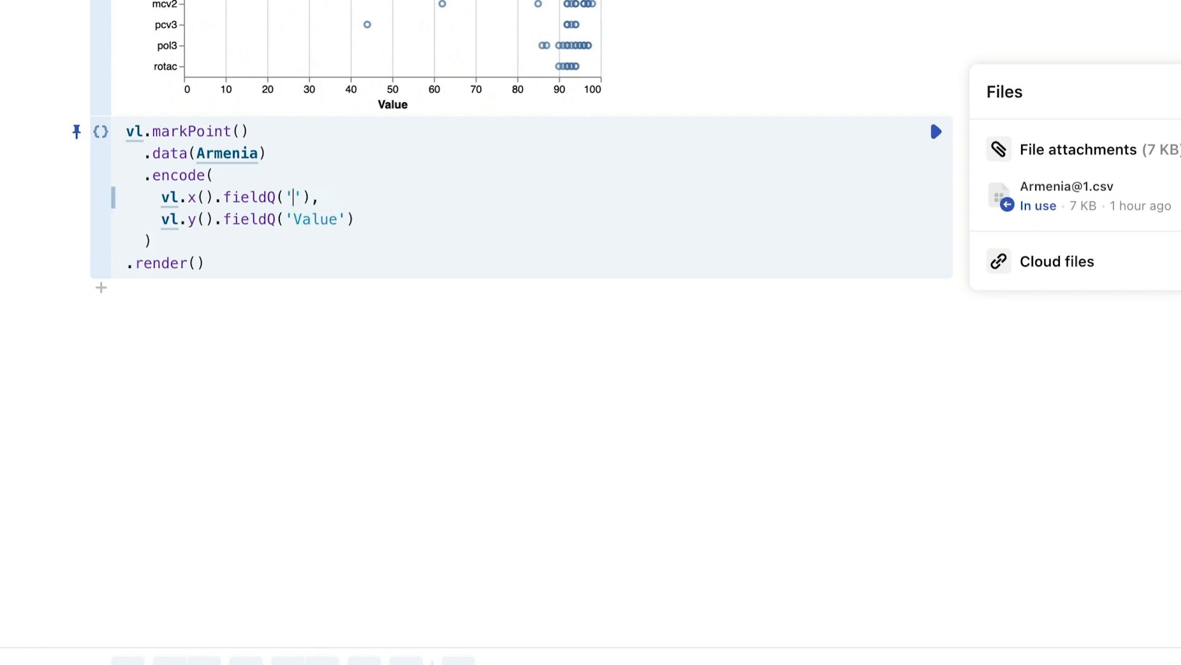
text(Year)
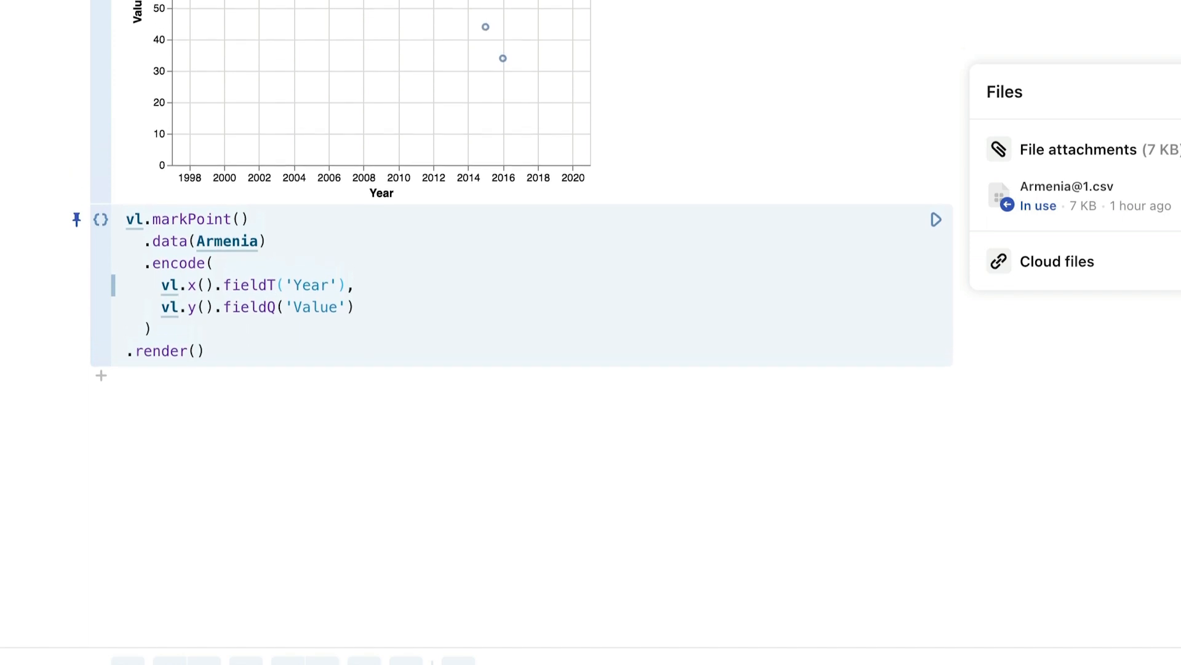
scroll(down, 3)
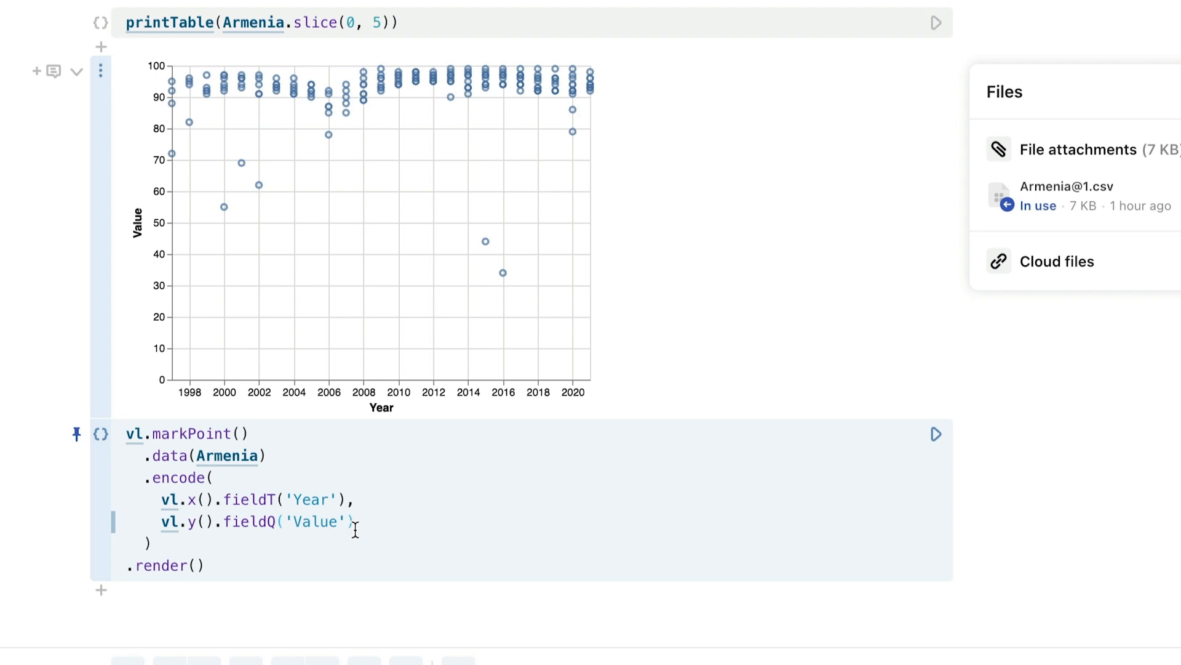
mouse_move(523, 151)
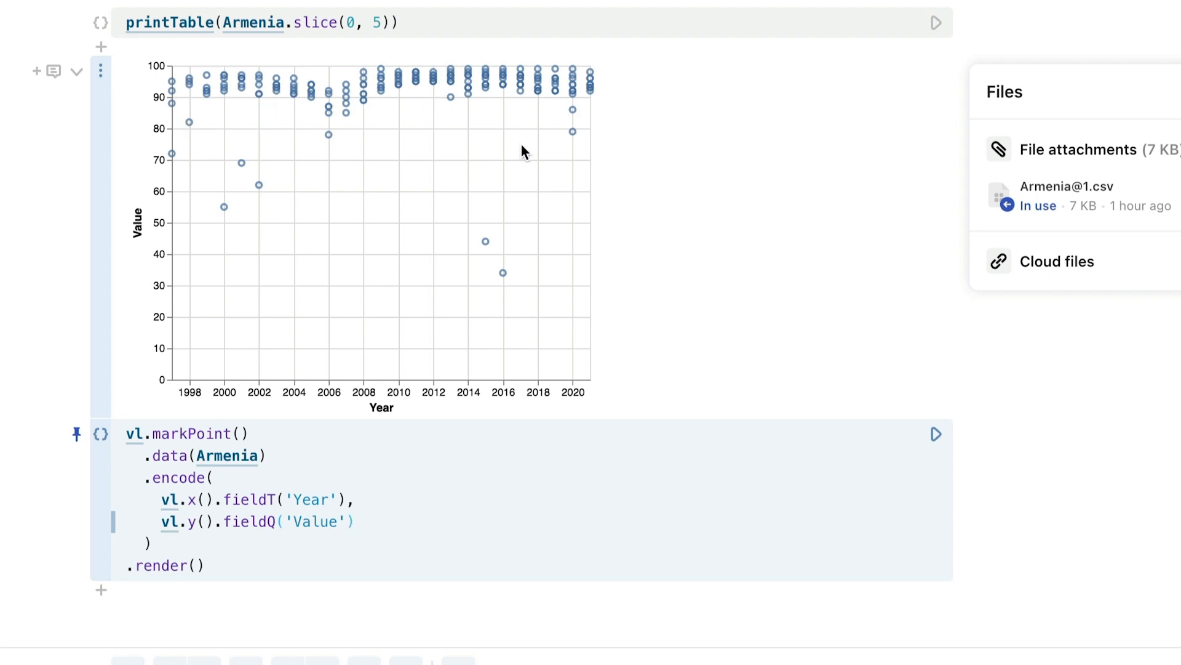
mouse_move(324, 390)
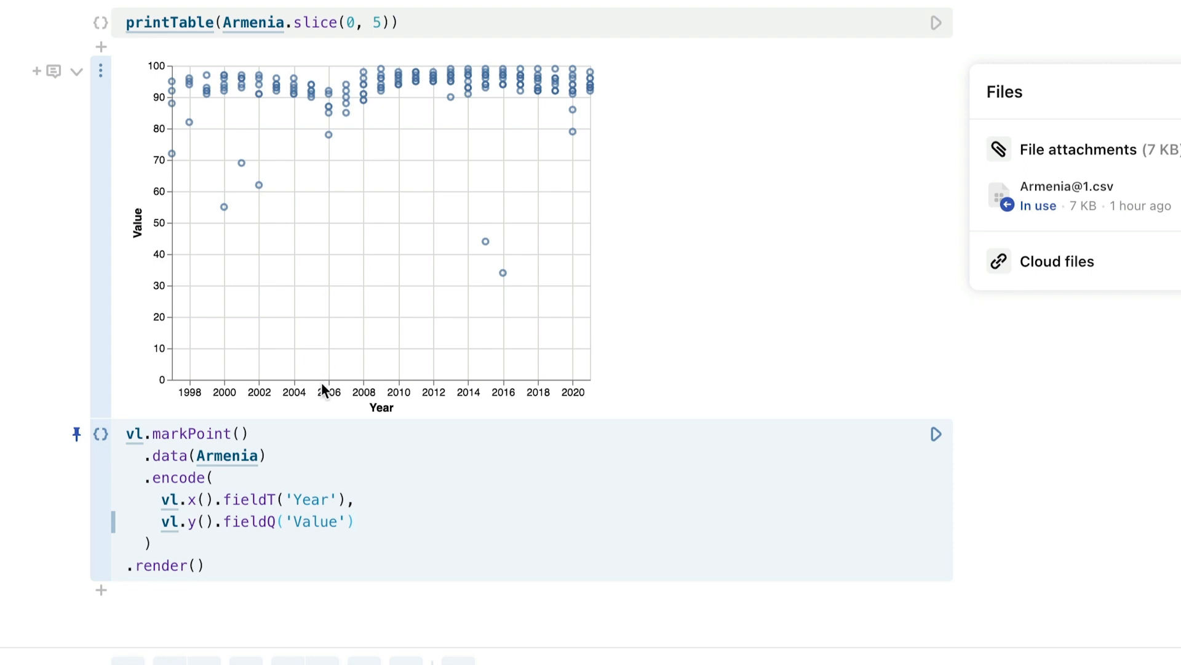
mouse_move(327, 144)
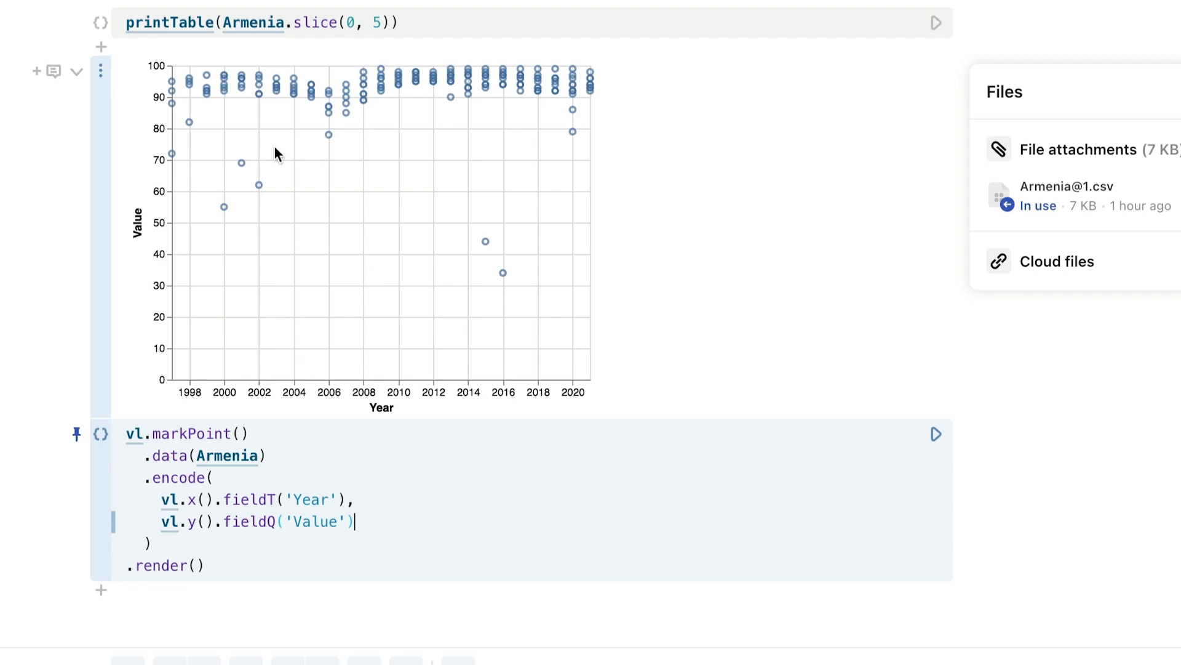
mouse_move(490, 300)
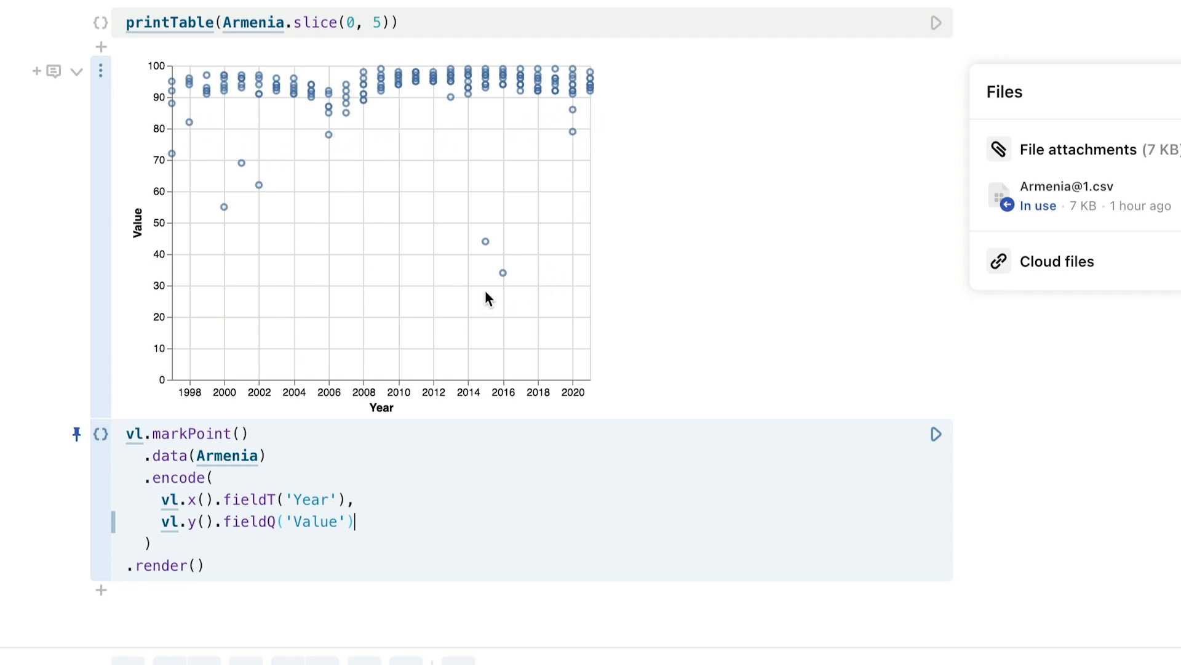
mouse_move(181, 130)
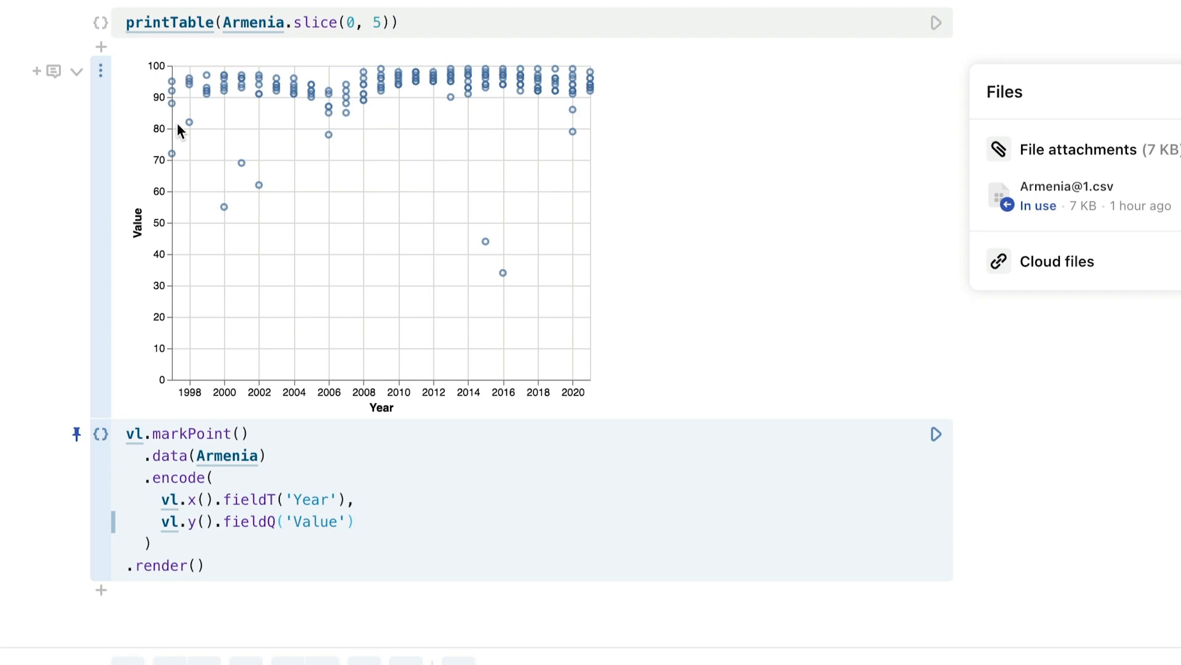
mouse_move(348, 521)
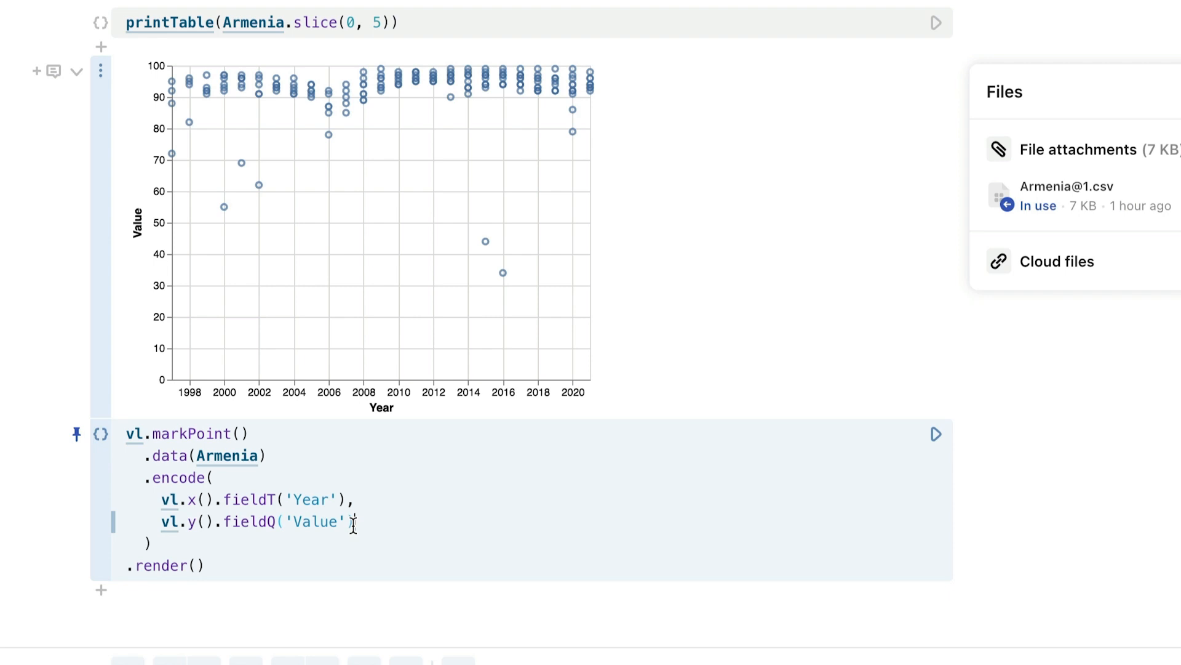
Add a vl.color() encoding on 'Vaccine' and run the cell
key(enter)
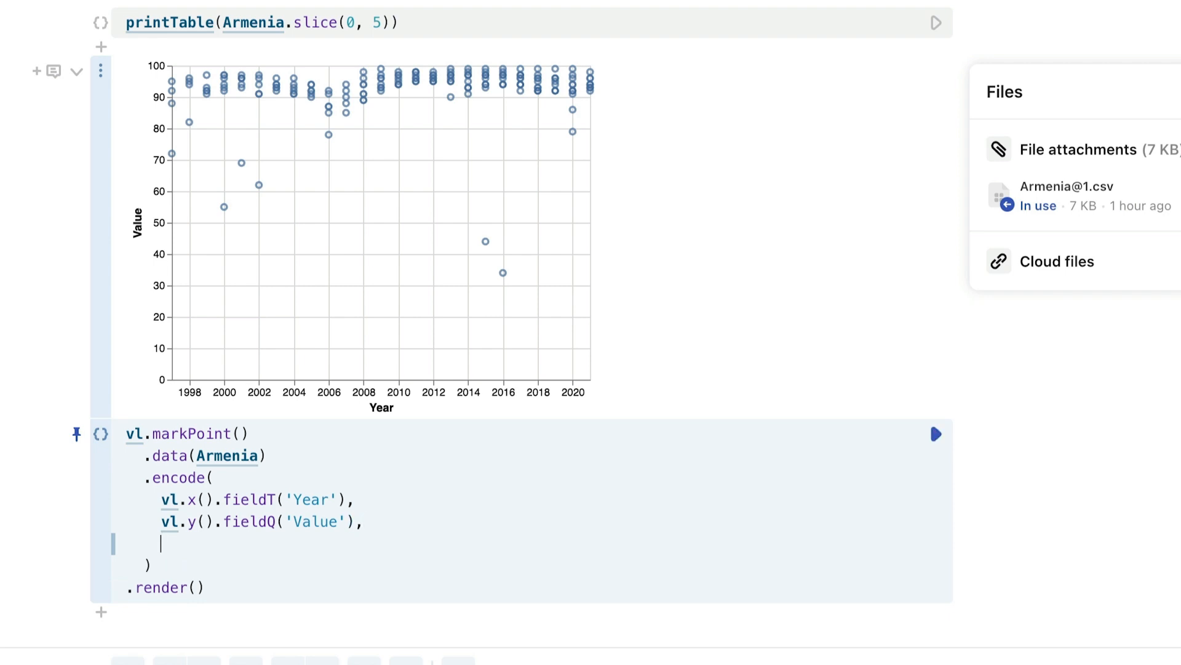
text(vl.color)
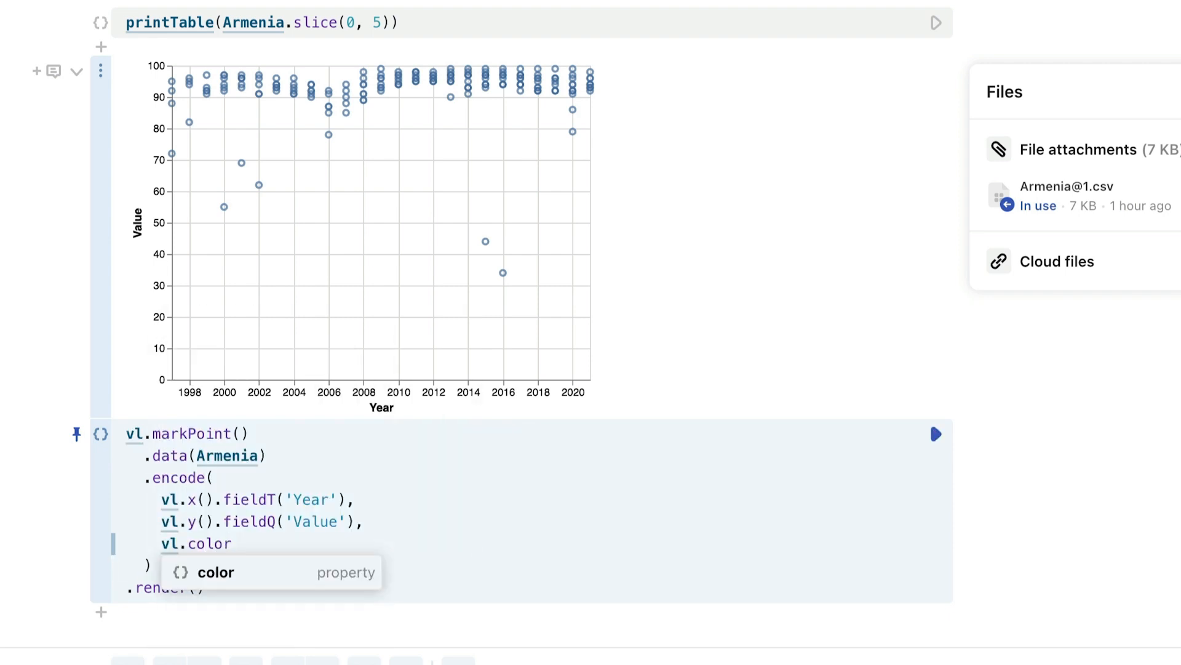
click(215, 572)
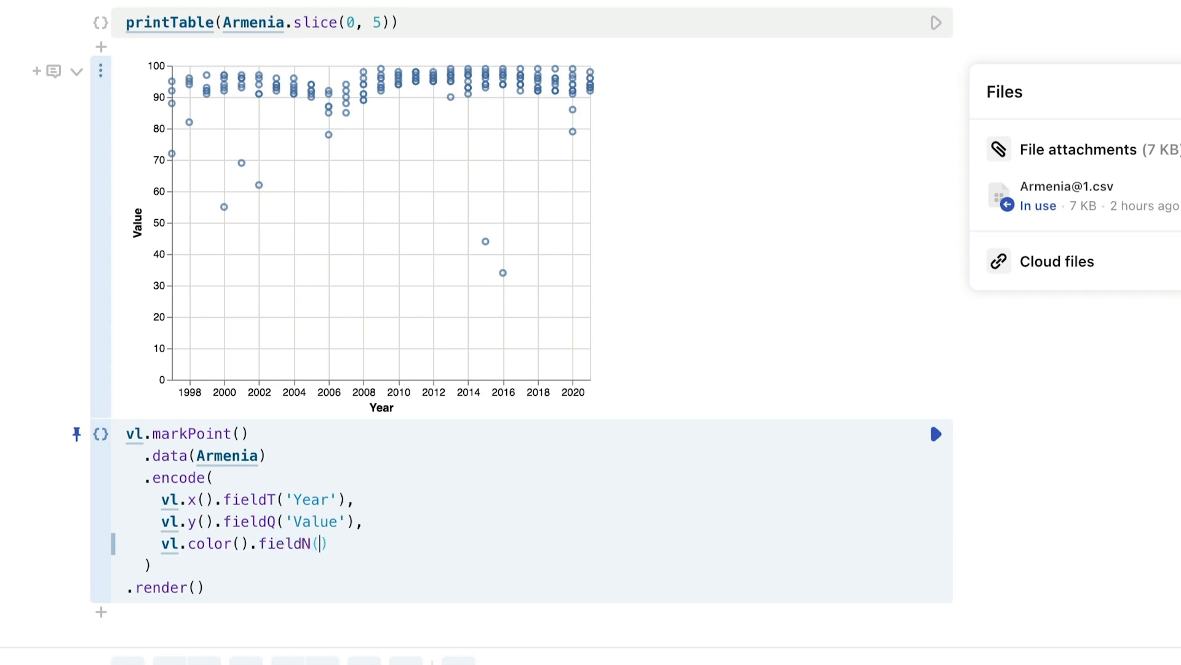
text('Vaccine')
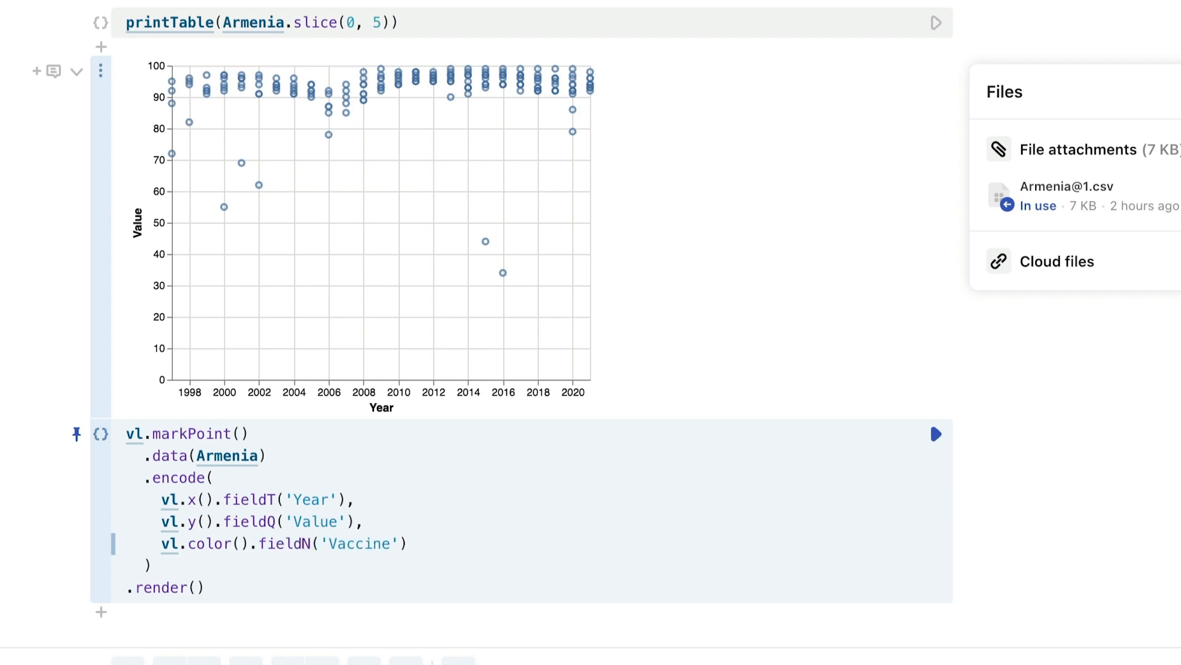
click(936, 434)
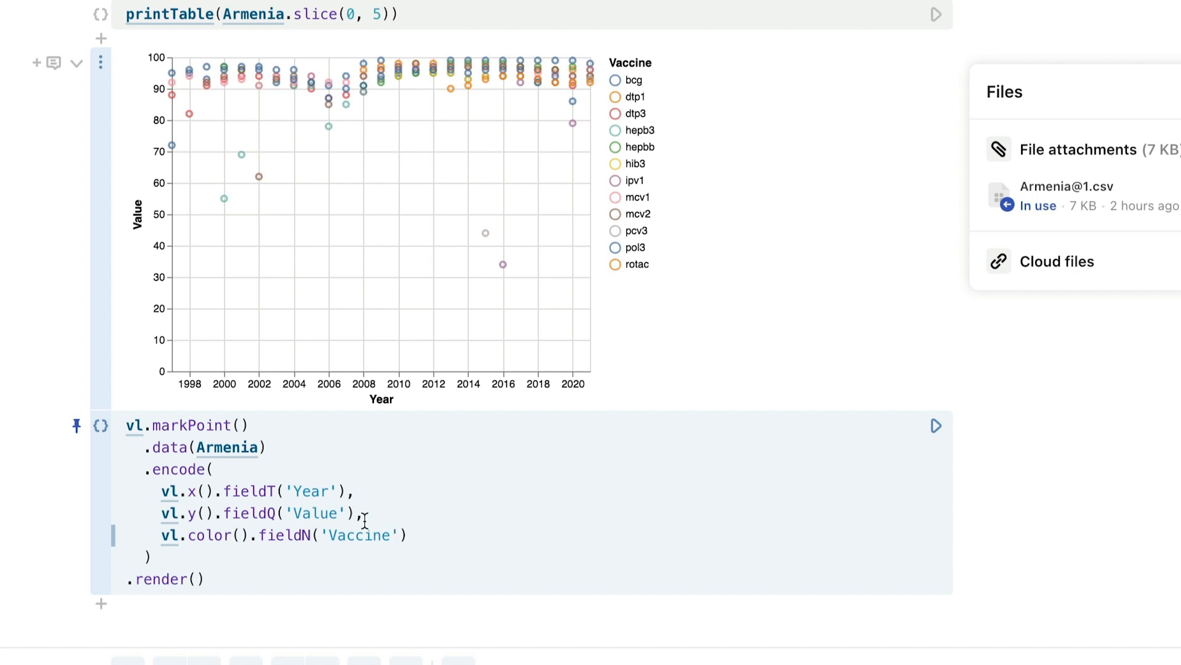
Switch the mark type from markPoint to markLine
click(236, 423)
text(Line)
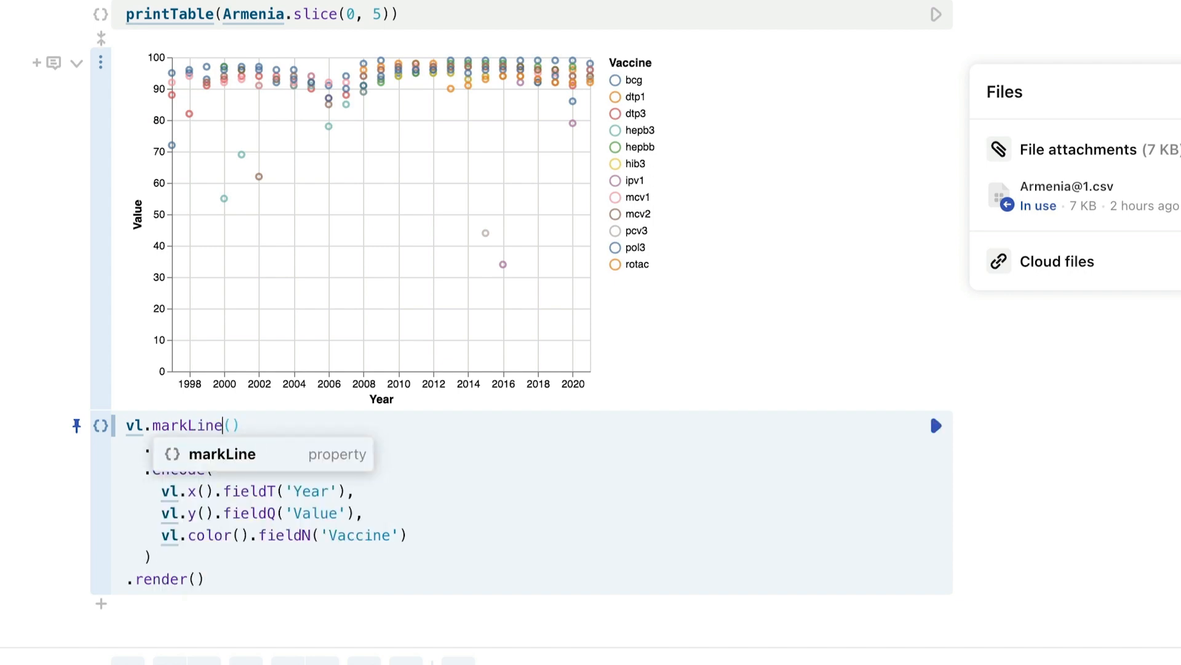
click(935, 425)
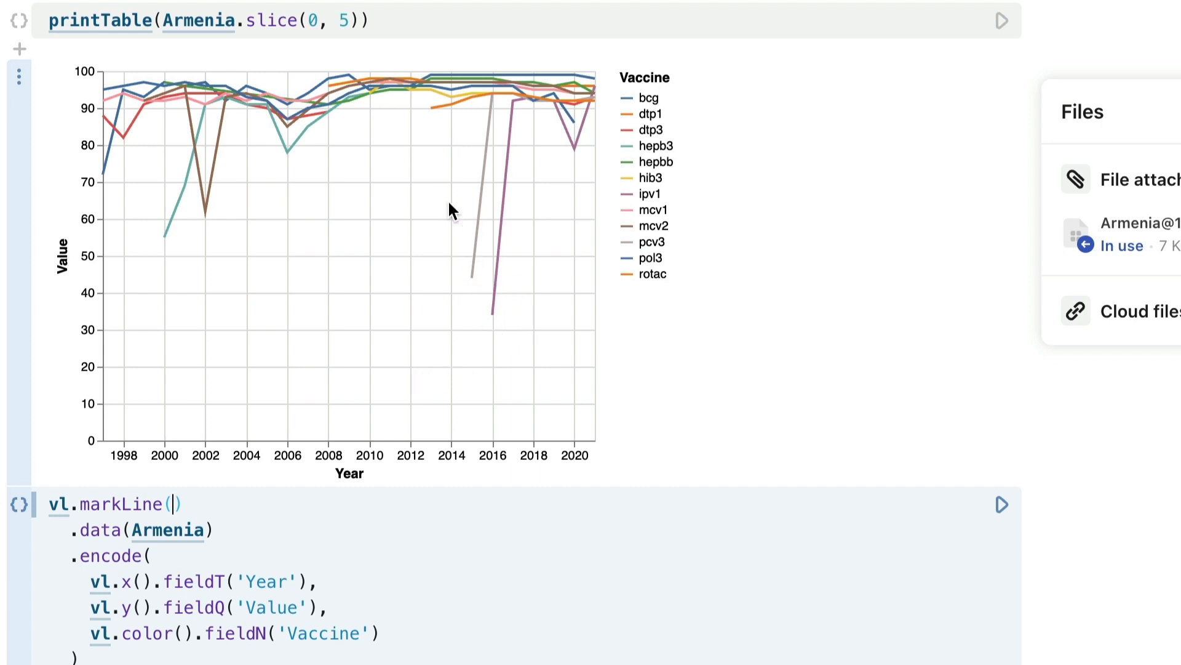
mouse_move(166, 237)
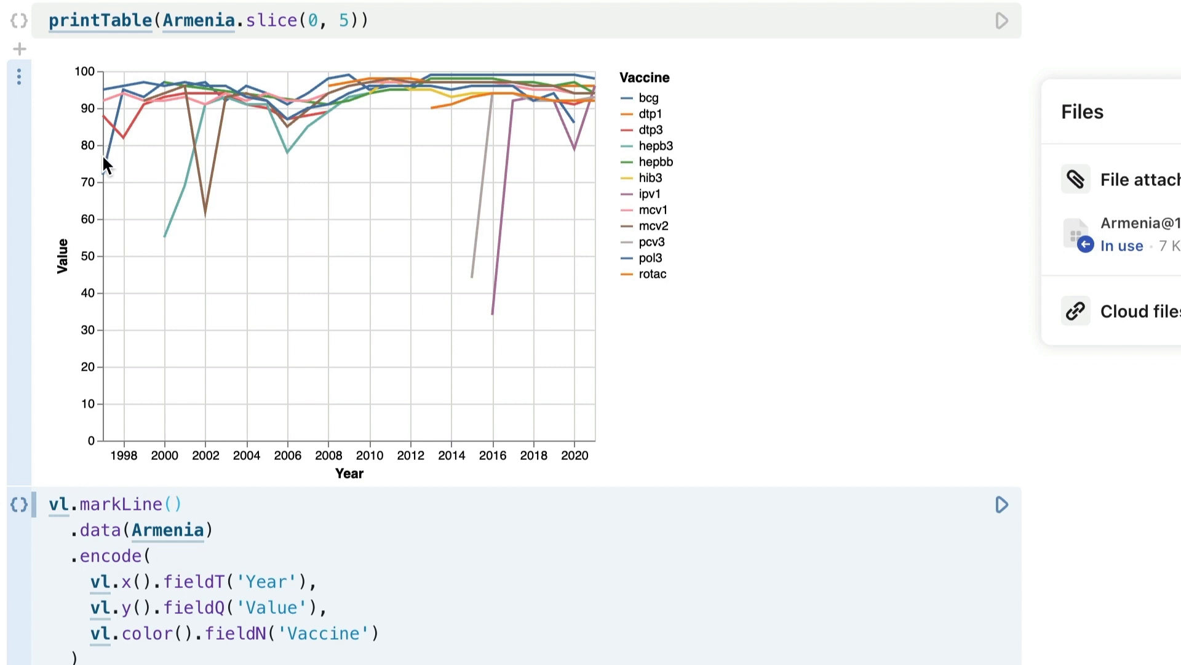
mouse_move(487, 229)
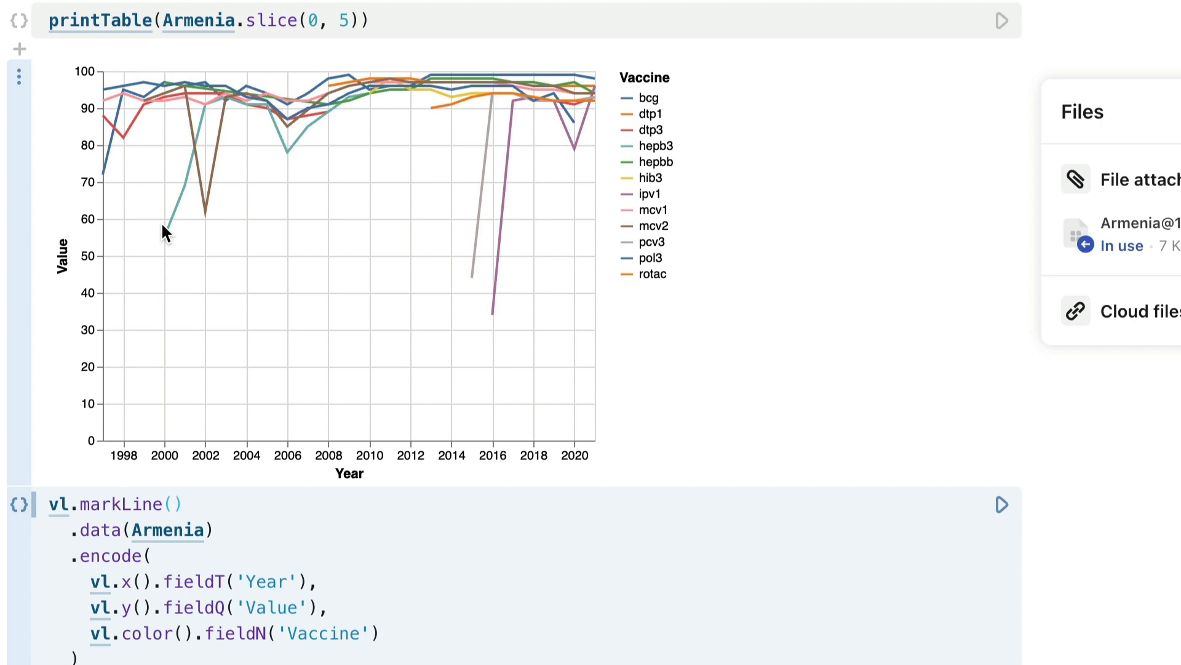
mouse_move(542, 110)
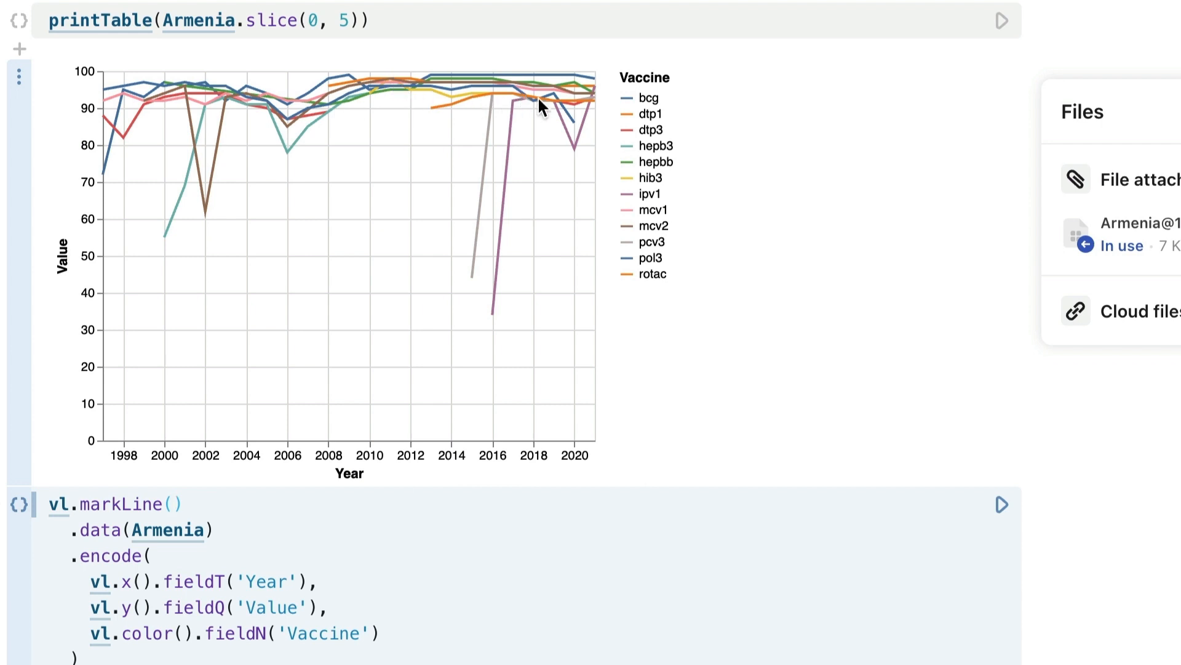
Add a column encoding on 'Vaccine' to facet the chart
scroll(down, 3)
text(vl.column)
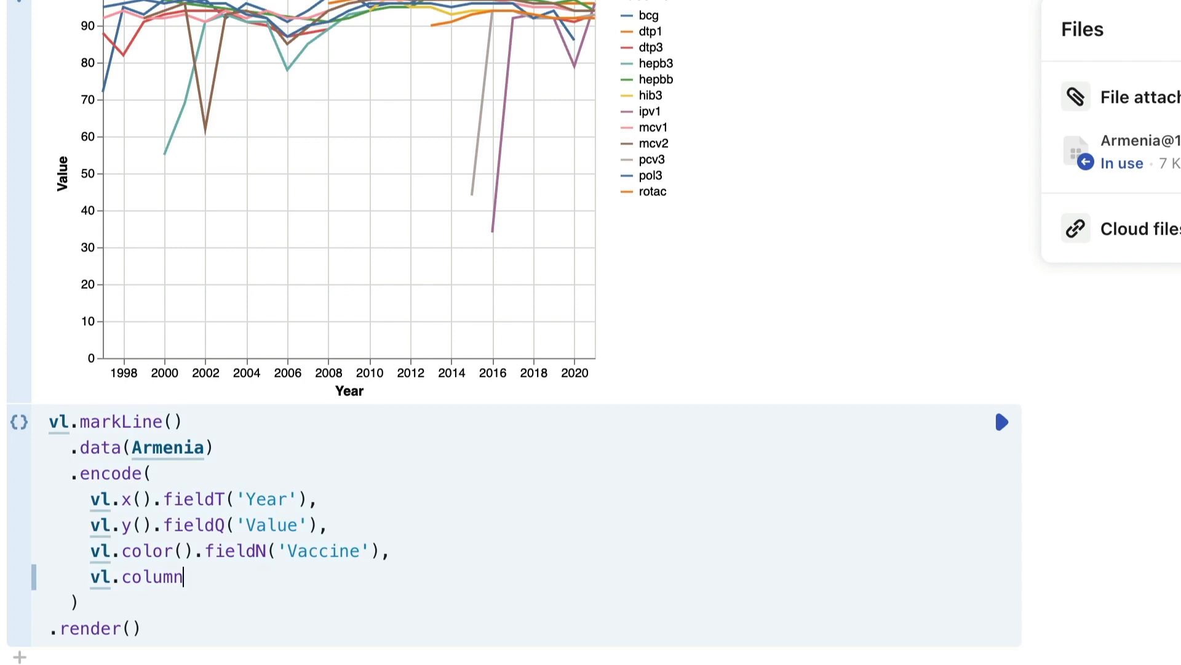
text(())
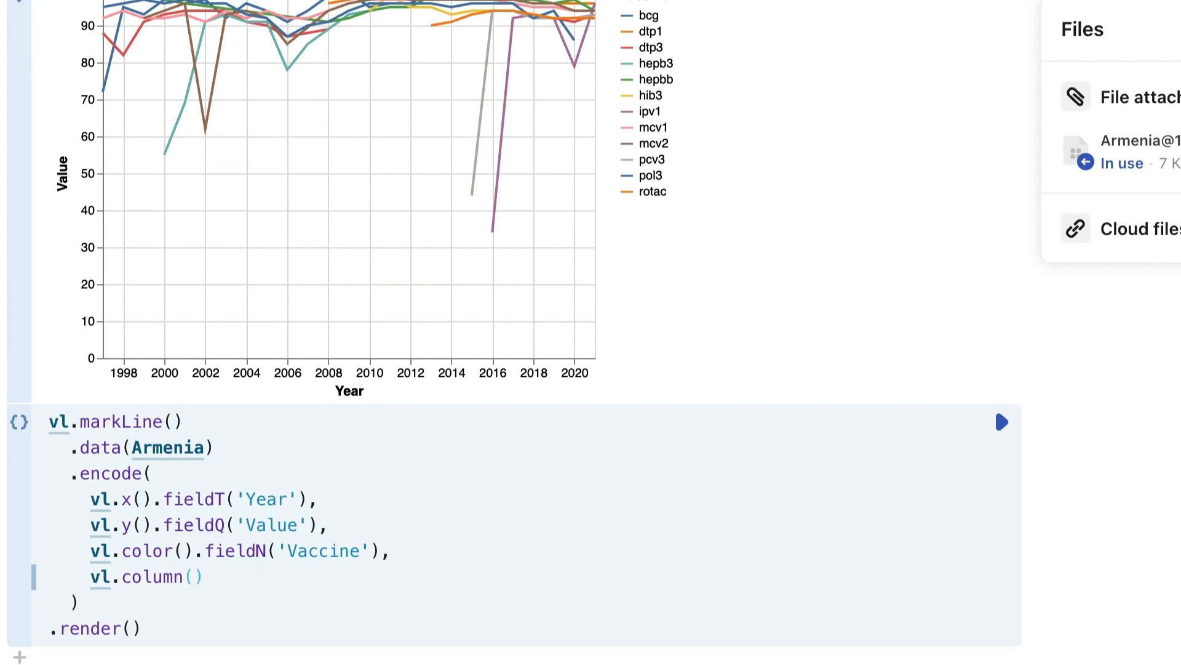
text(.fieldN('Vaccine'))
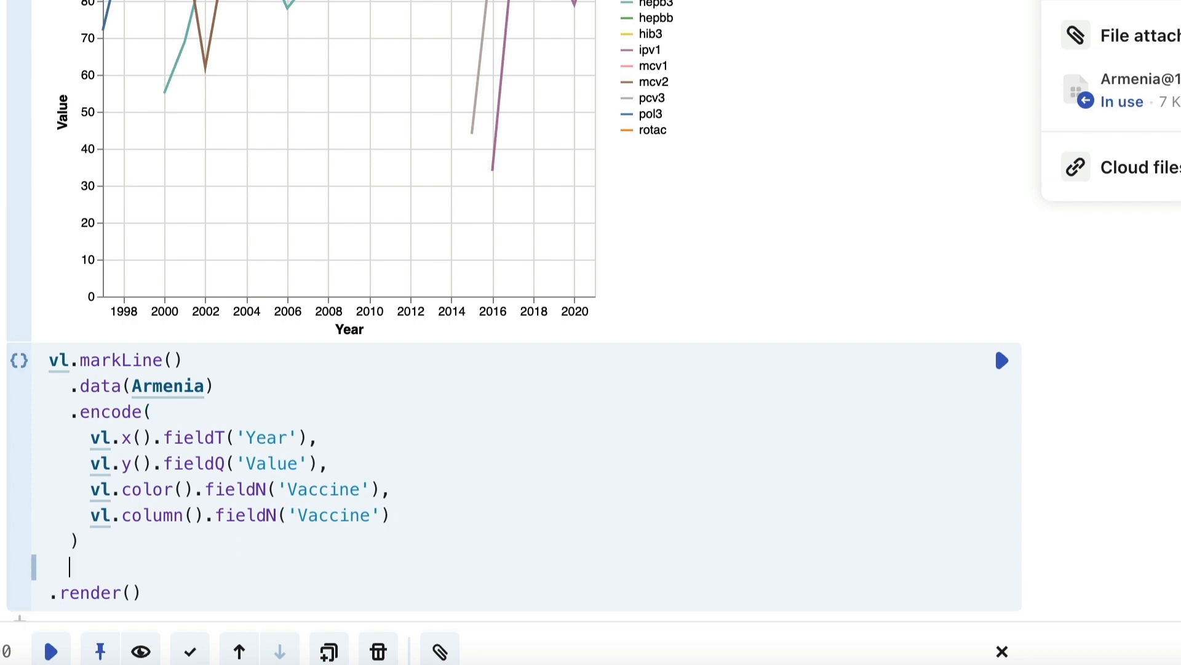
Chain .width(130) and .height(150) to size each panel
text(.w)
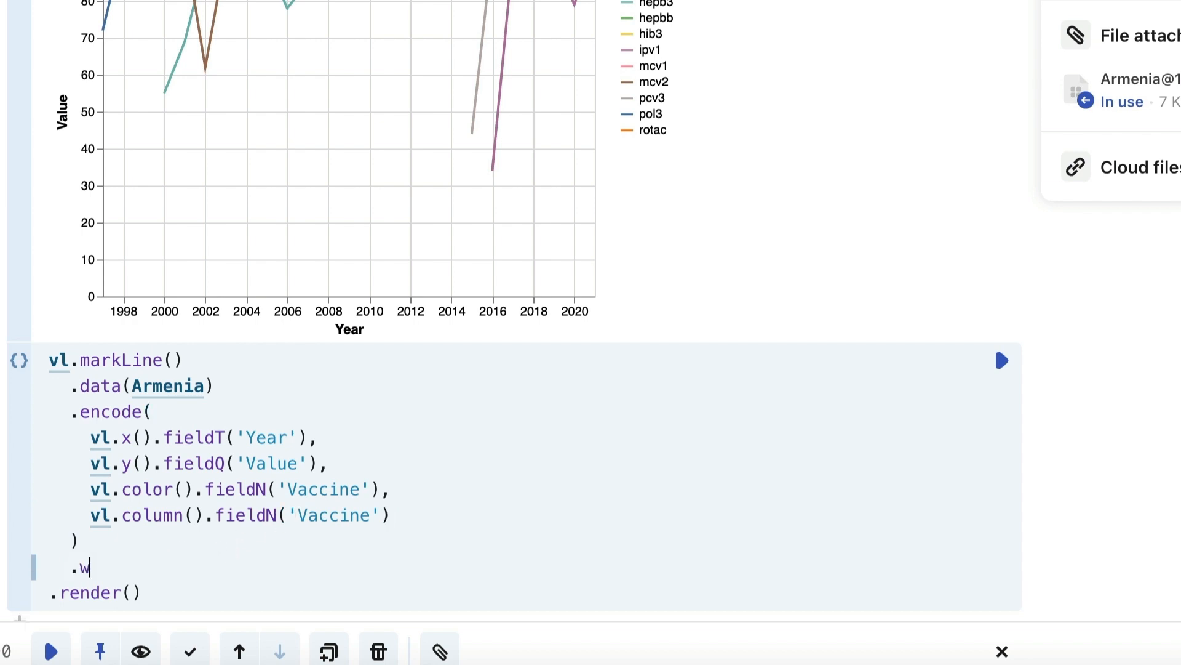
text(idth())
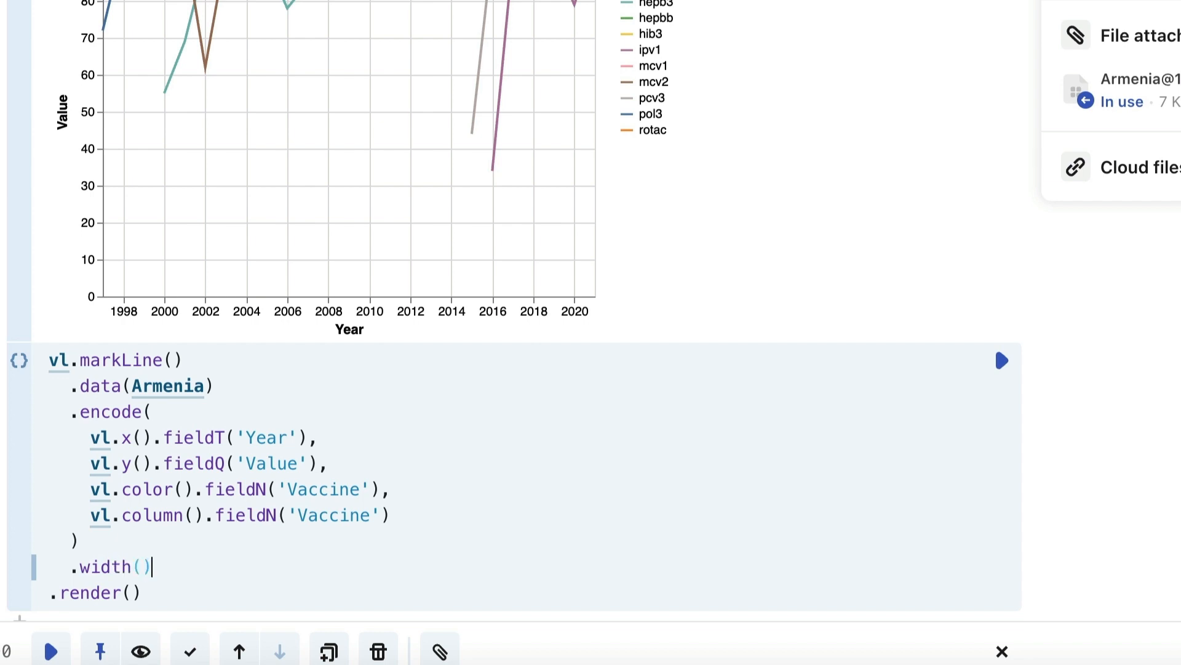
text(130)
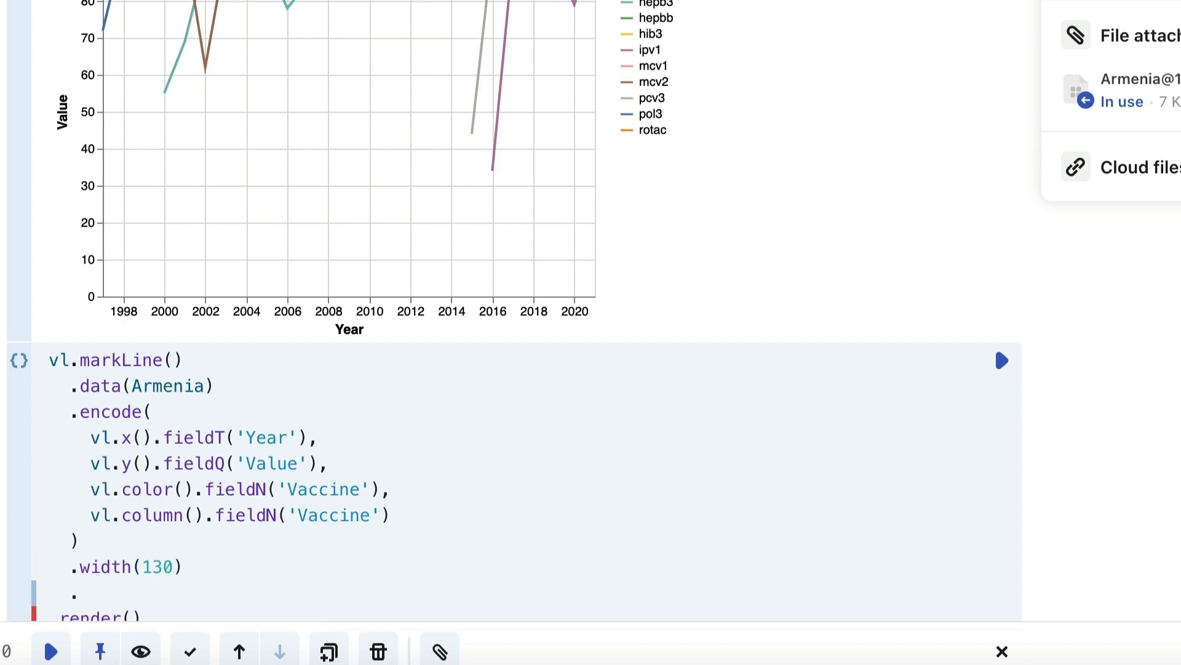
text(.height())
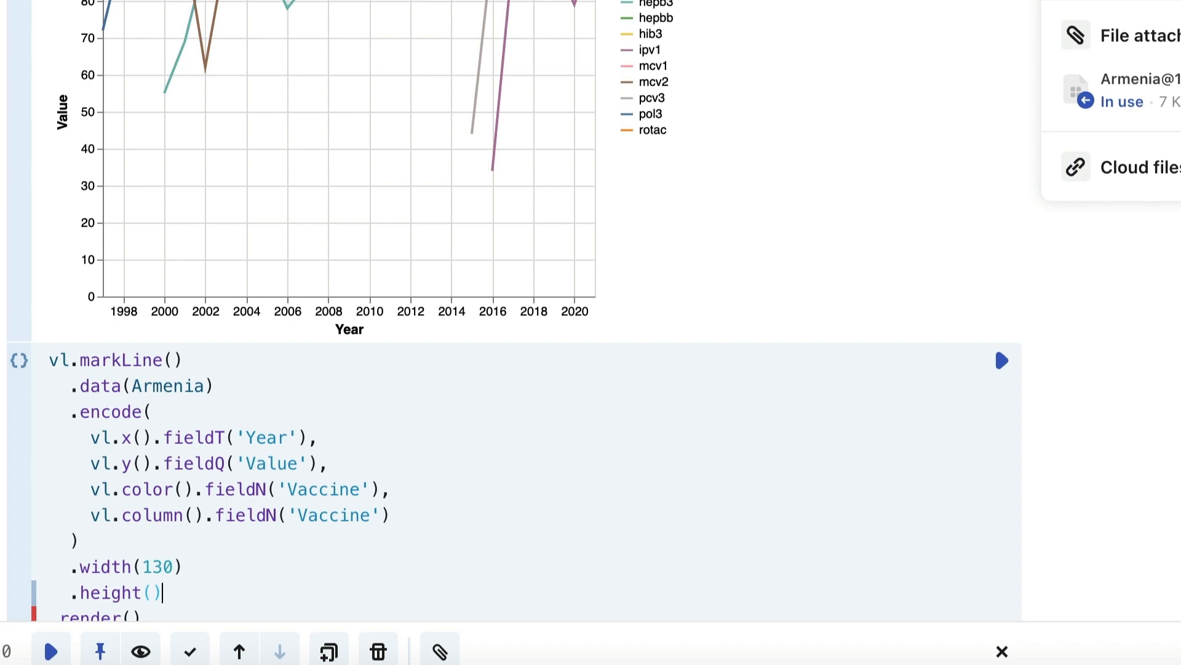
text(150)
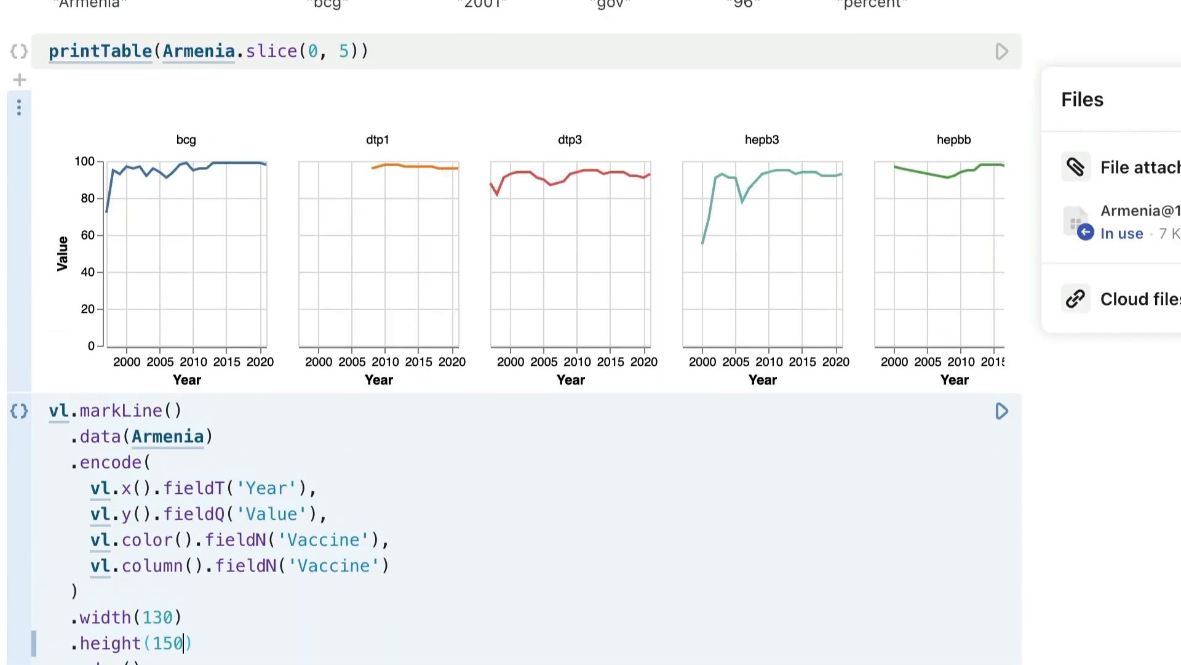
mouse_move(402, 265)
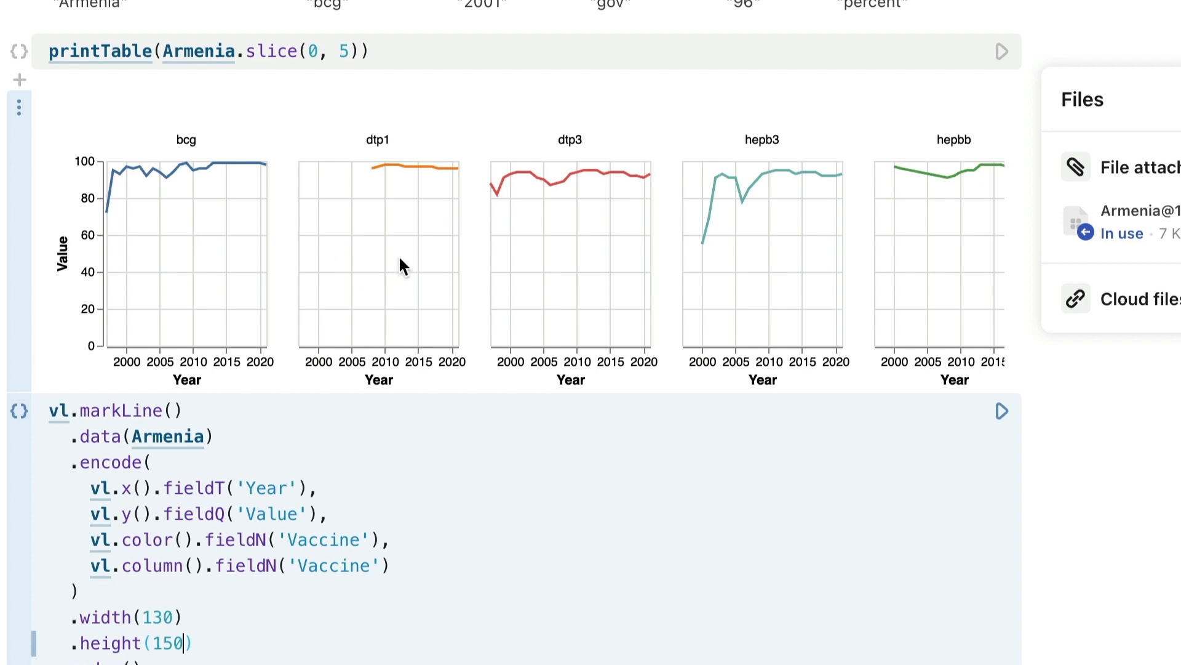
scroll(right, 3)
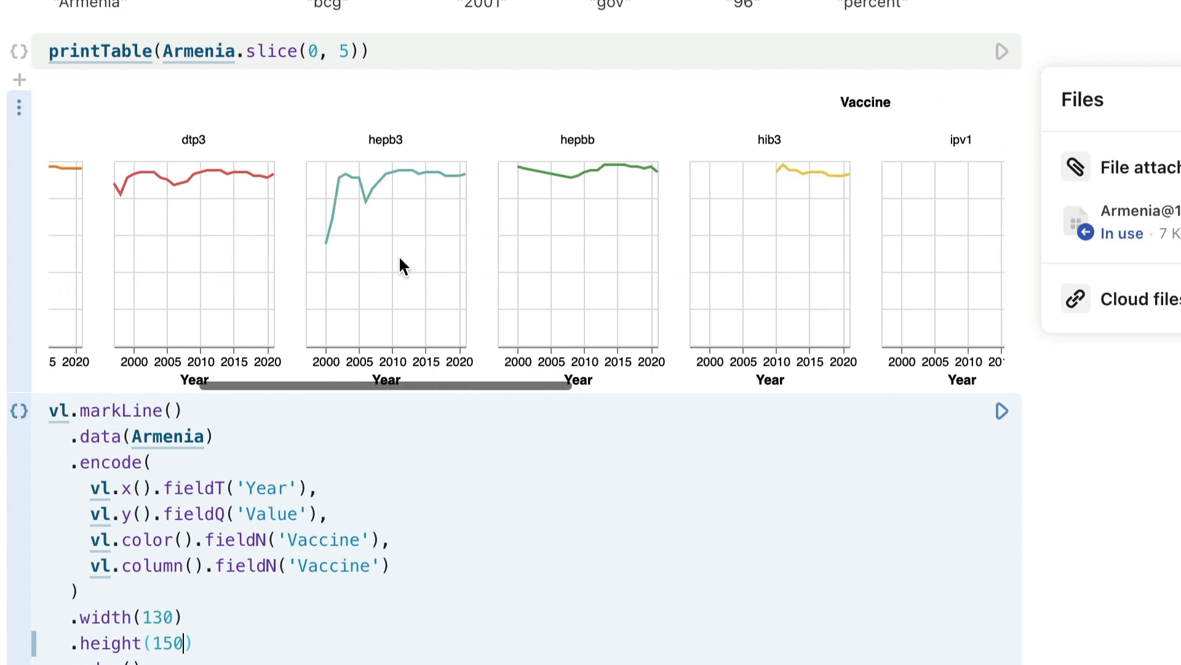
scroll(right, 3)
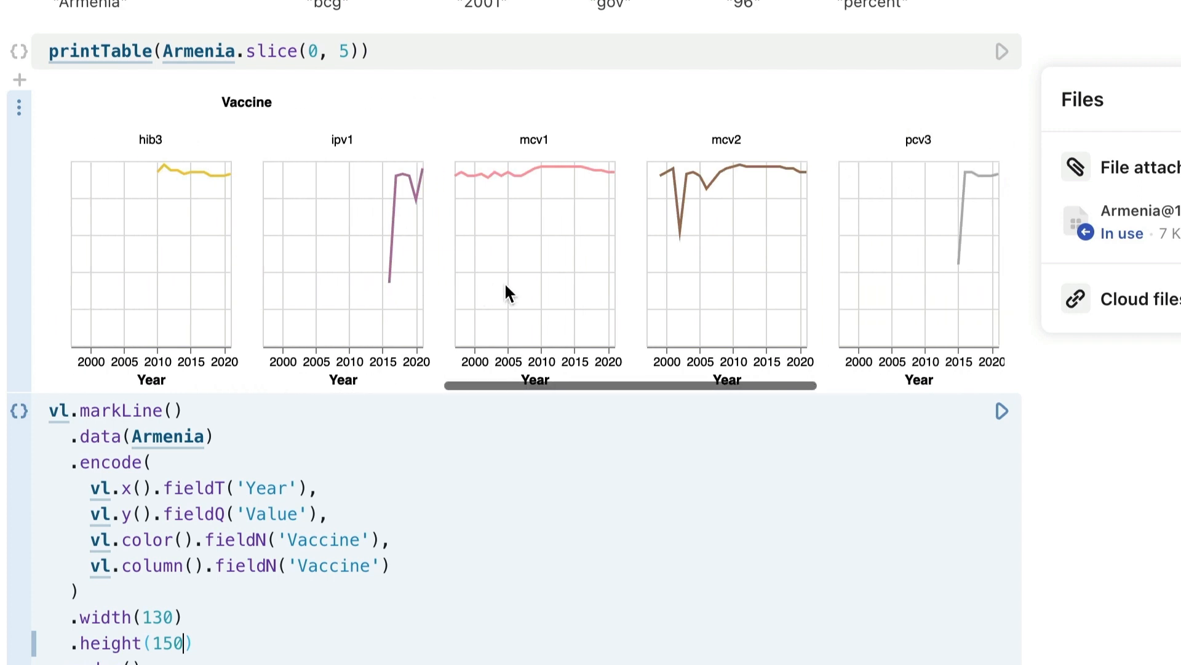
scroll(right, 3)
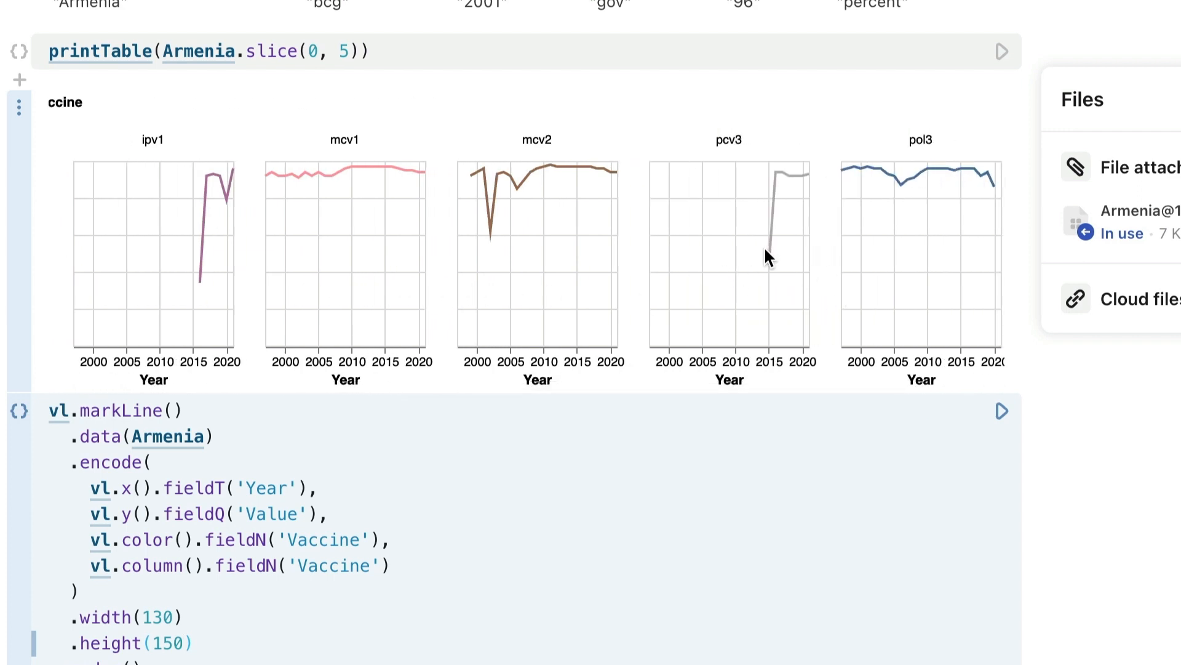
scroll(right, 3)
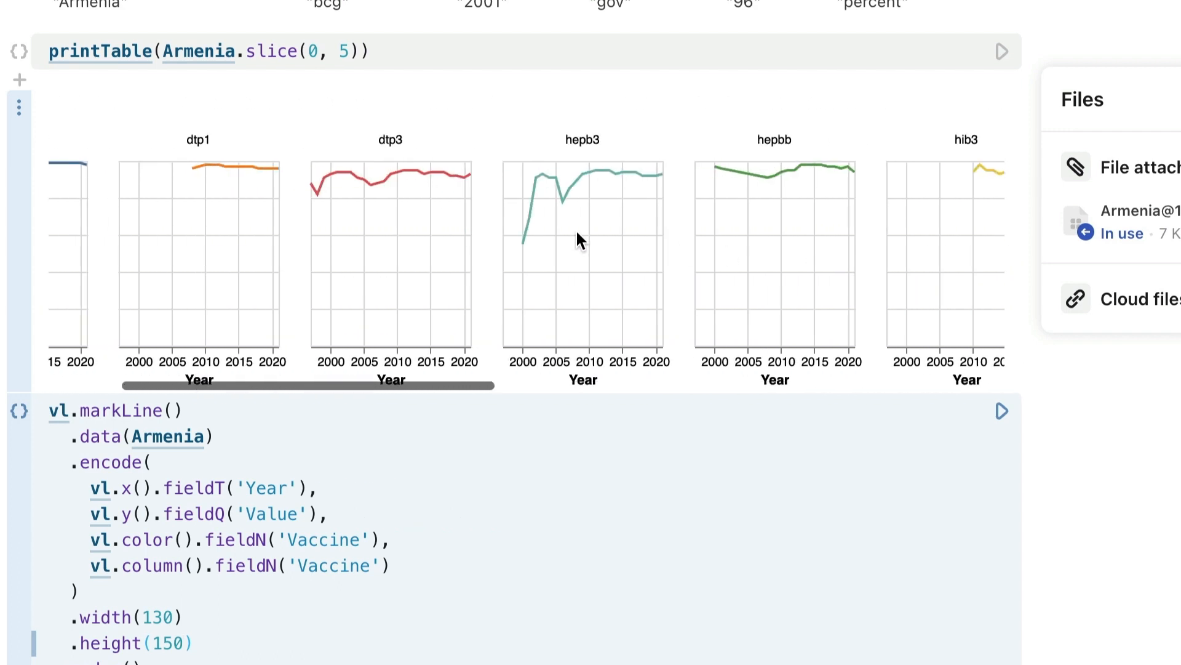
scroll(left, 3)
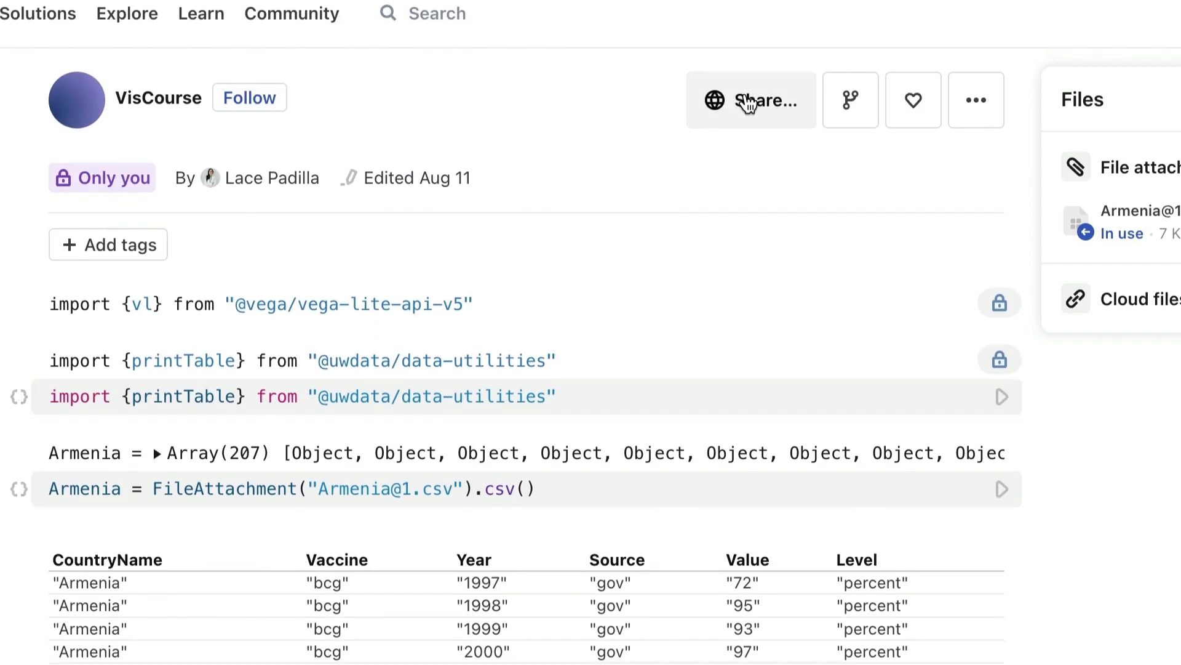
click(751, 100)
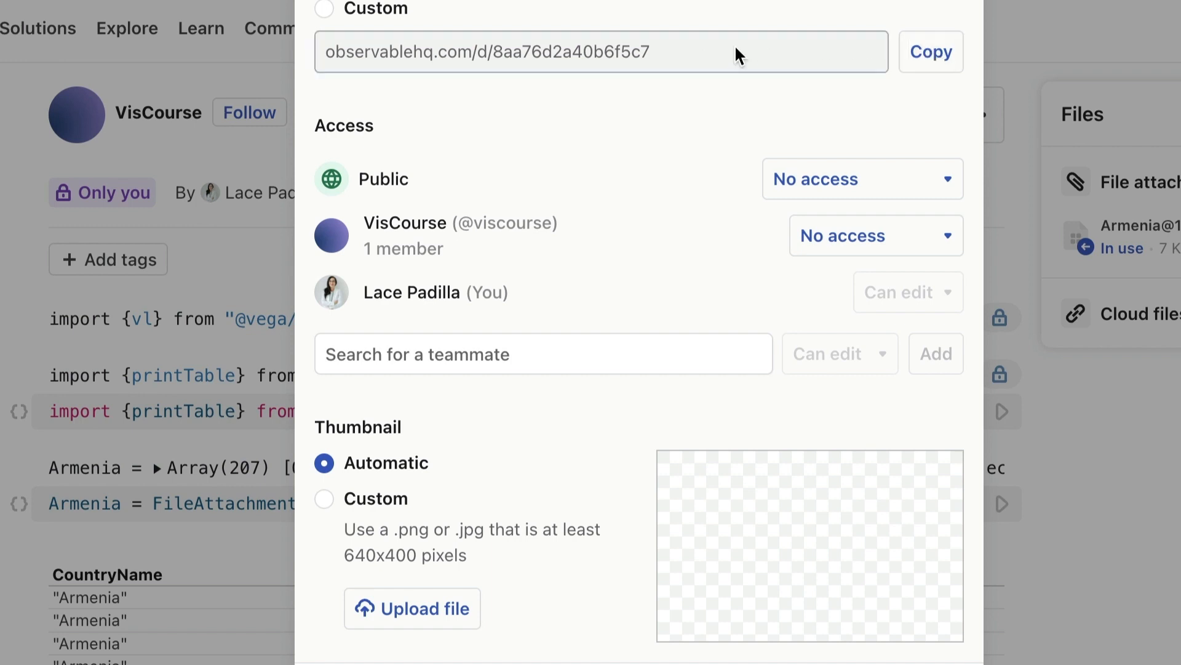
scroll(down, 3)
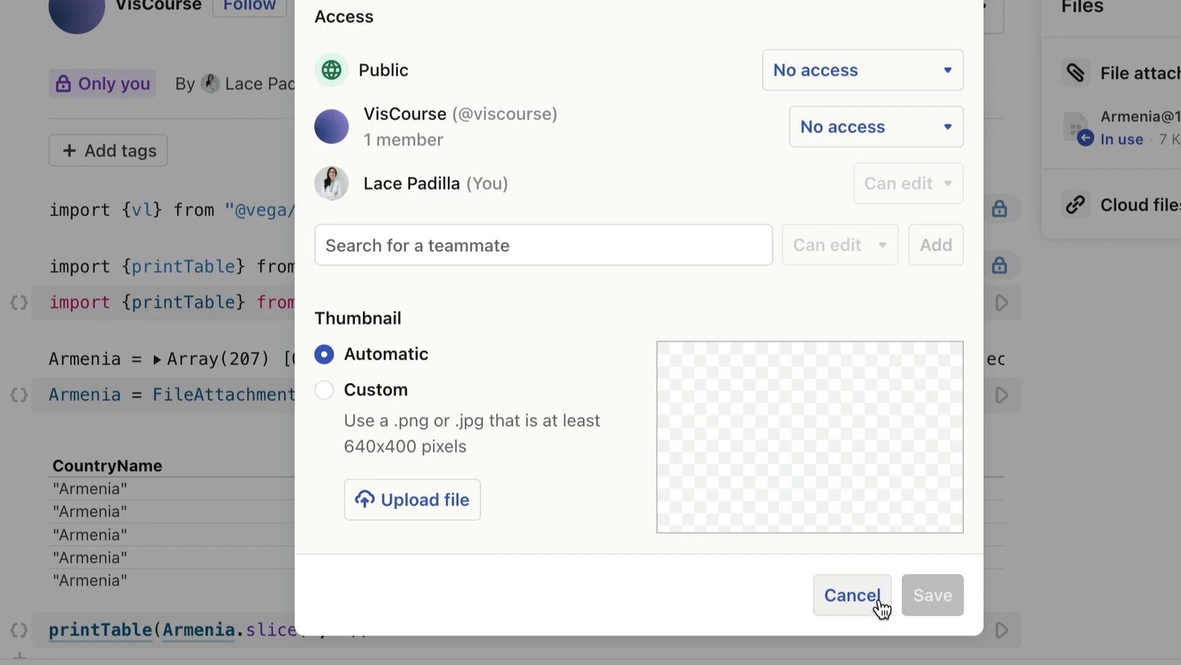
click(851, 594)
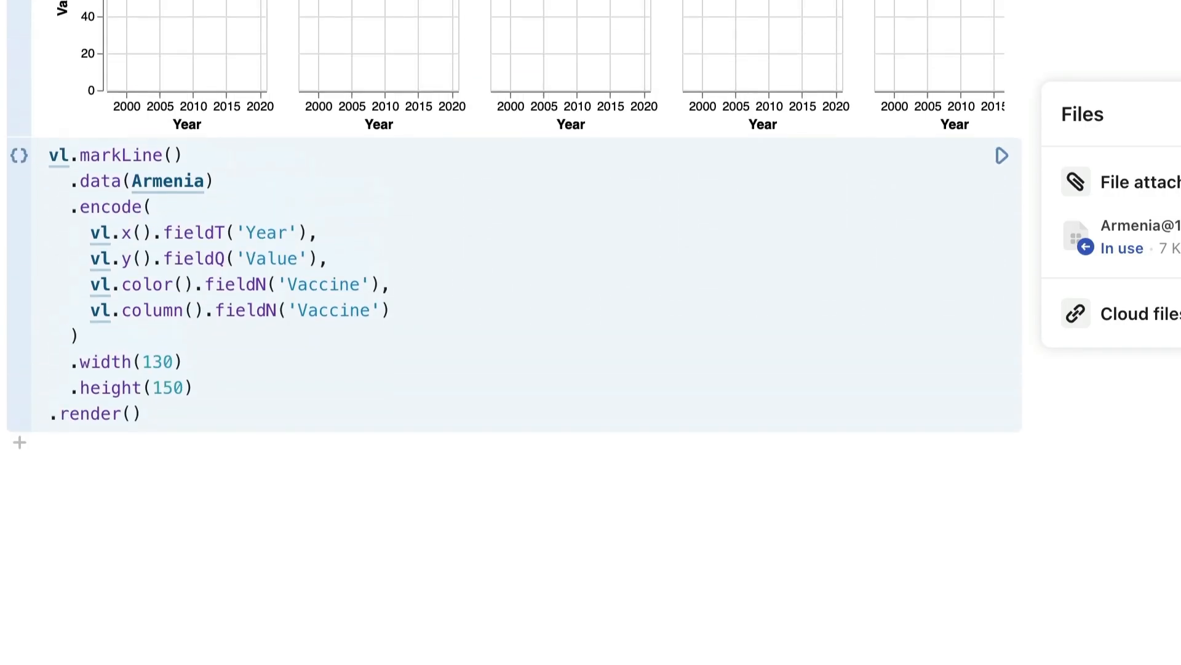